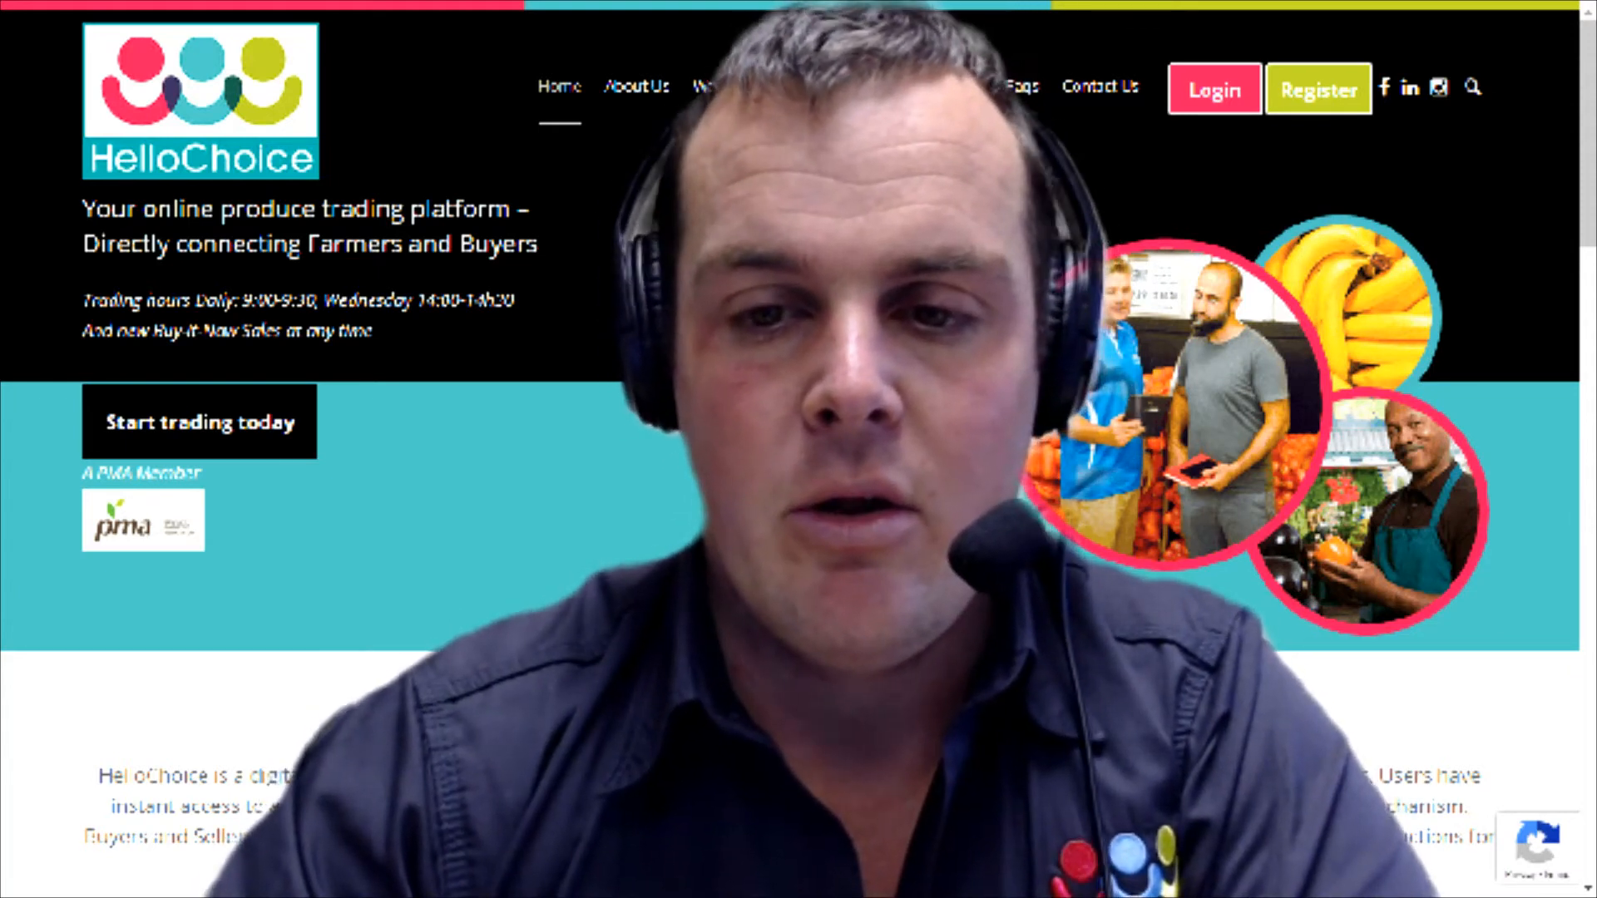
# Open the freshtrade login page from the HelloChoice site's Login link
pyautogui.click(1213, 88)
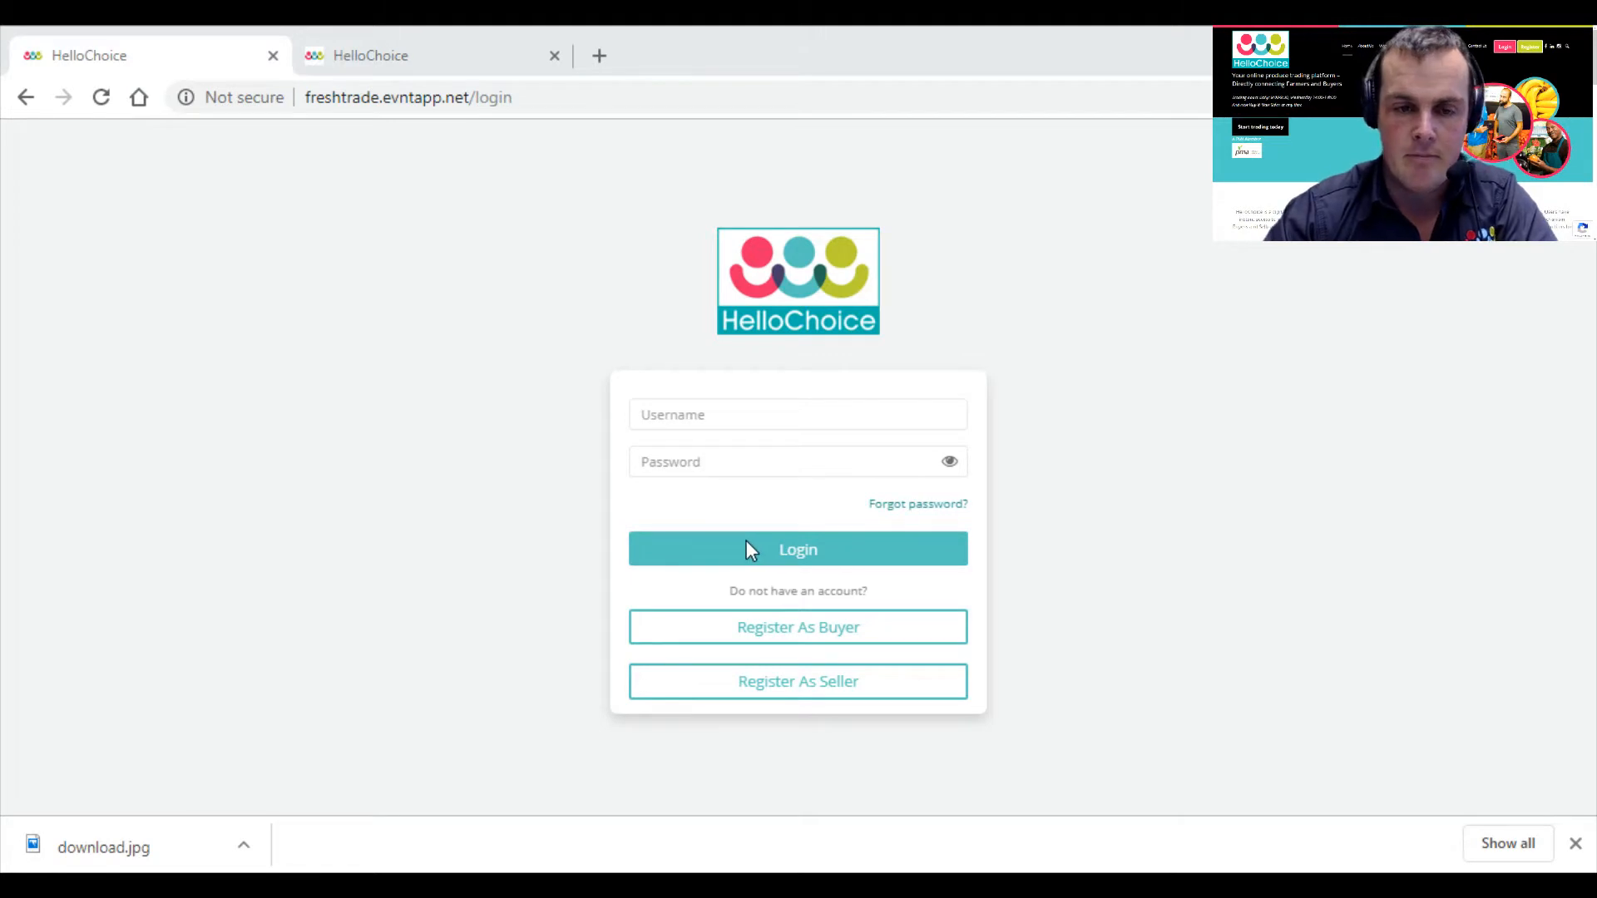
pyautogui.moveTo(635, 383)
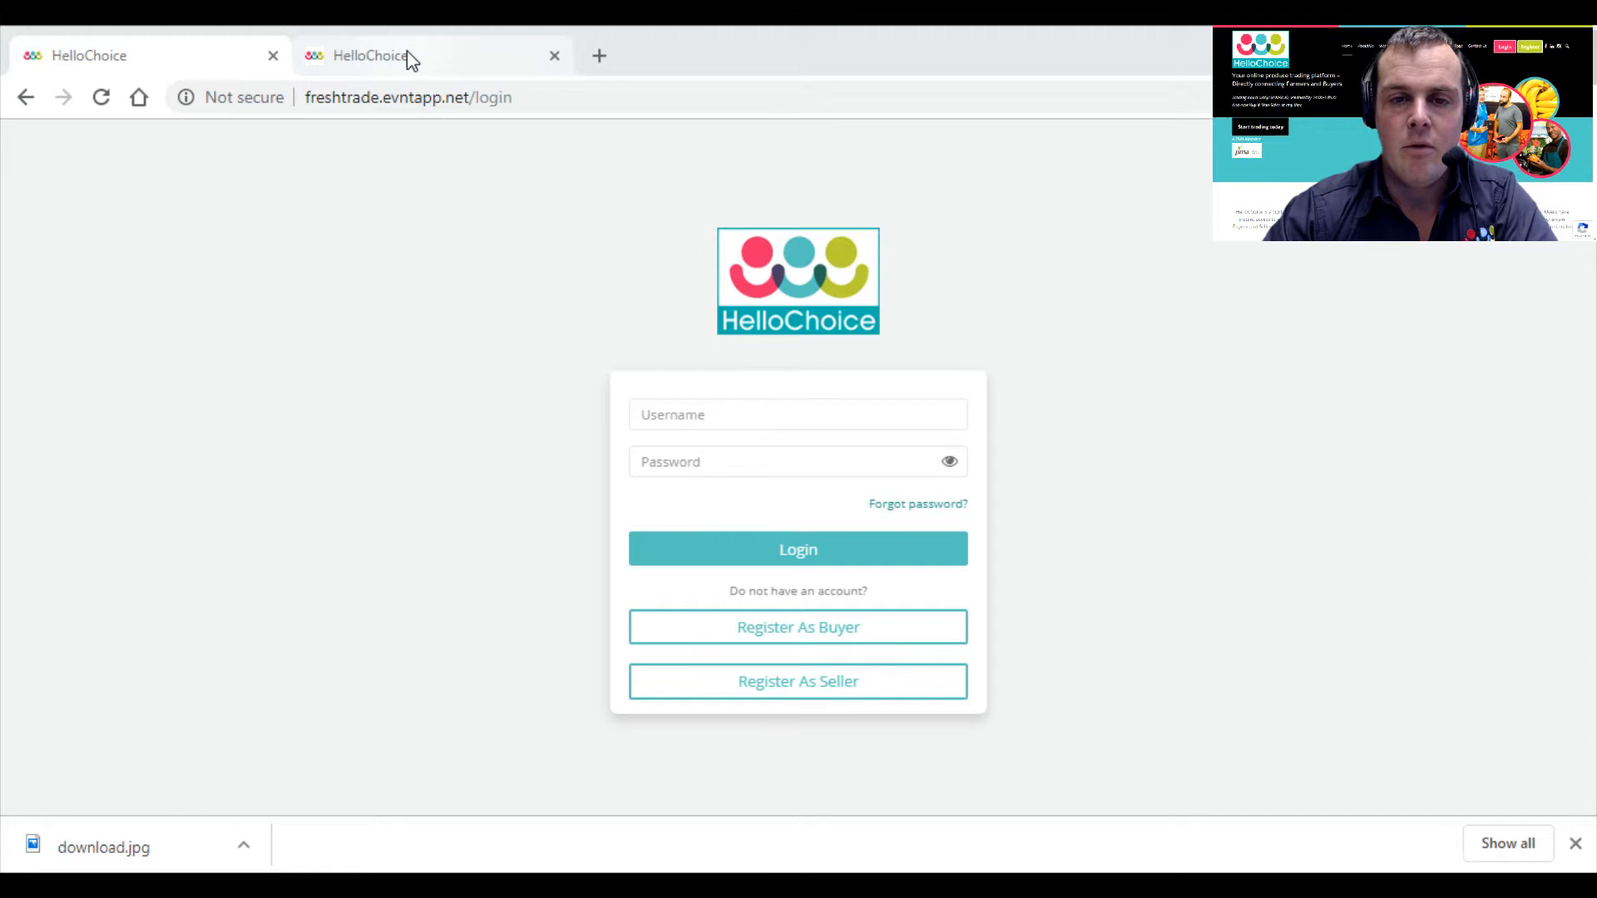
# Switch to the browser tab holding the buyer registration form at its company step
pyautogui.click(797, 627)
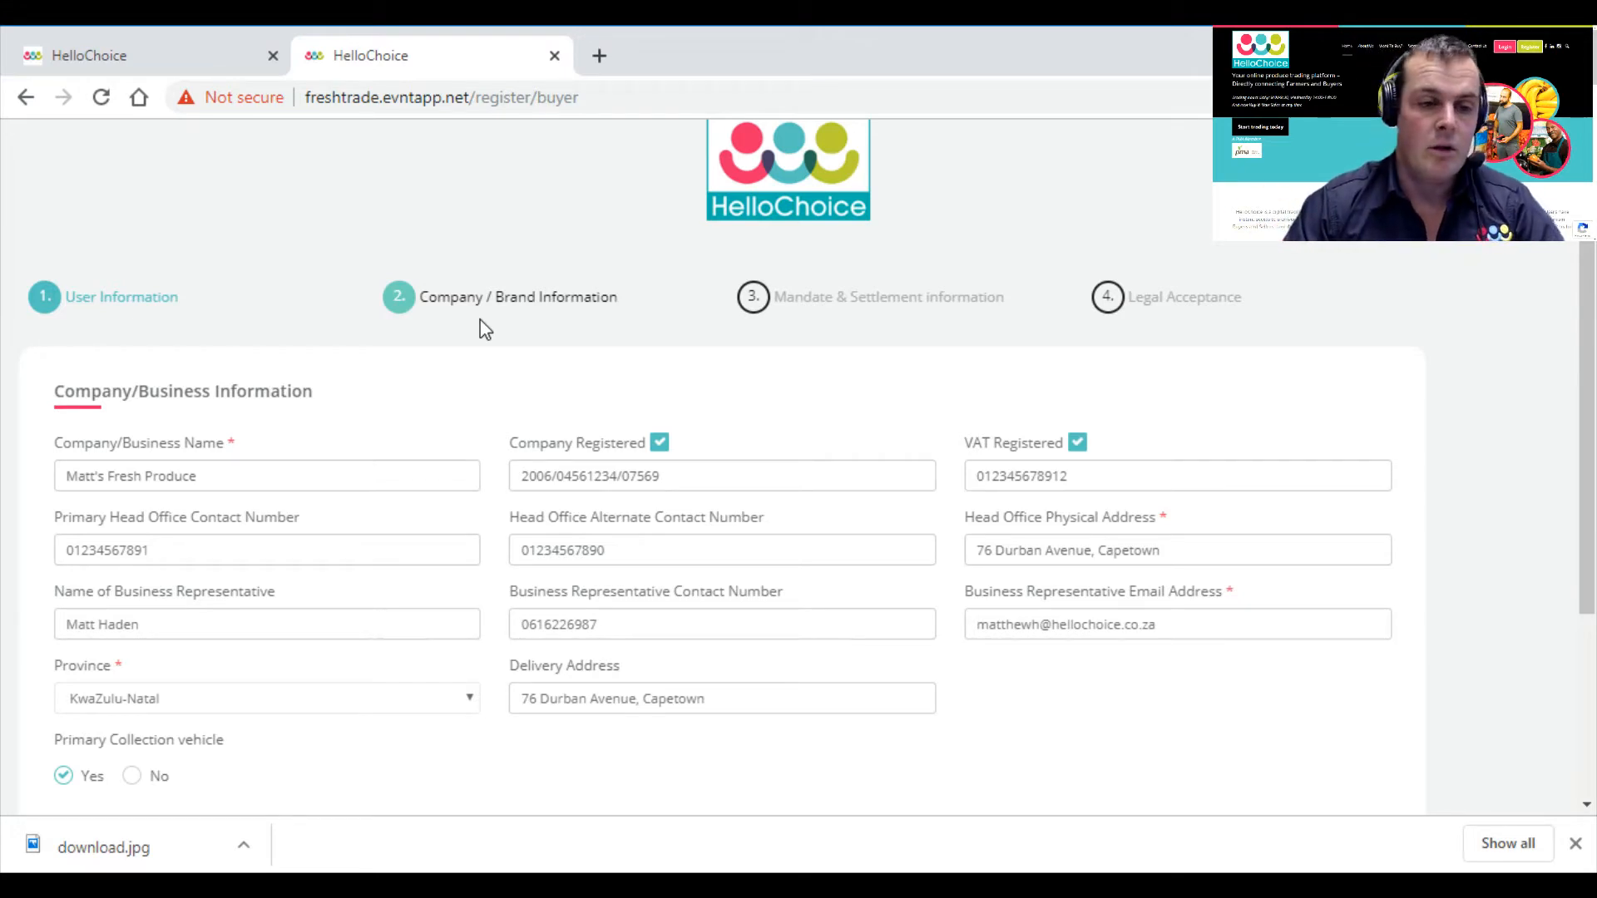
pyautogui.moveTo(397, 331)
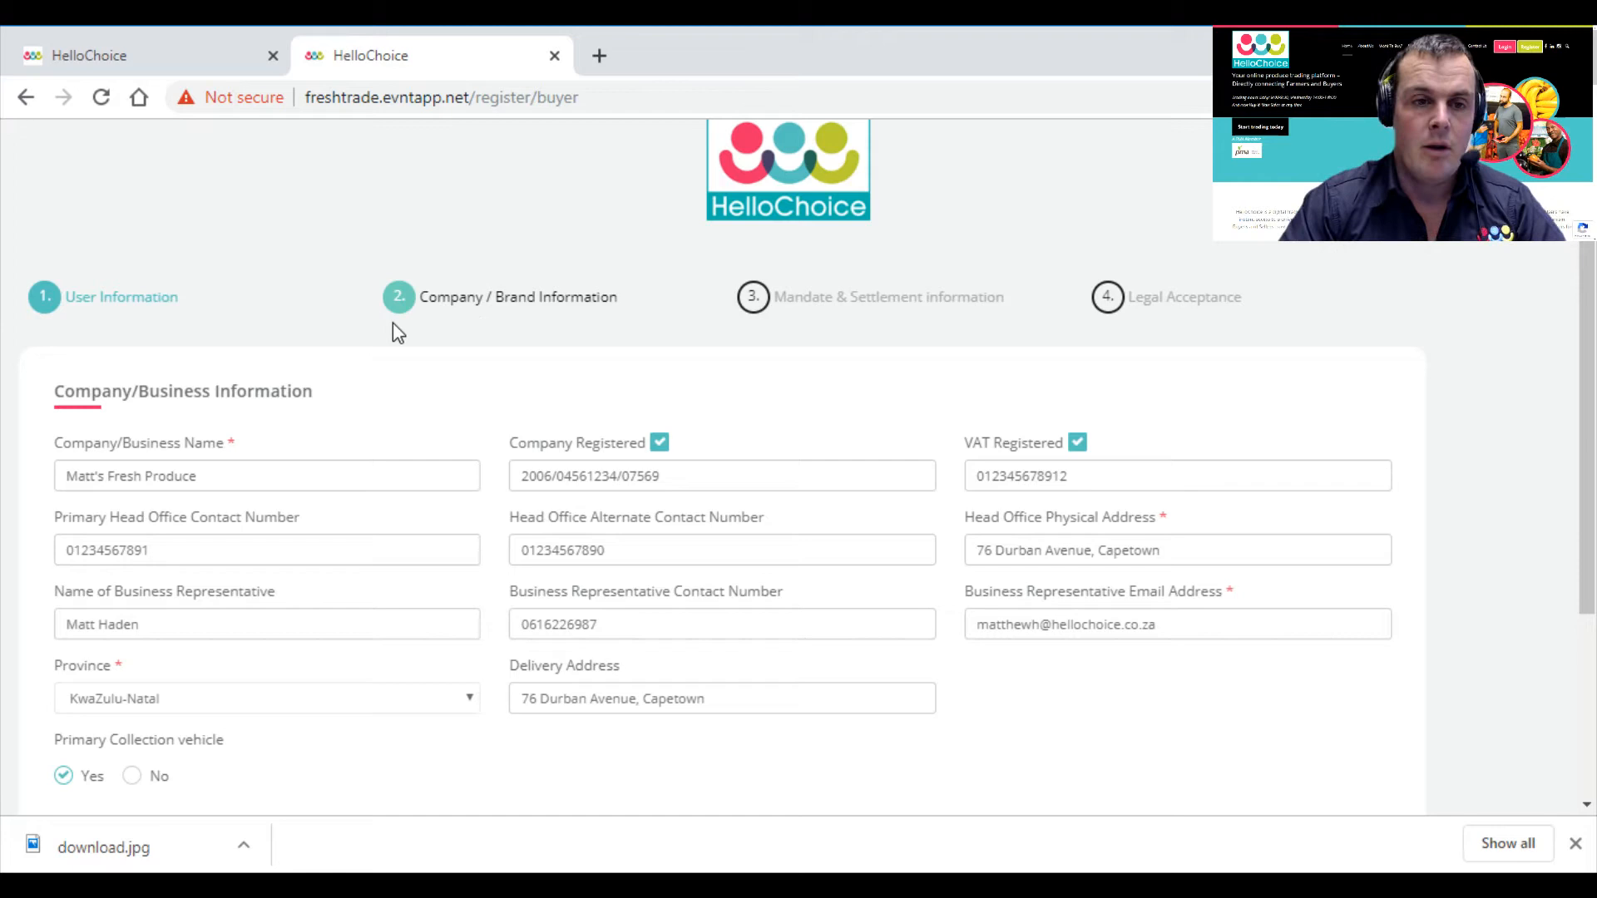
# Return to step 1 User Information and focus the alternate email address field
pyautogui.click(43, 296)
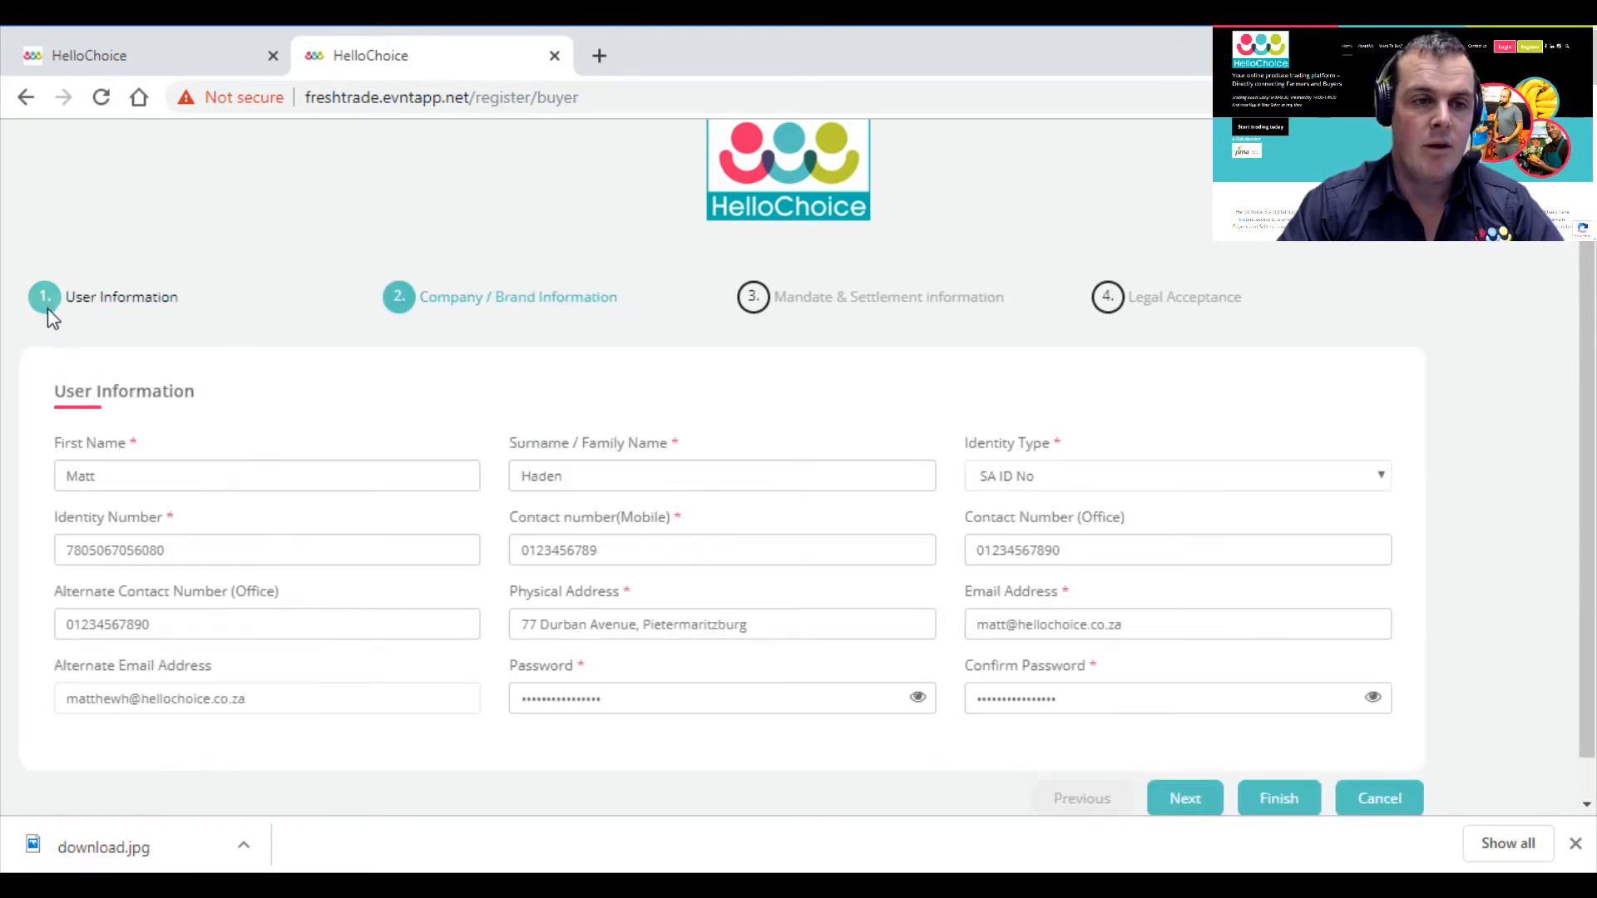
pyautogui.moveTo(319, 452)
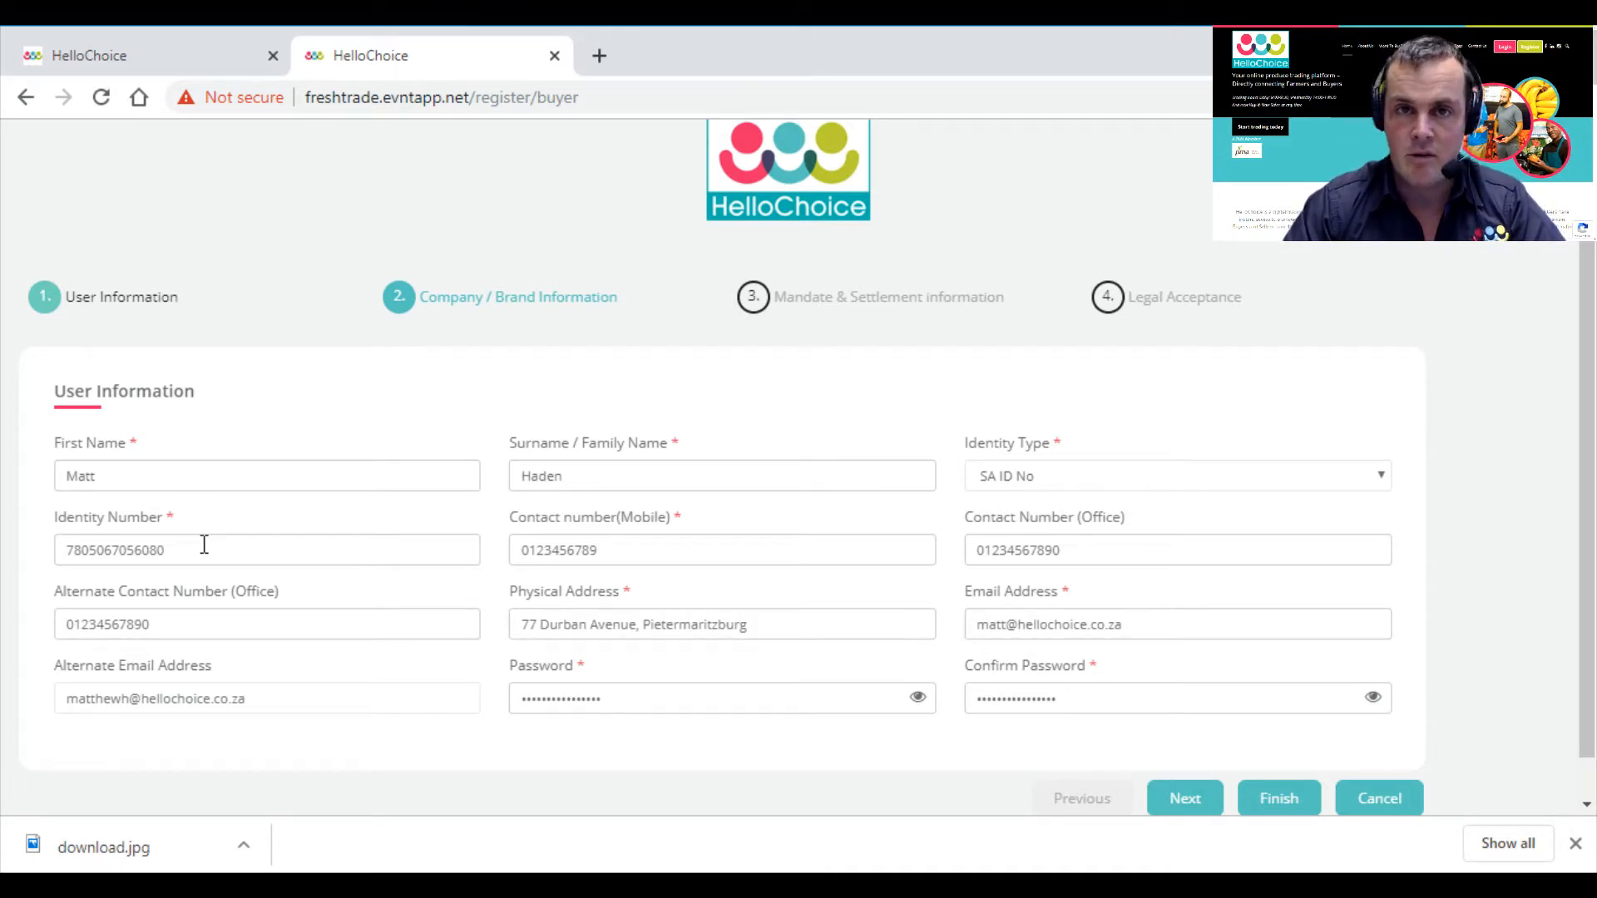
pyautogui.moveTo(411, 589)
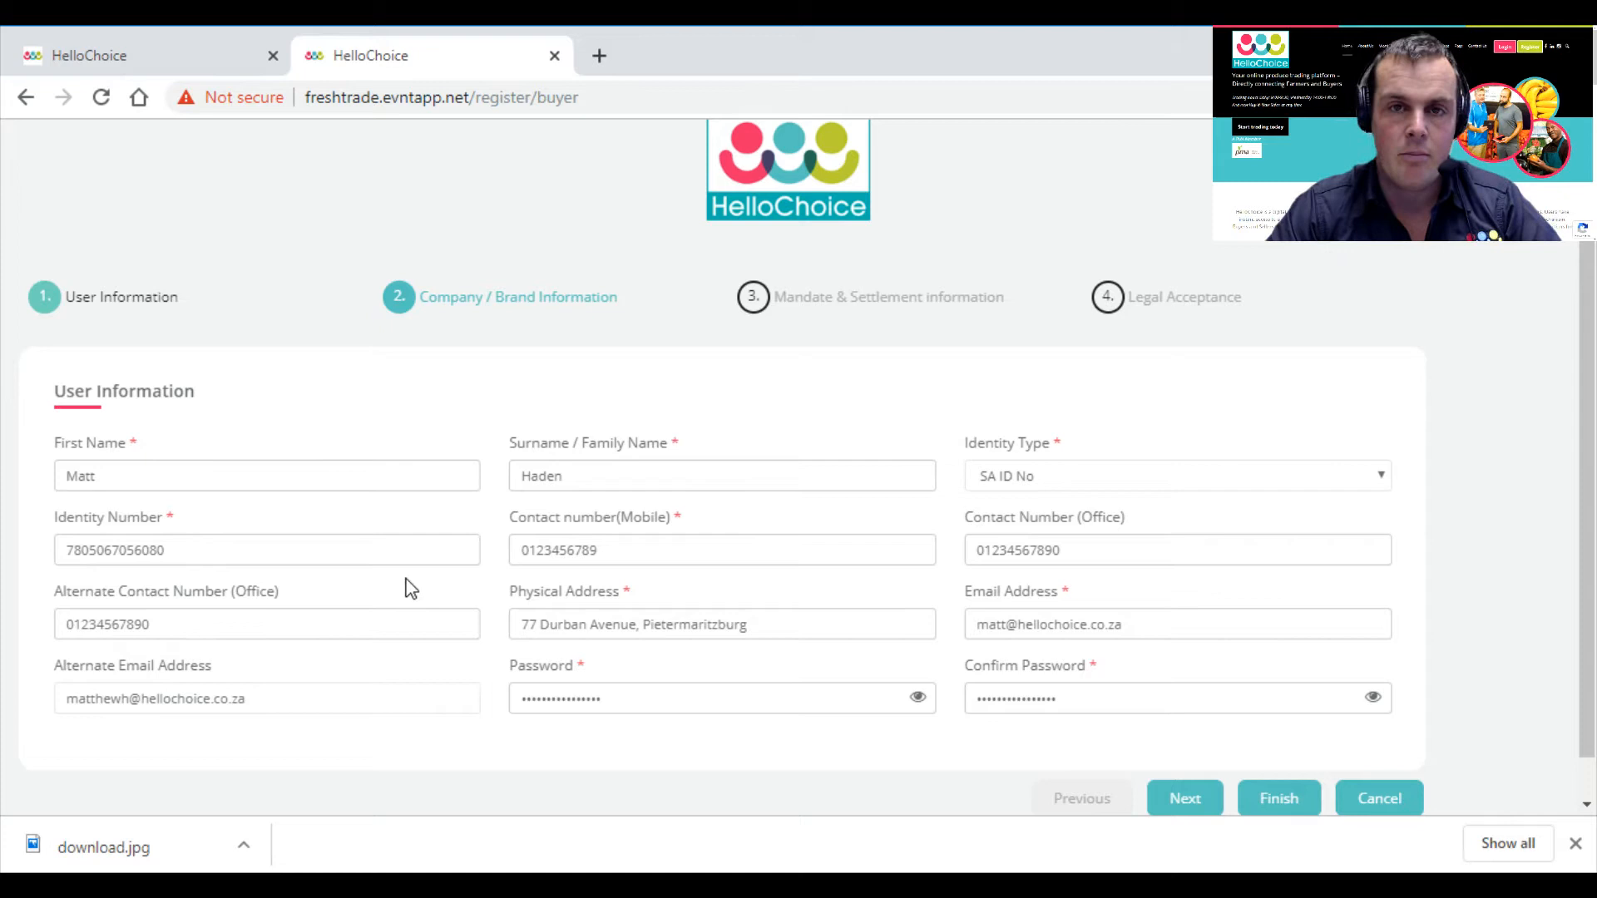
pyautogui.moveTo(505, 740)
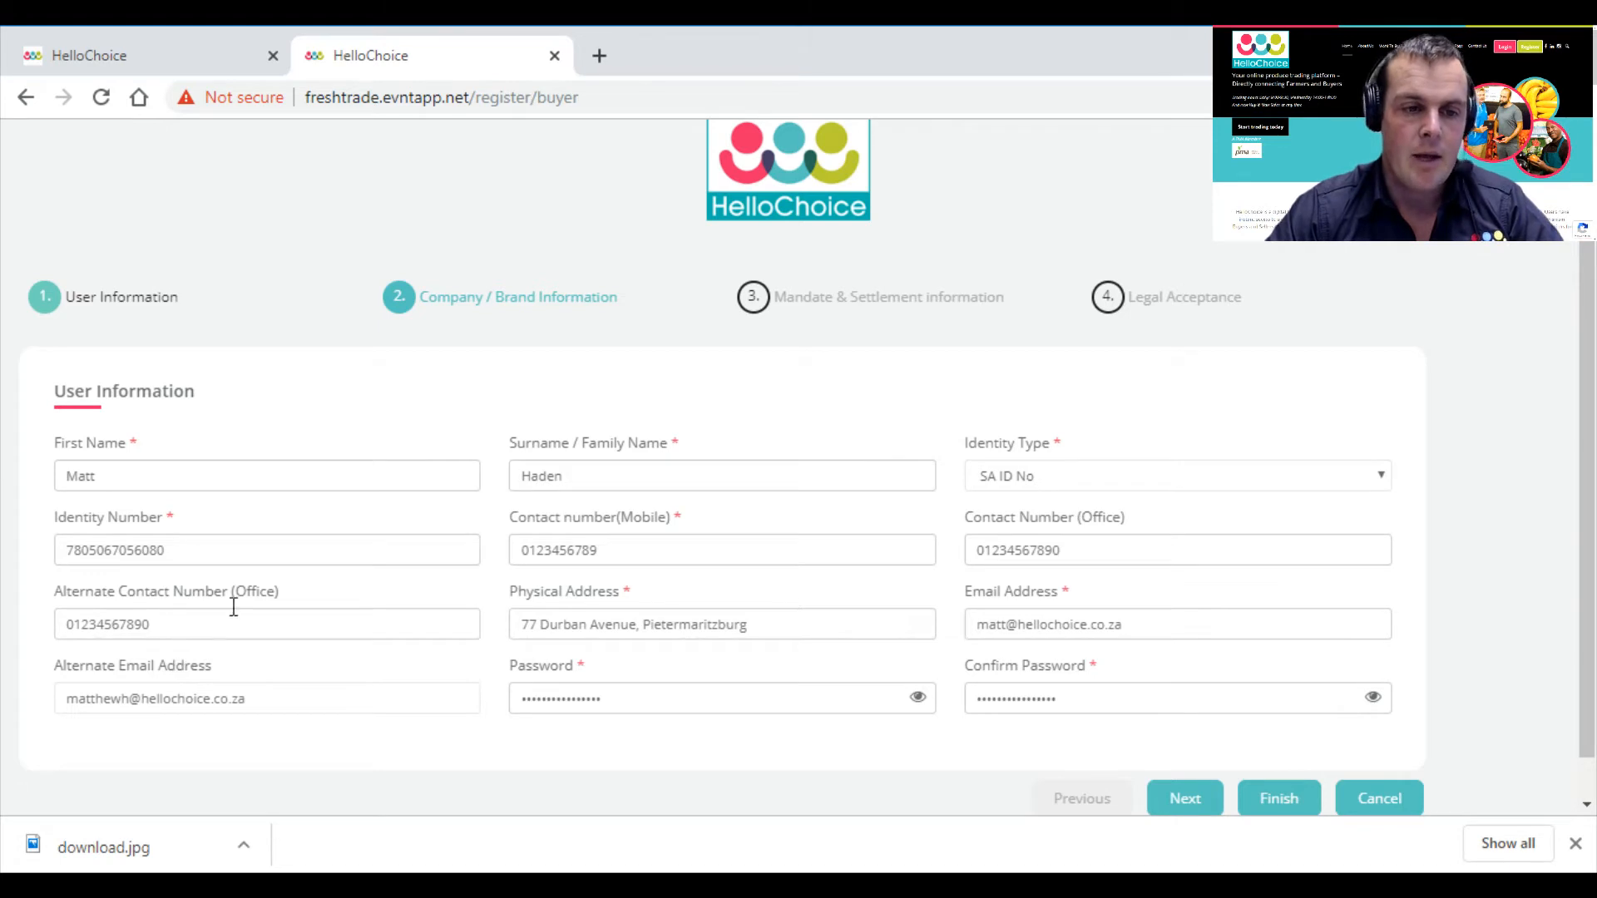
pyautogui.moveTo(57, 513)
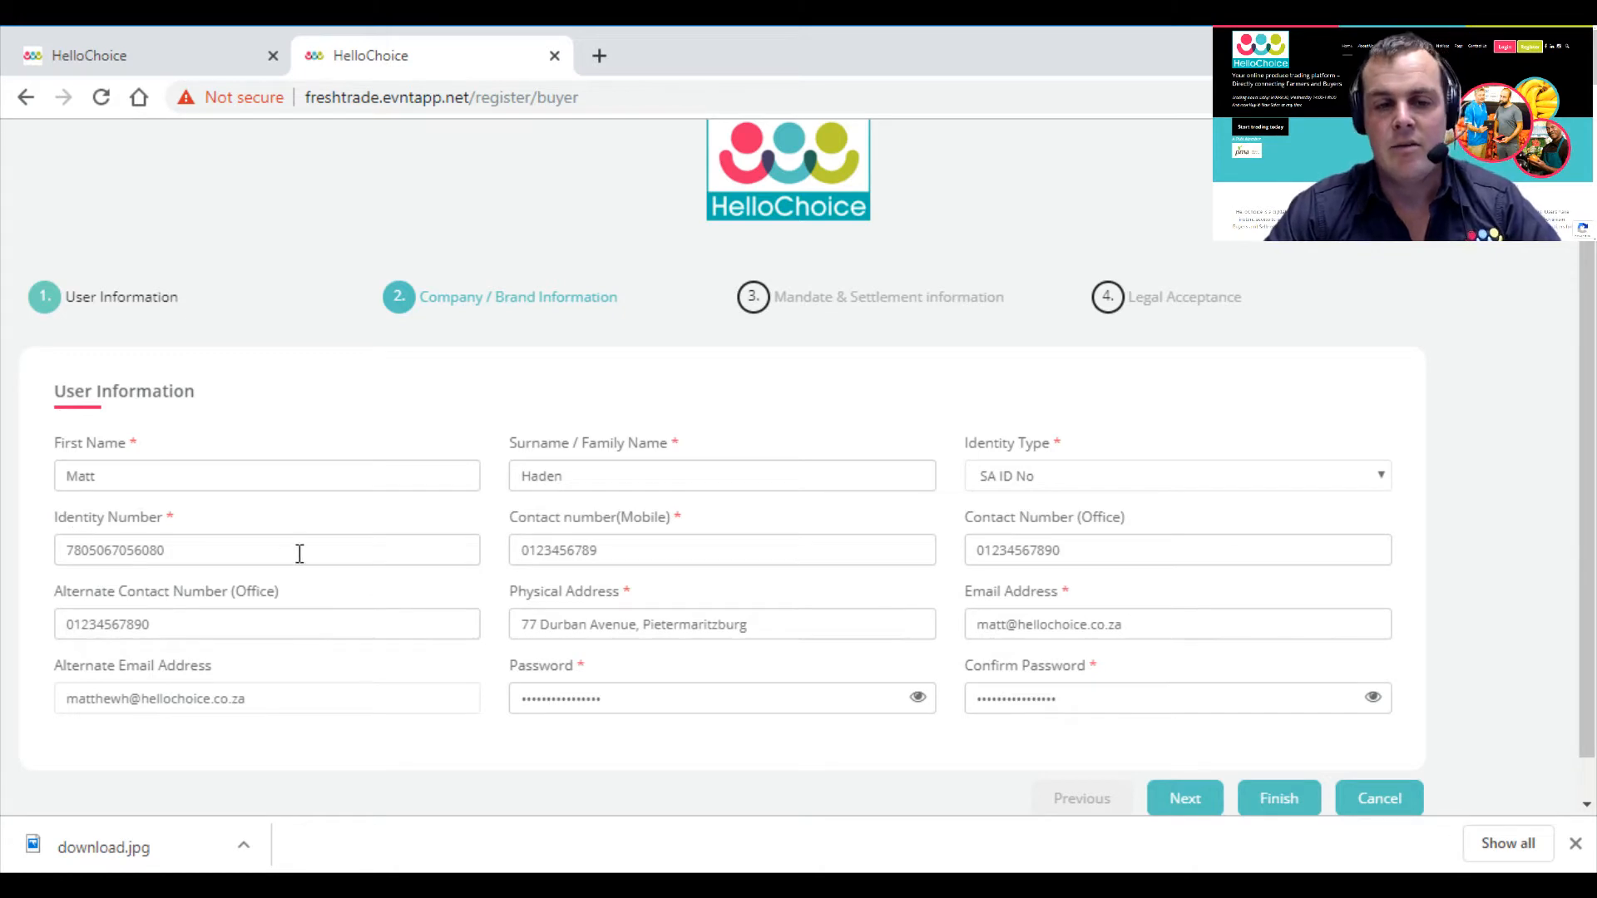
pyautogui.moveTo(830, 604)
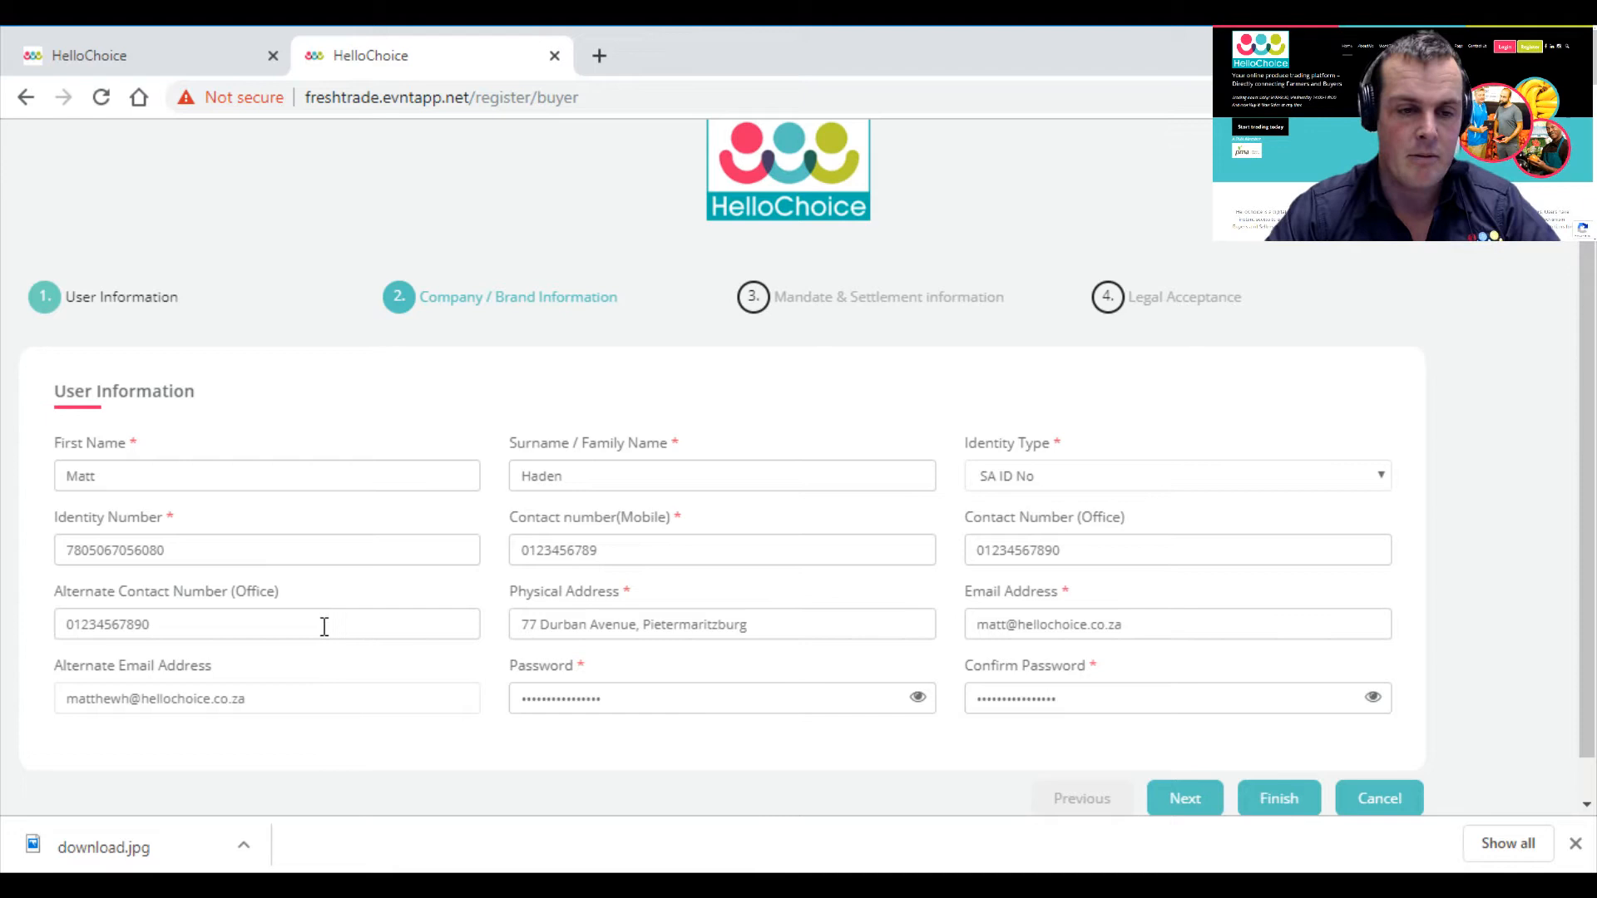
pyautogui.moveTo(1065, 451)
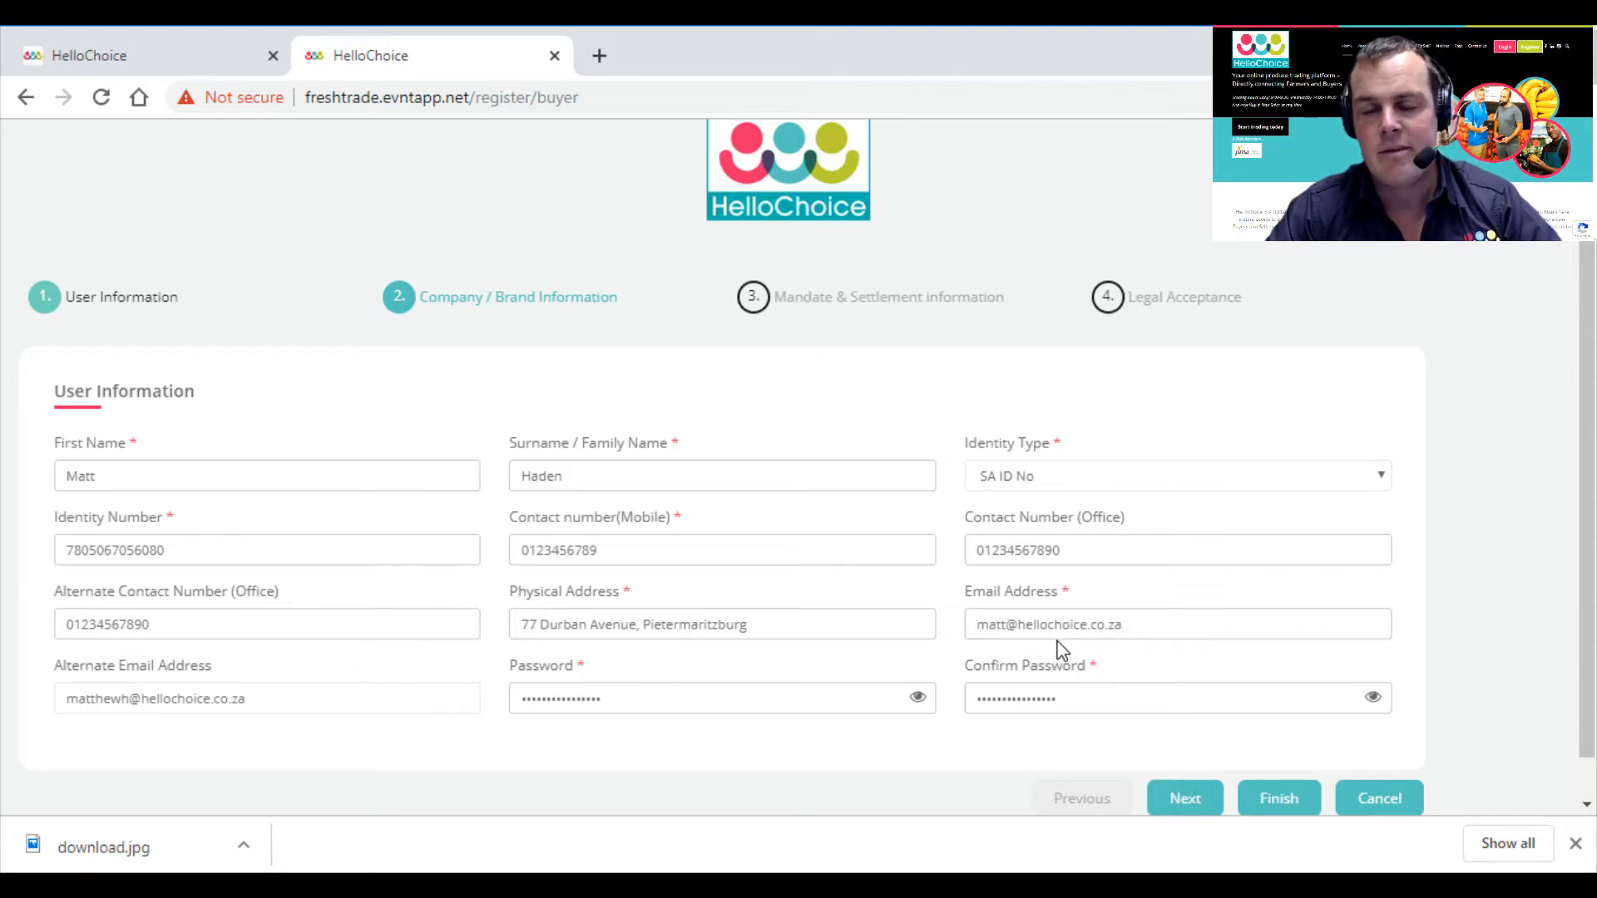
pyautogui.moveTo(1046, 624)
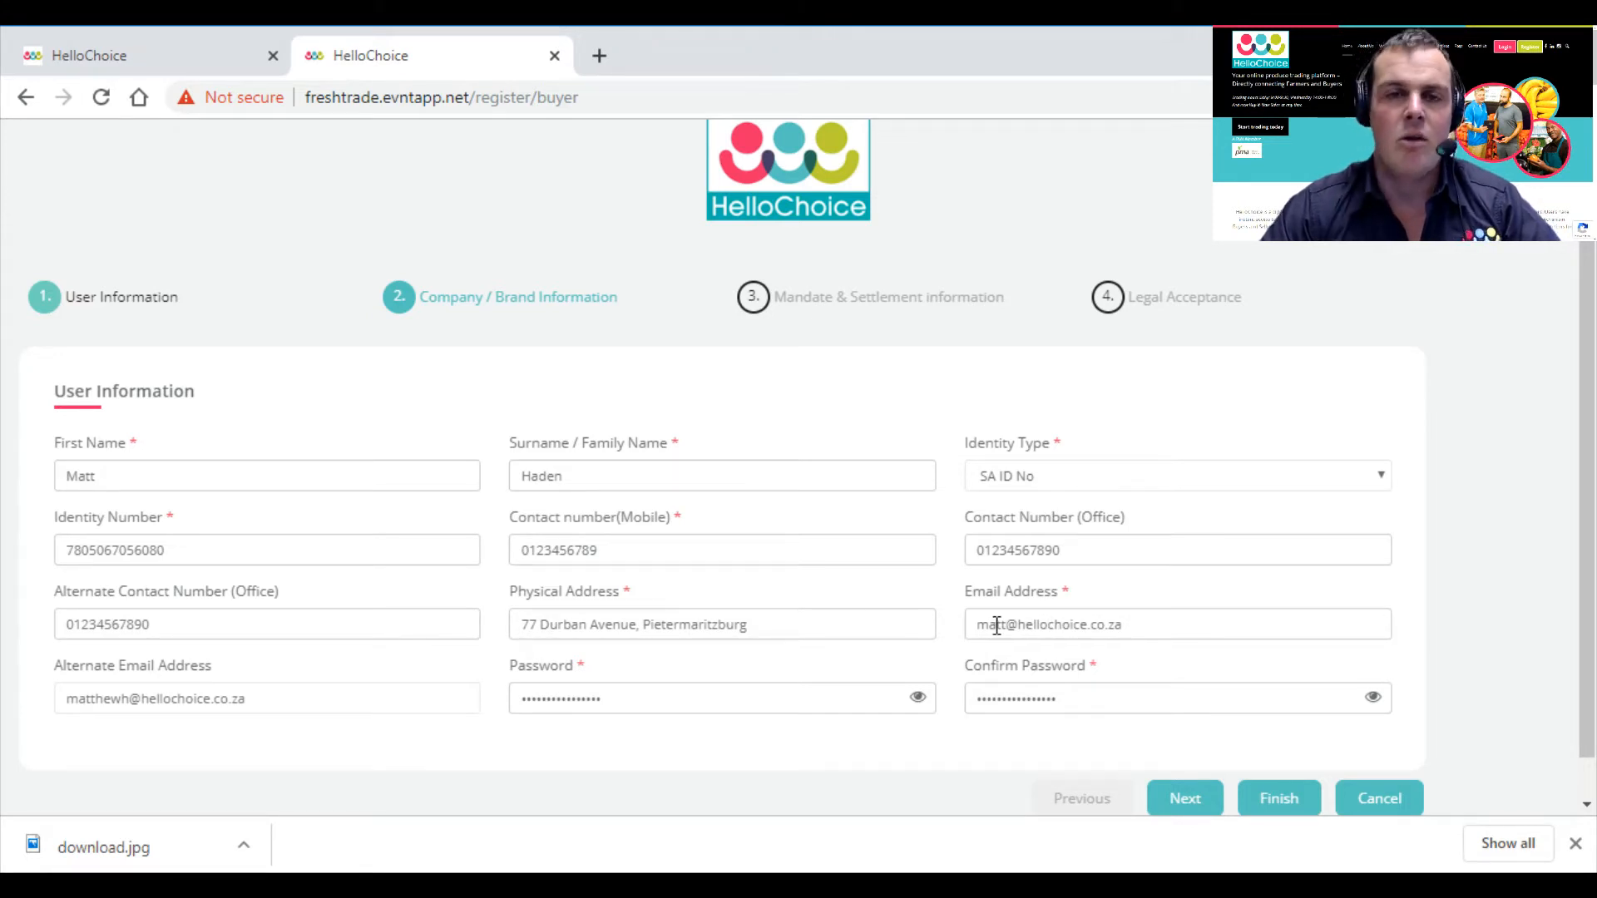
pyautogui.moveTo(1003, 624)
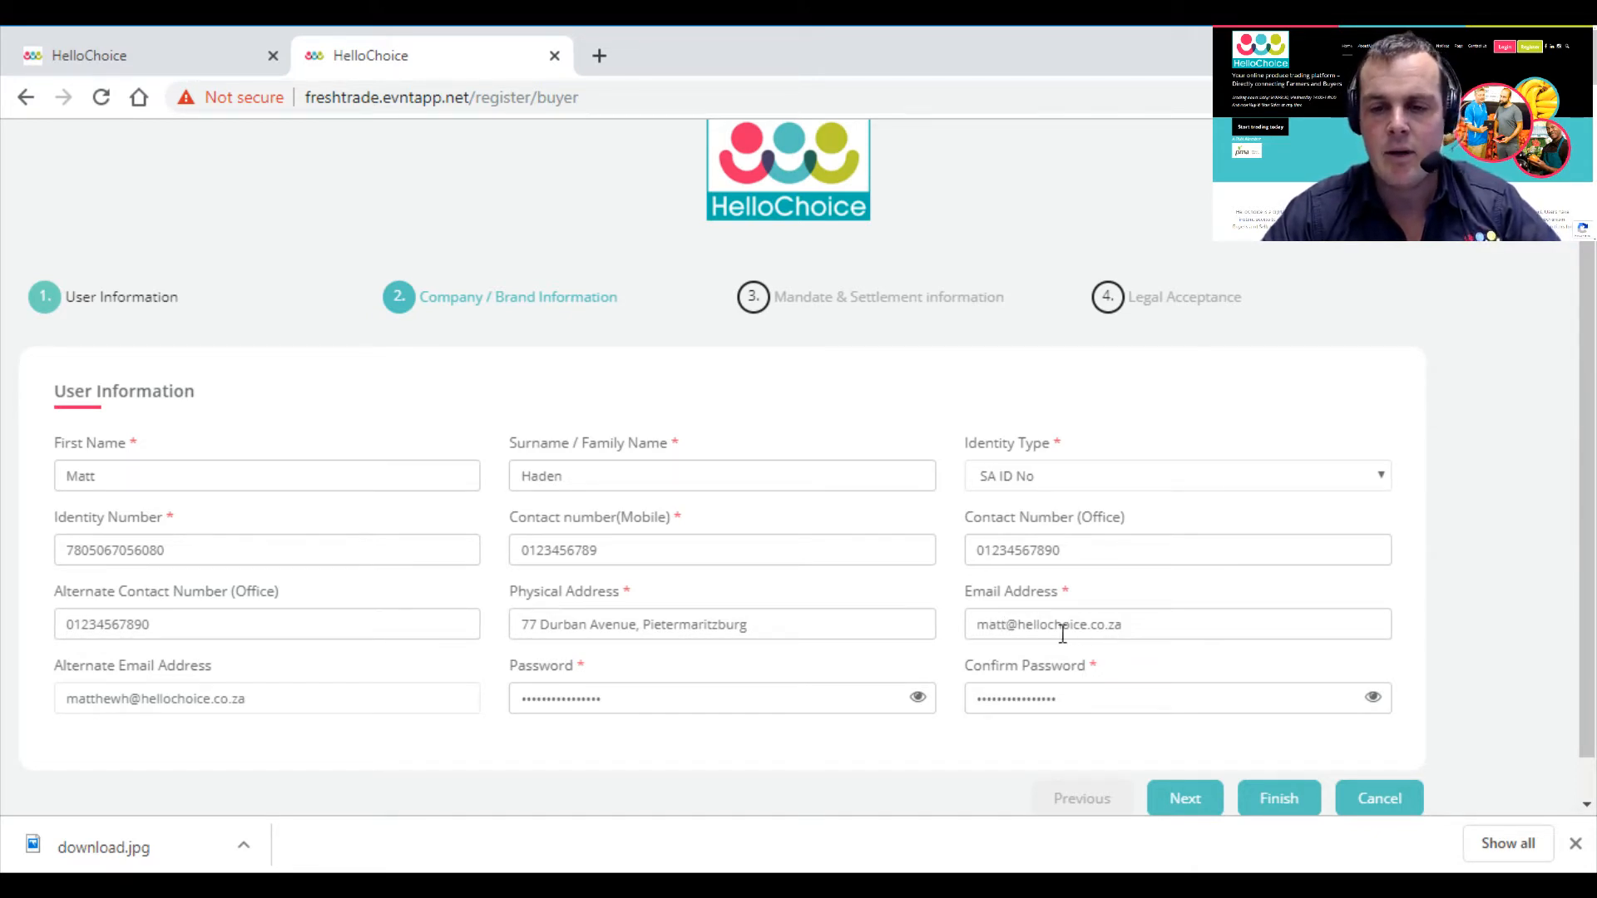
pyautogui.moveTo(293, 671)
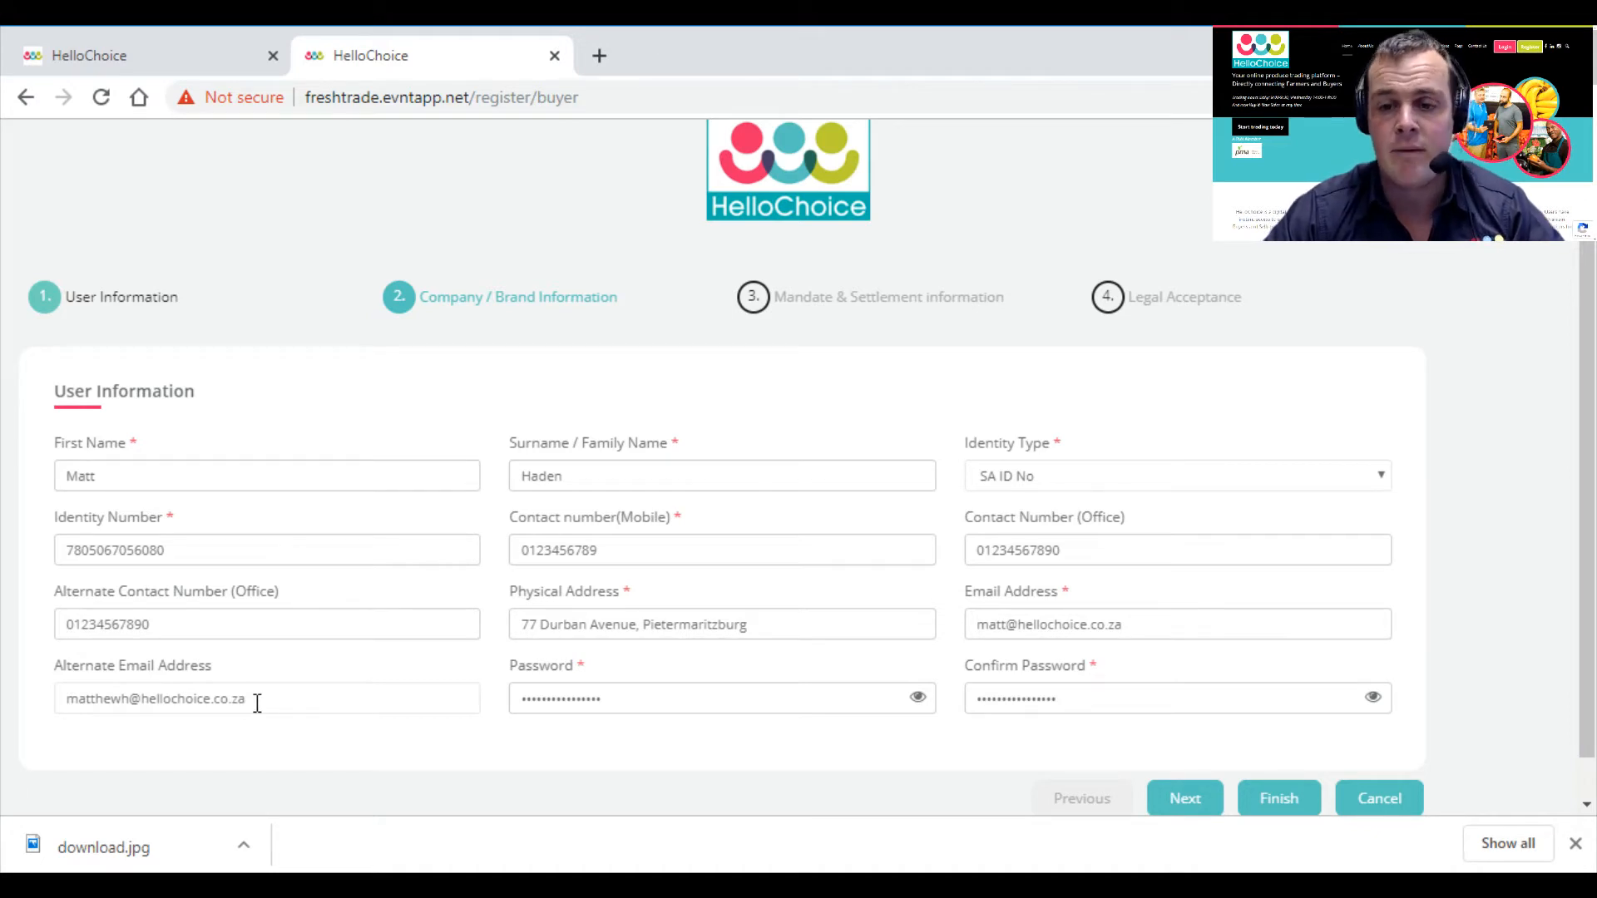
pyautogui.click(1120, 624)
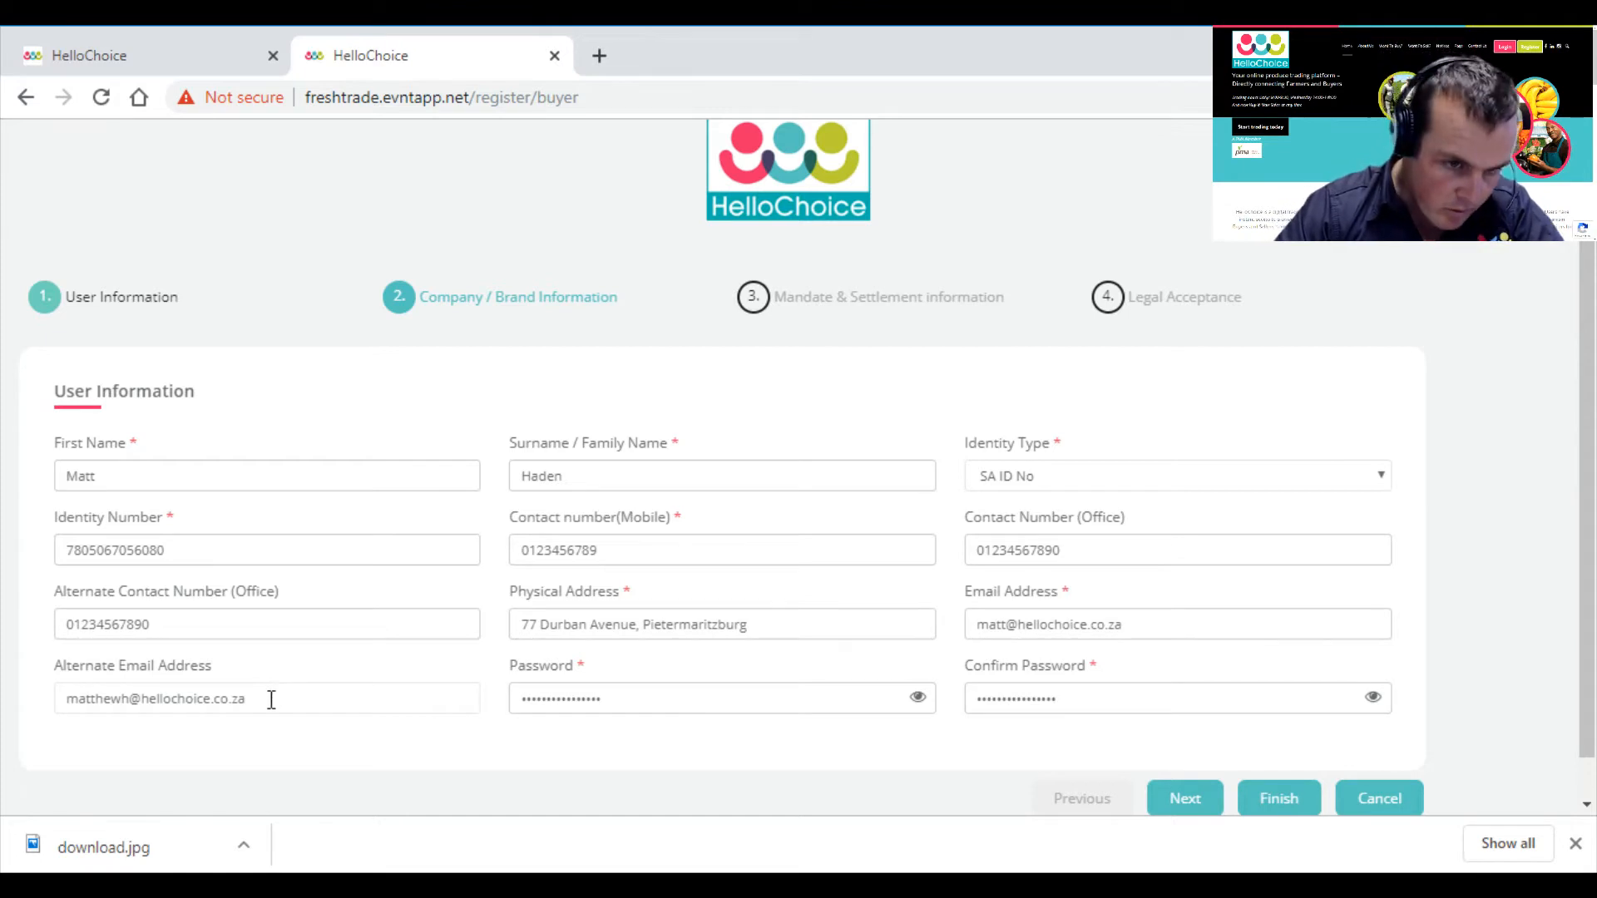
# Confirm the alternate email entry and advance to Company / Brand Information
pyautogui.click(266, 697)
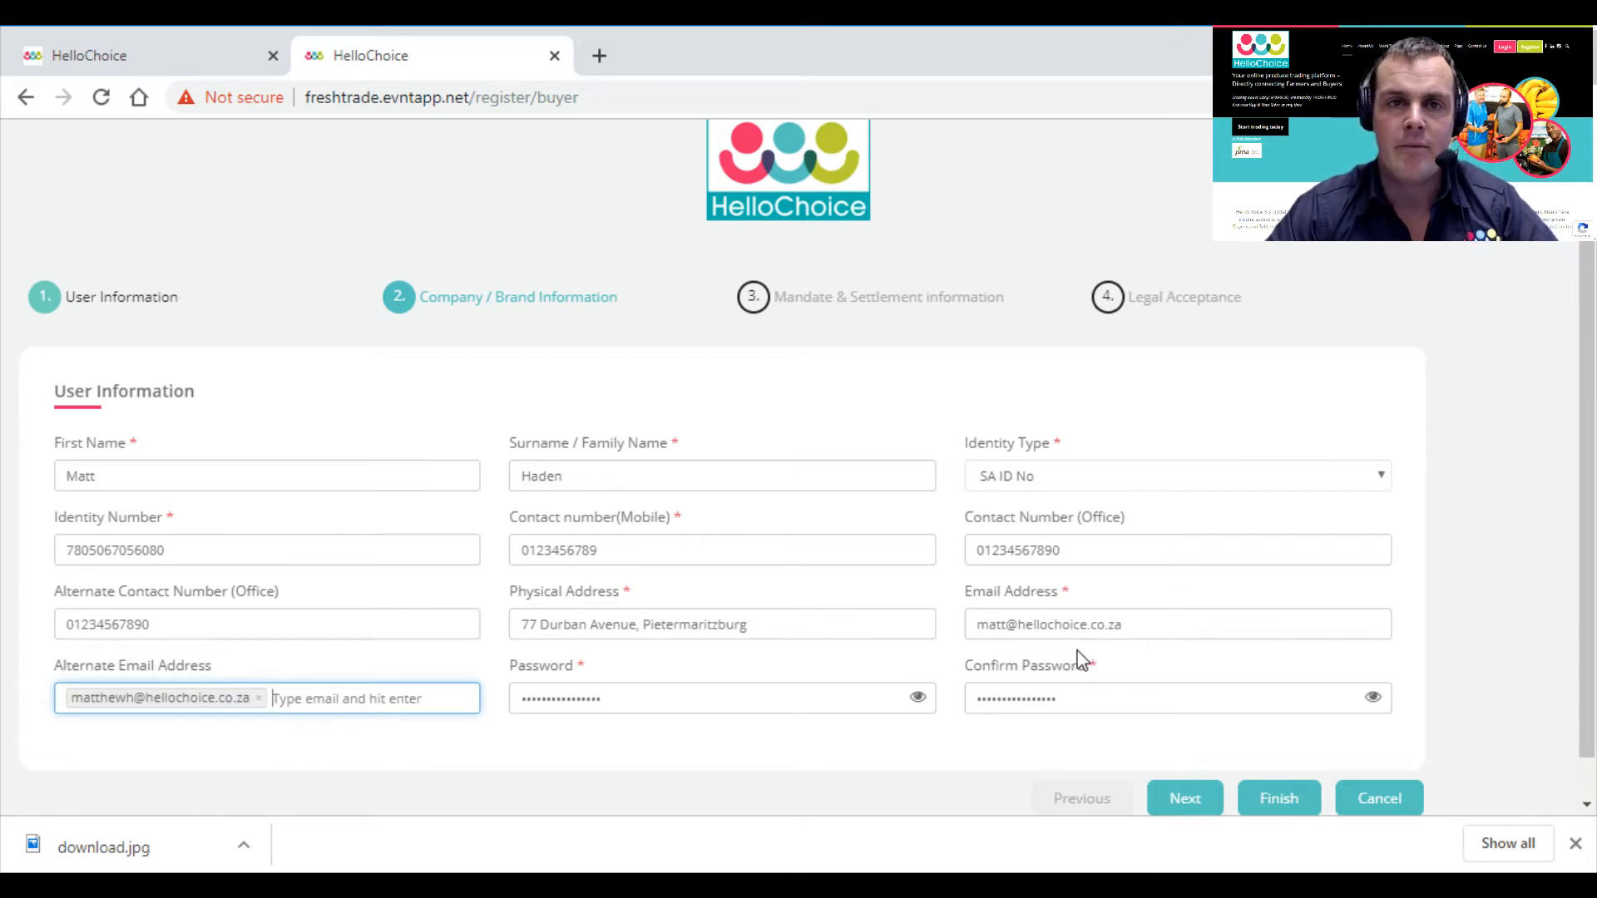
pyautogui.moveTo(479, 681)
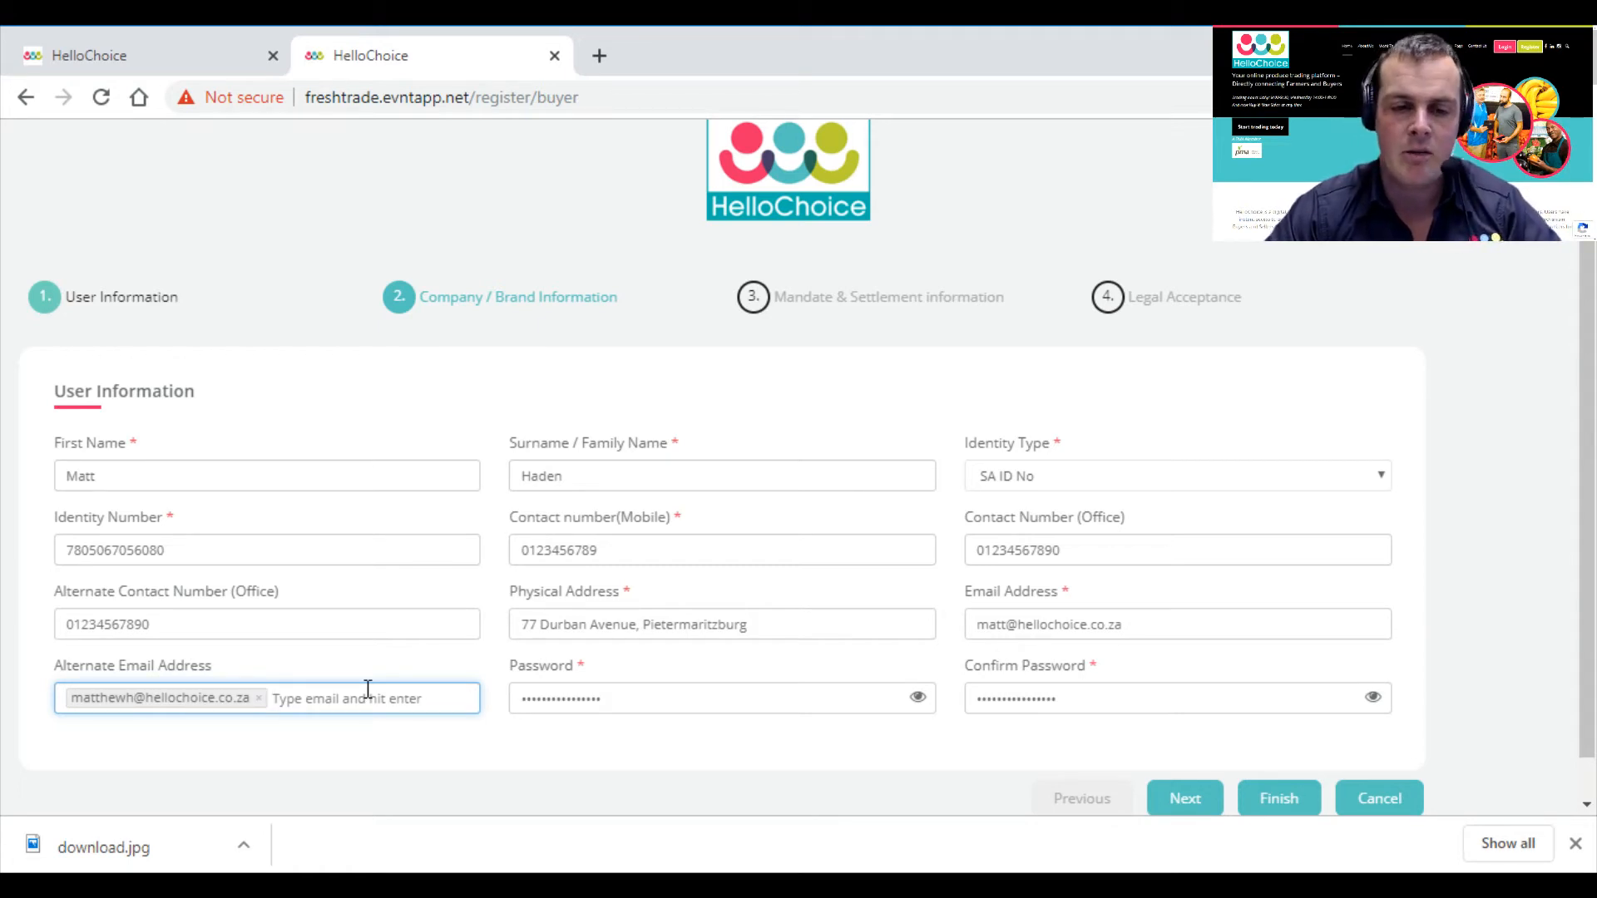
pyautogui.moveTo(487, 735)
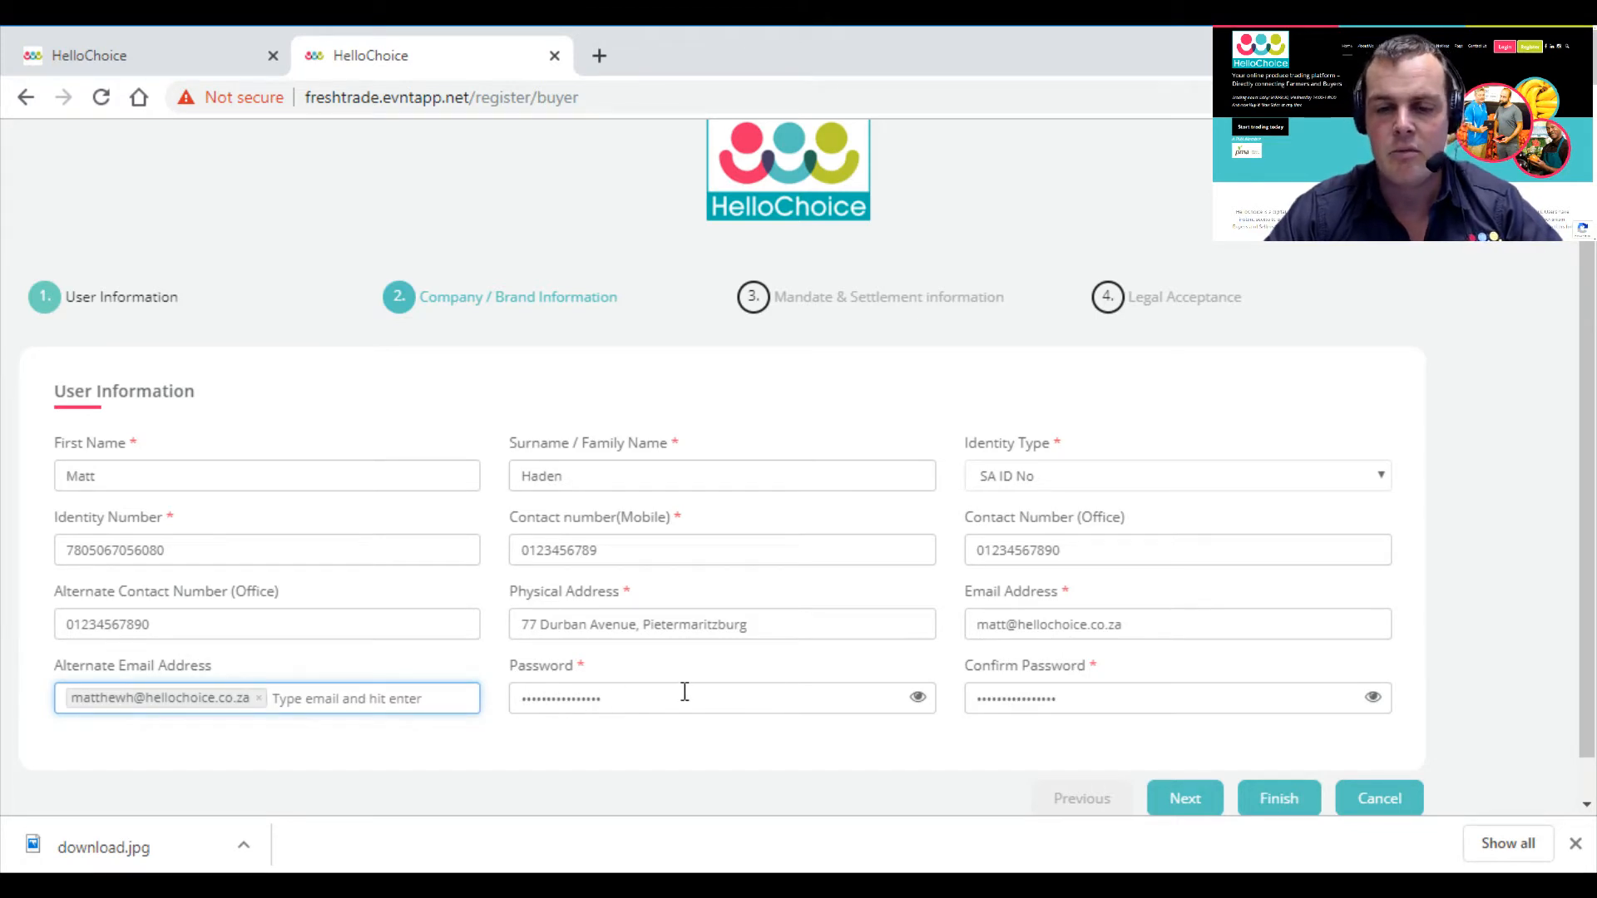
pyautogui.moveTo(1187, 783)
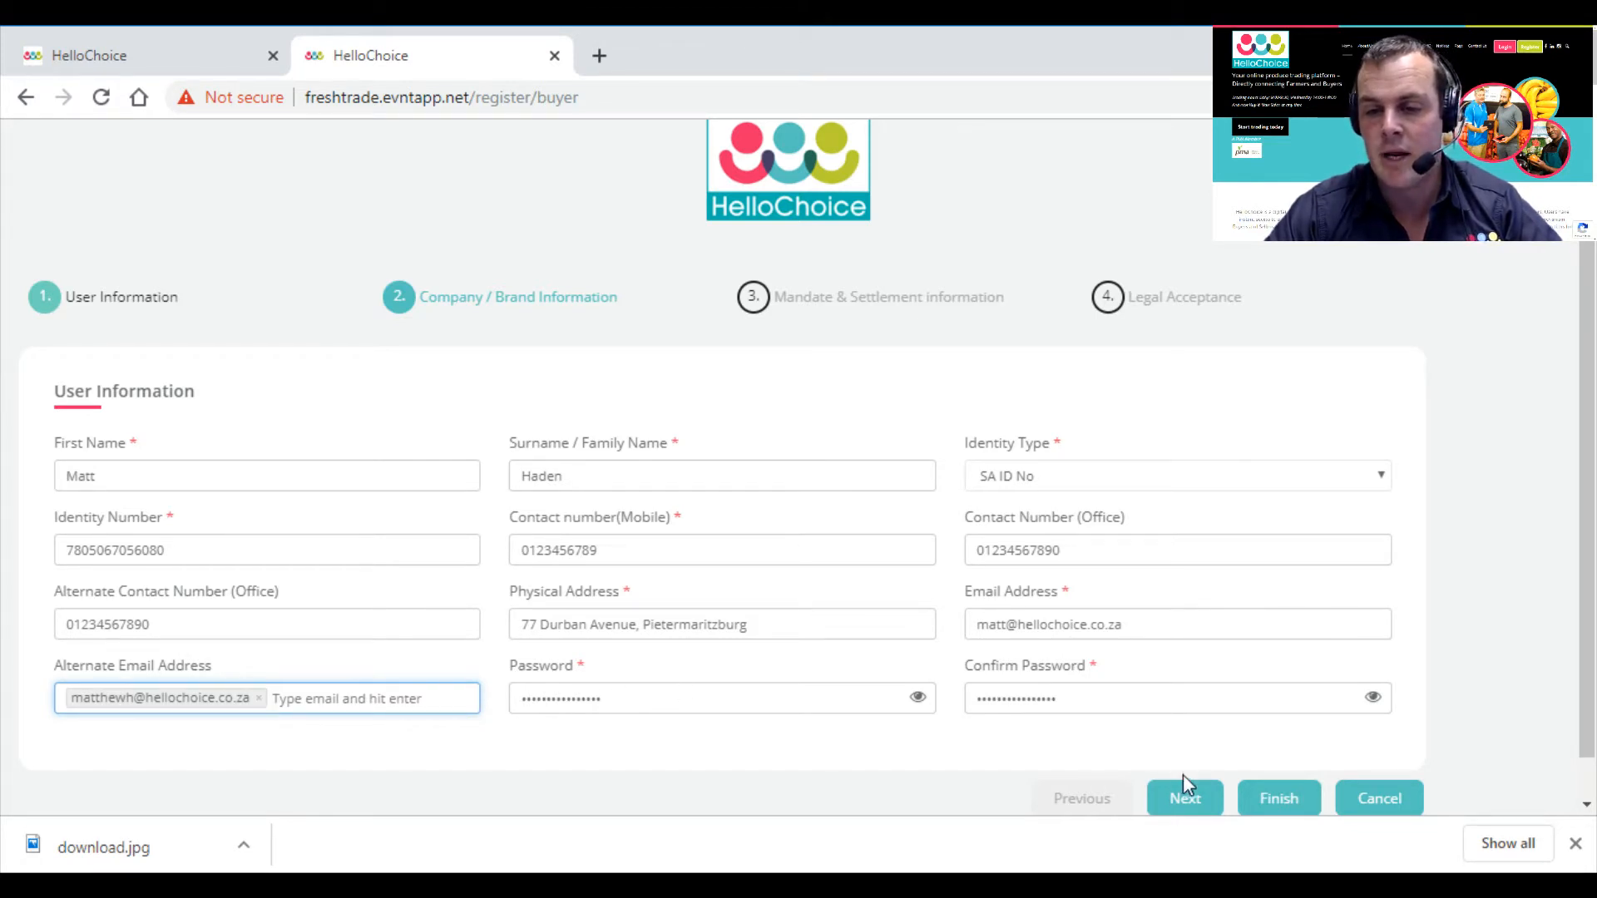
pyautogui.click(1183, 797)
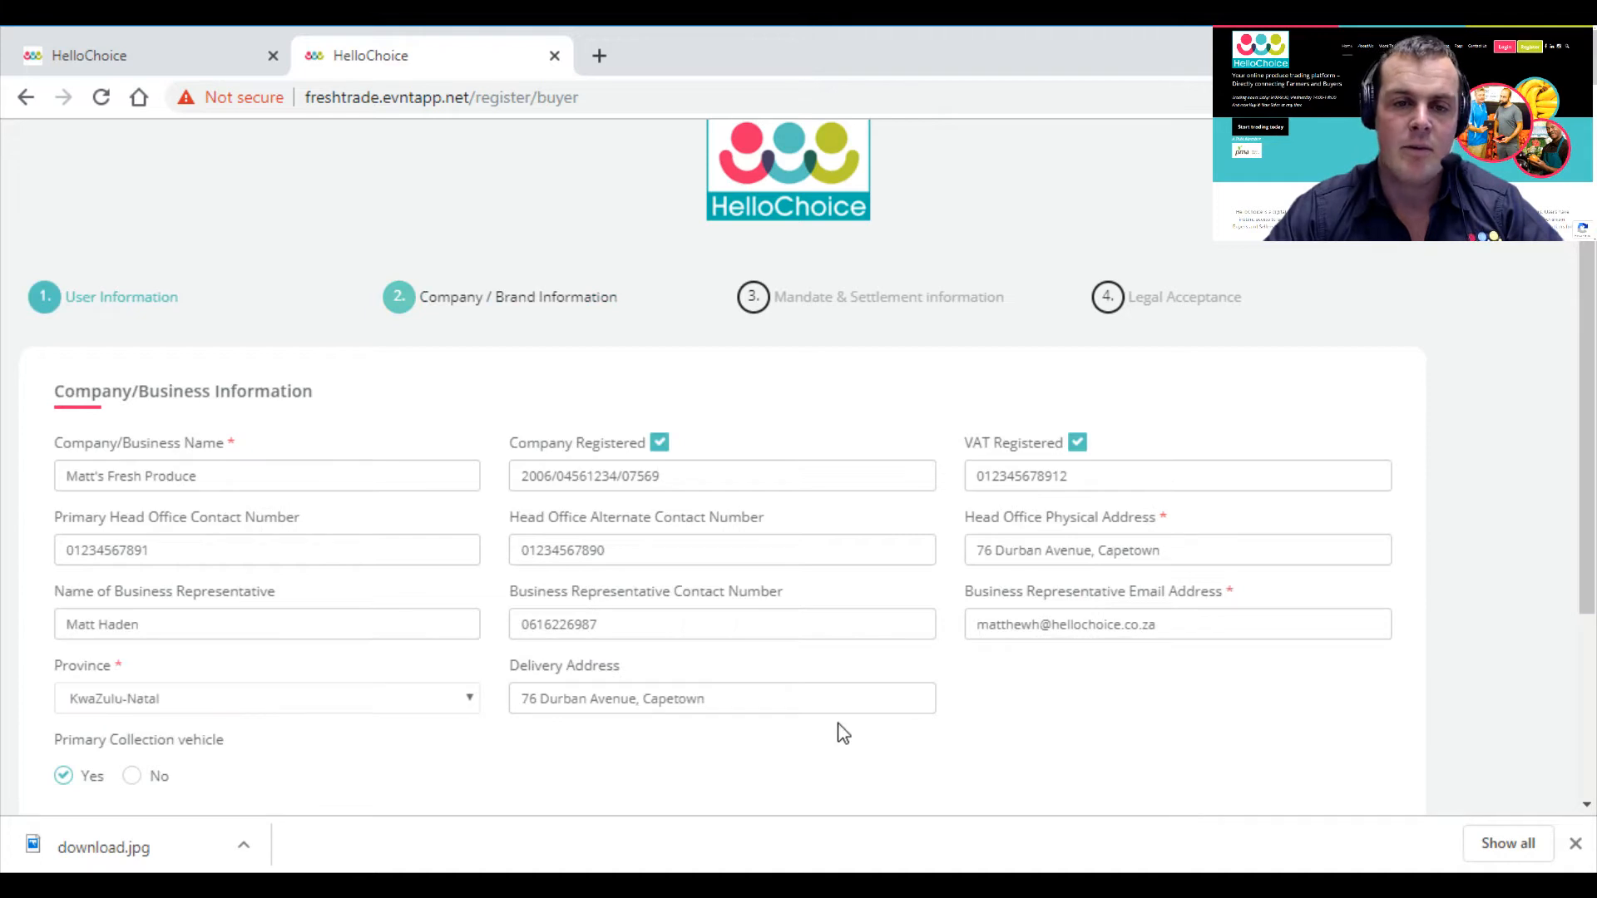
pyautogui.moveTo(667, 668)
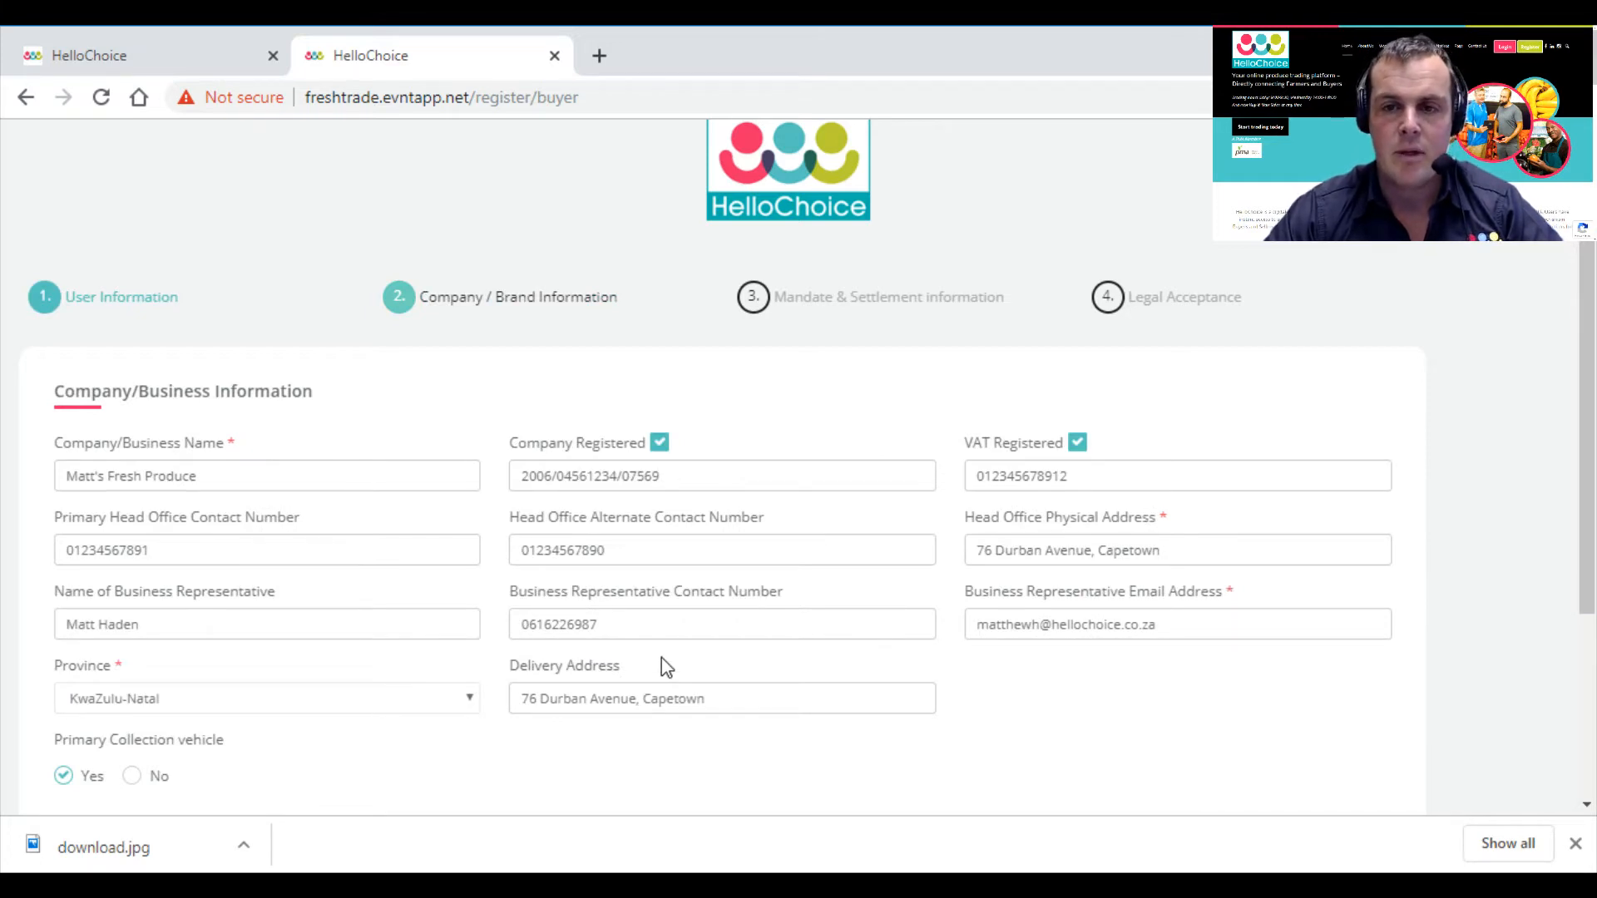
pyautogui.moveTo(228, 537)
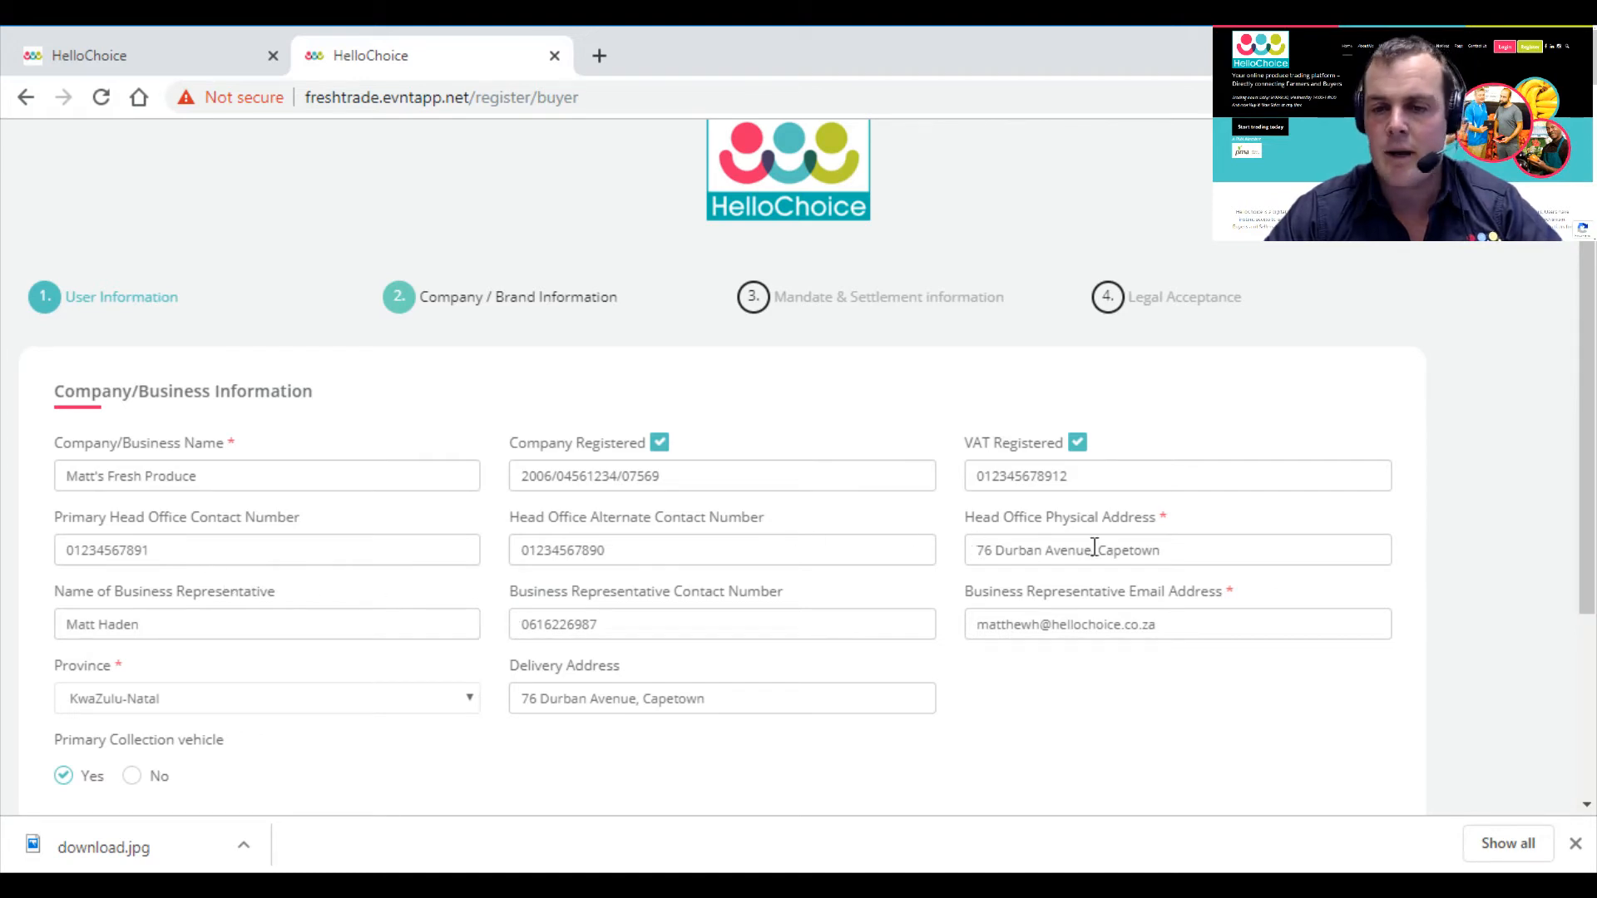
pyautogui.moveTo(229, 600)
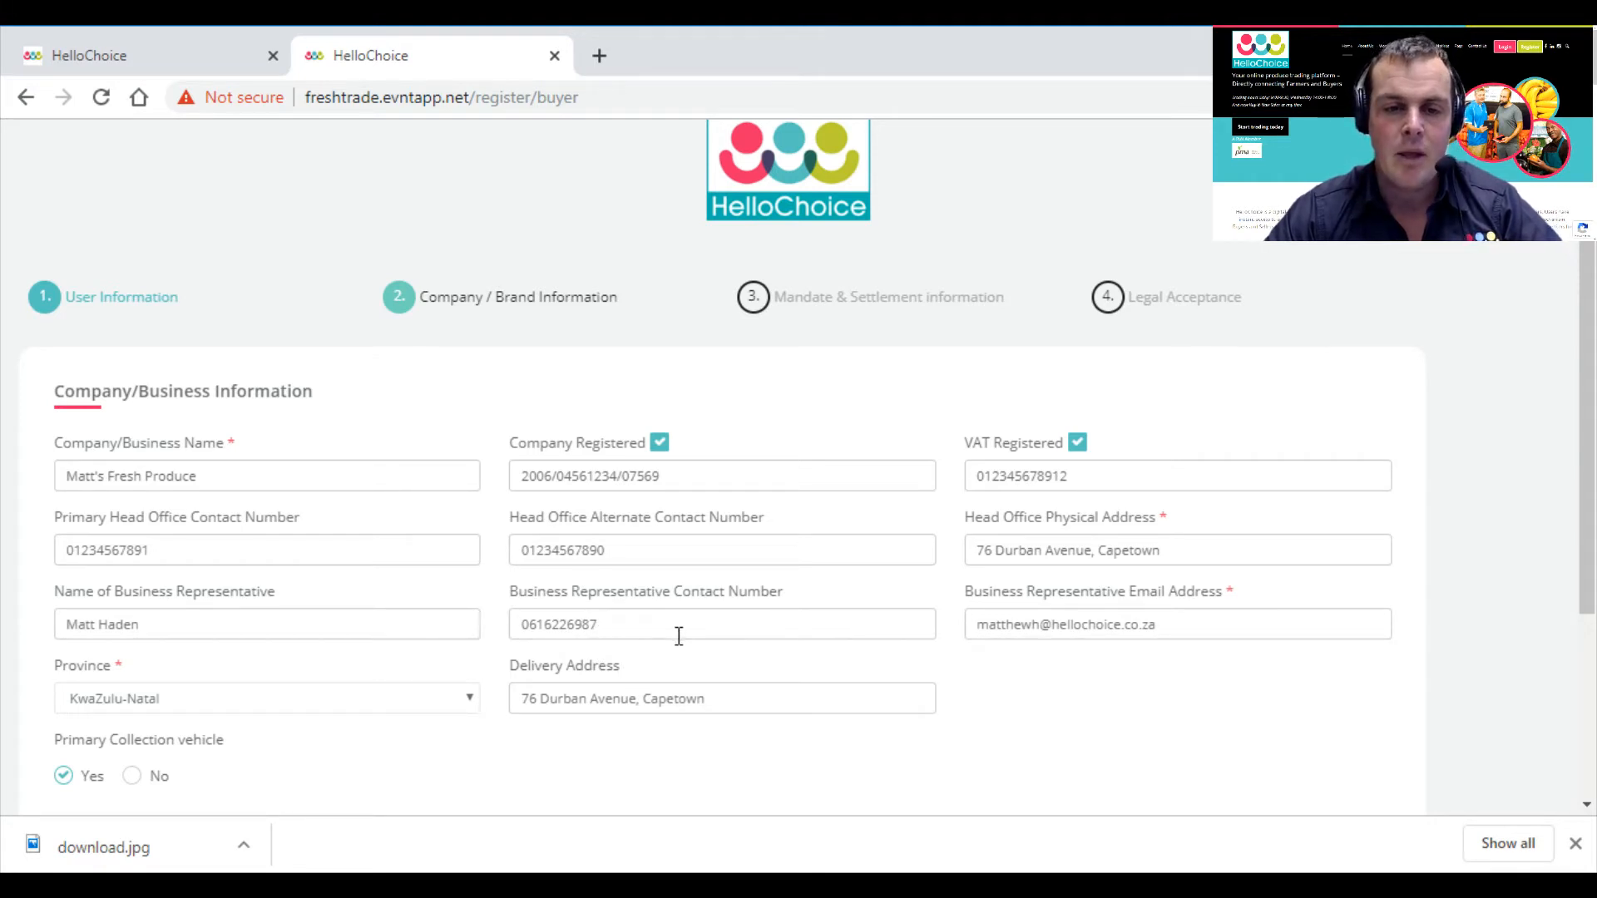
pyautogui.moveTo(639, 624)
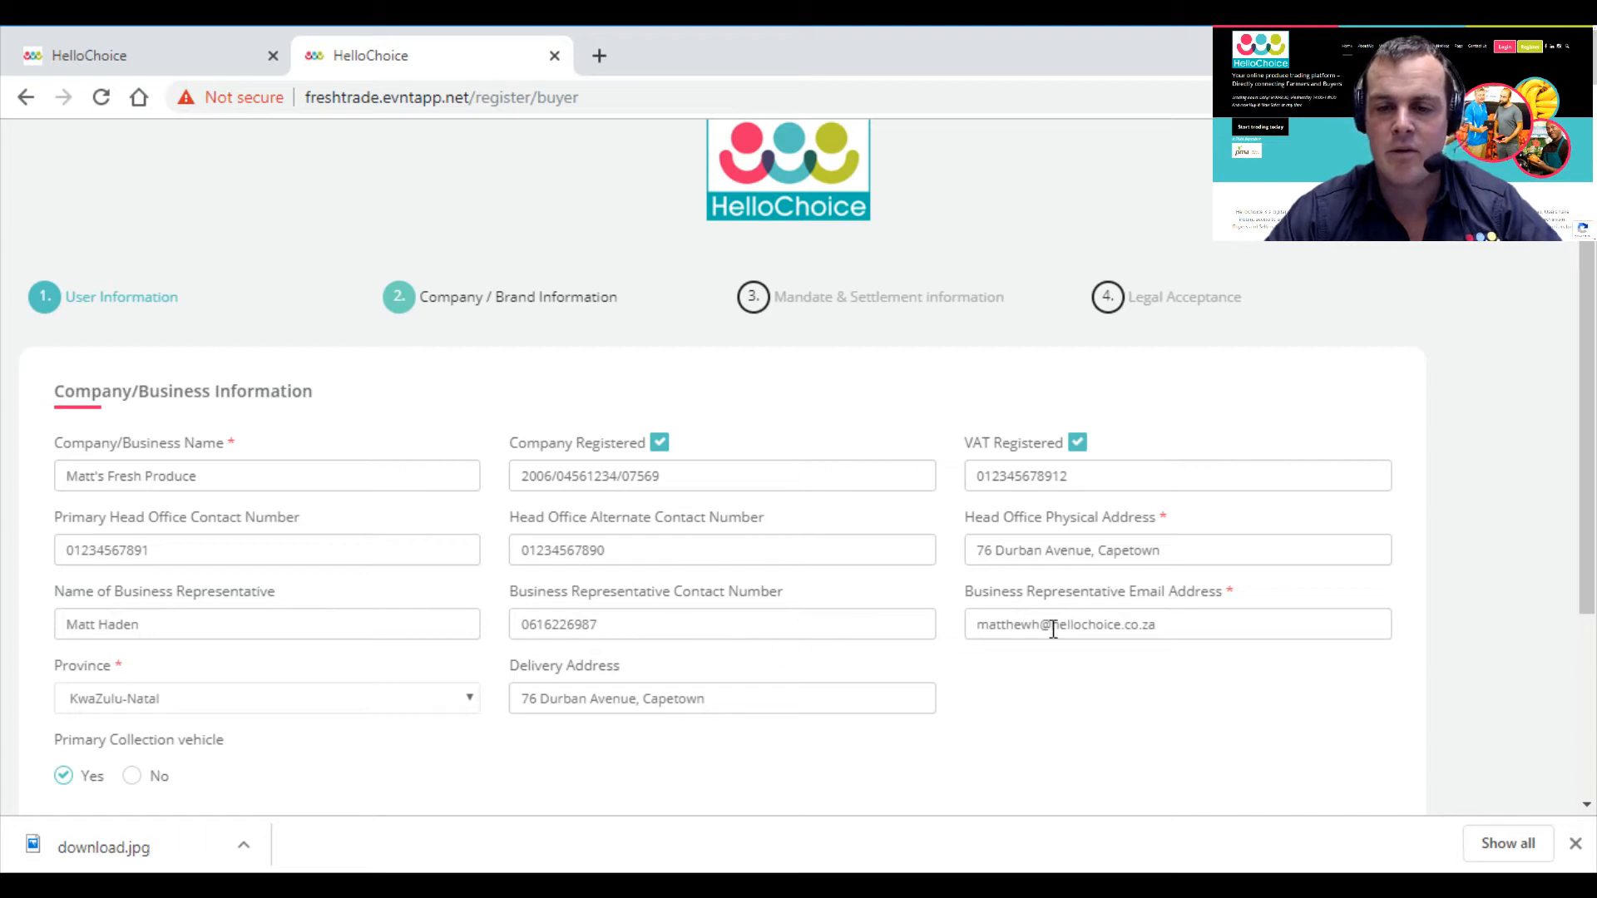
pyautogui.moveTo(284, 667)
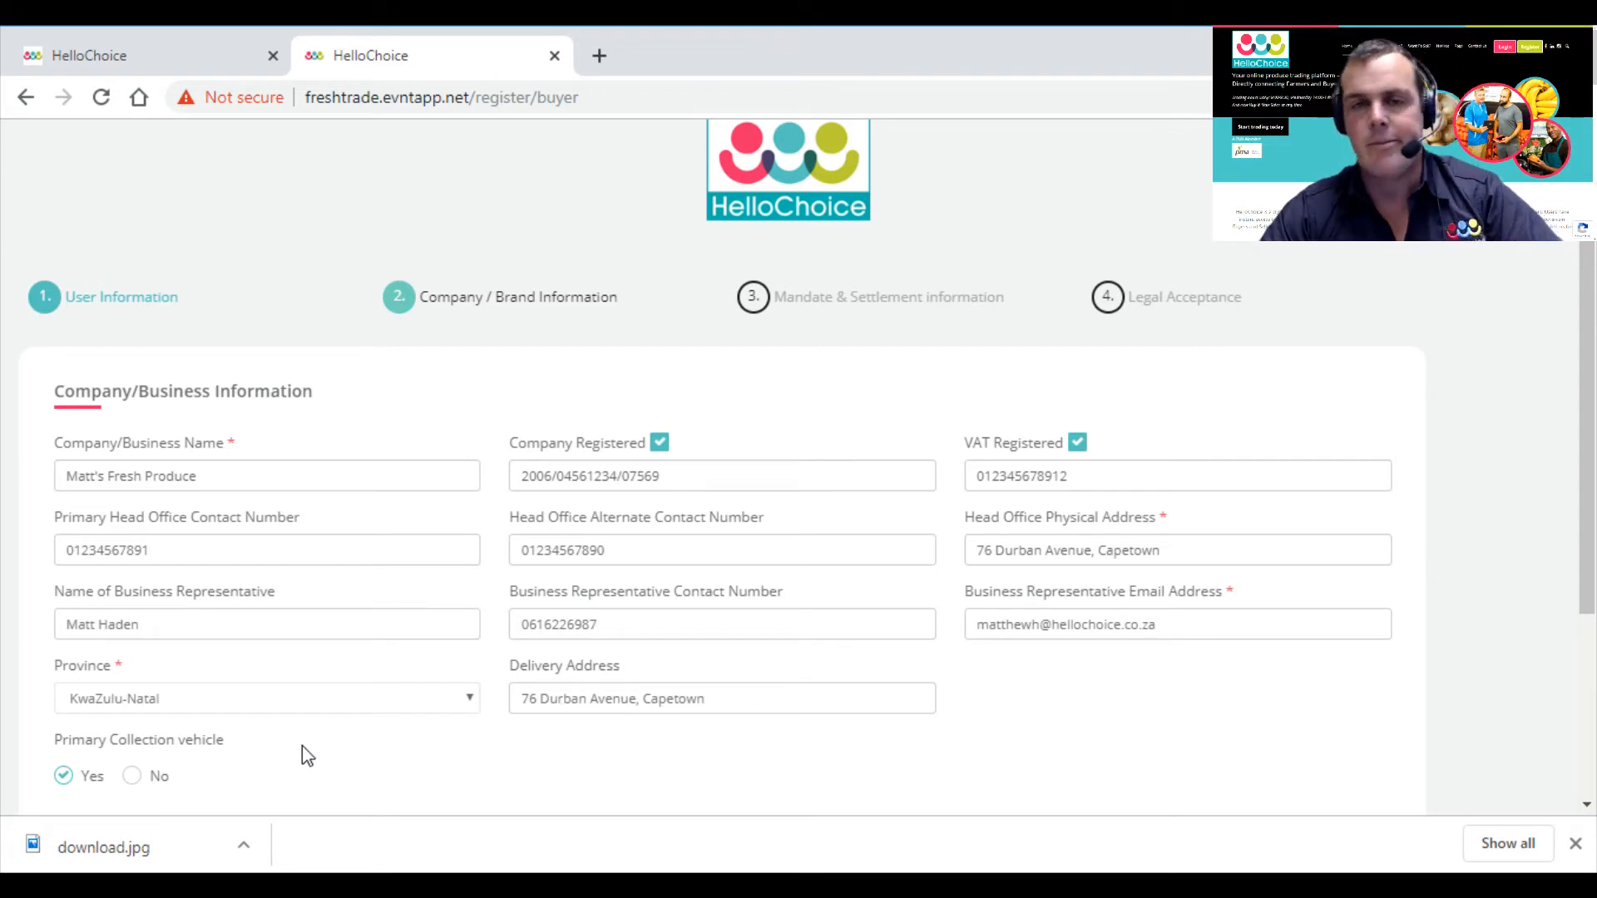
pyautogui.moveTo(238, 783)
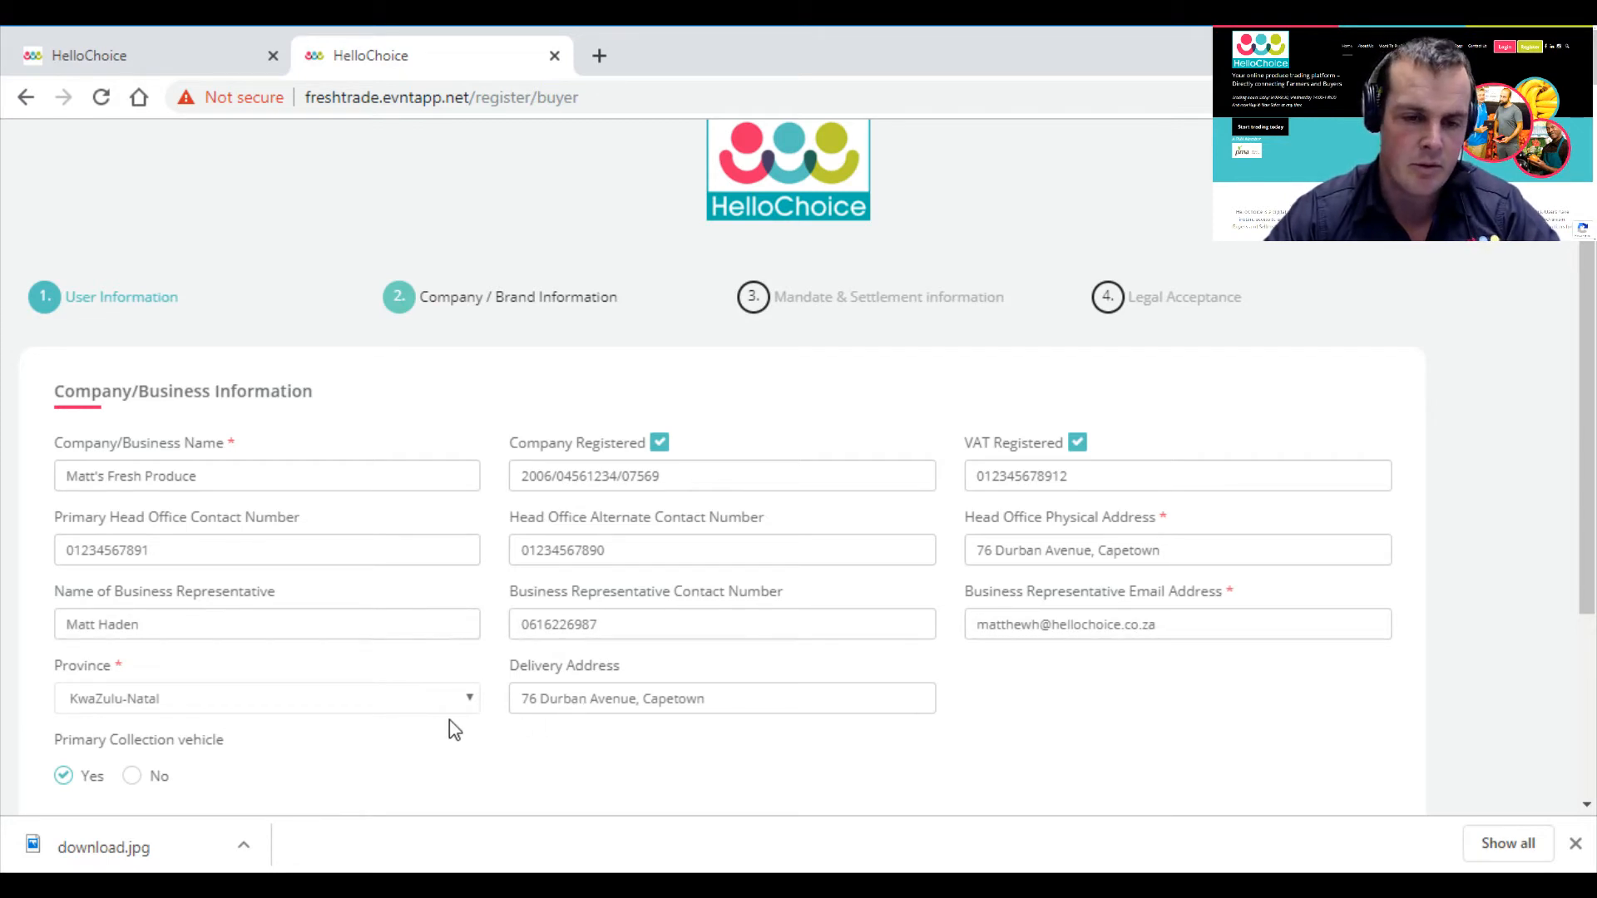
pyautogui.click(1198, 551)
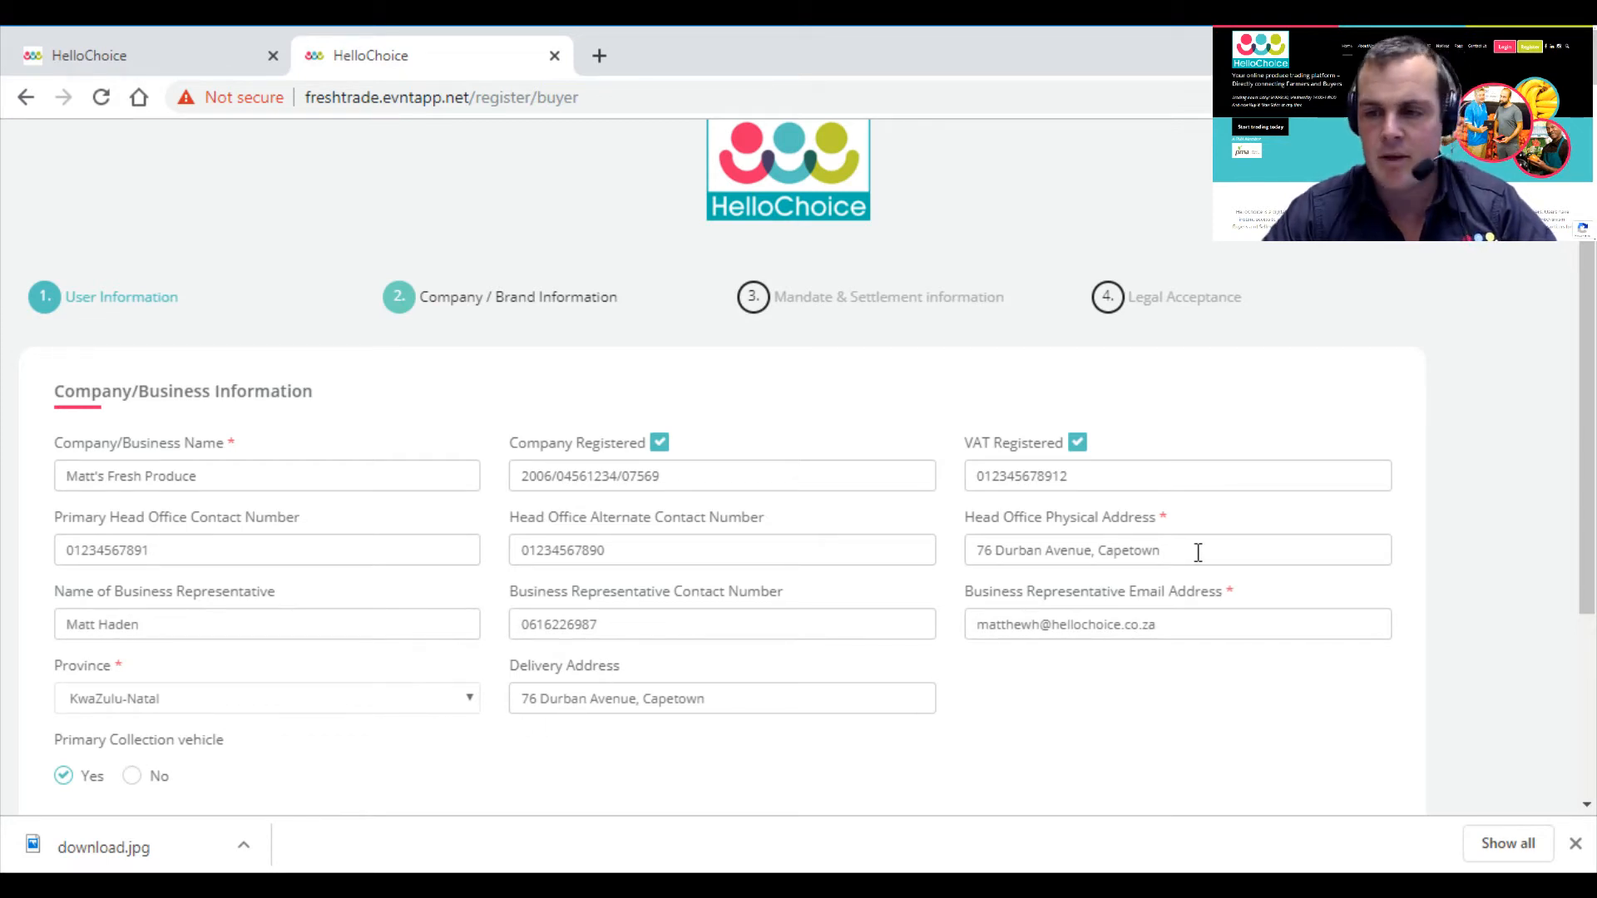
pyautogui.scroll(-3)
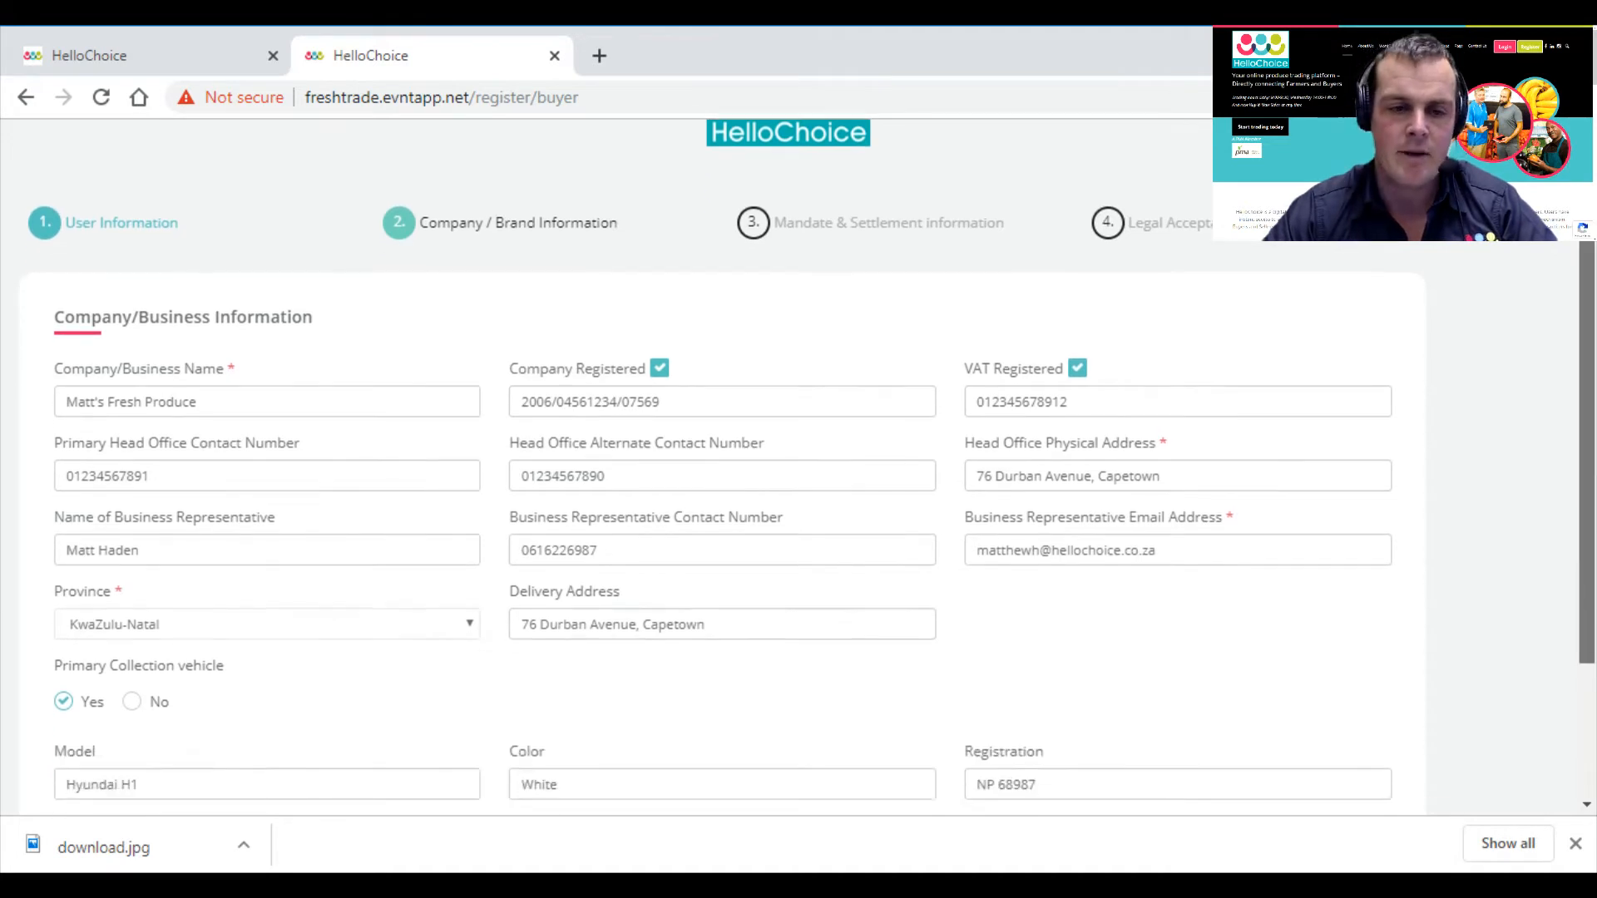
# Review the collection vehicle and driver details and advance to Mandate & Settlement
pyautogui.scroll(-3)
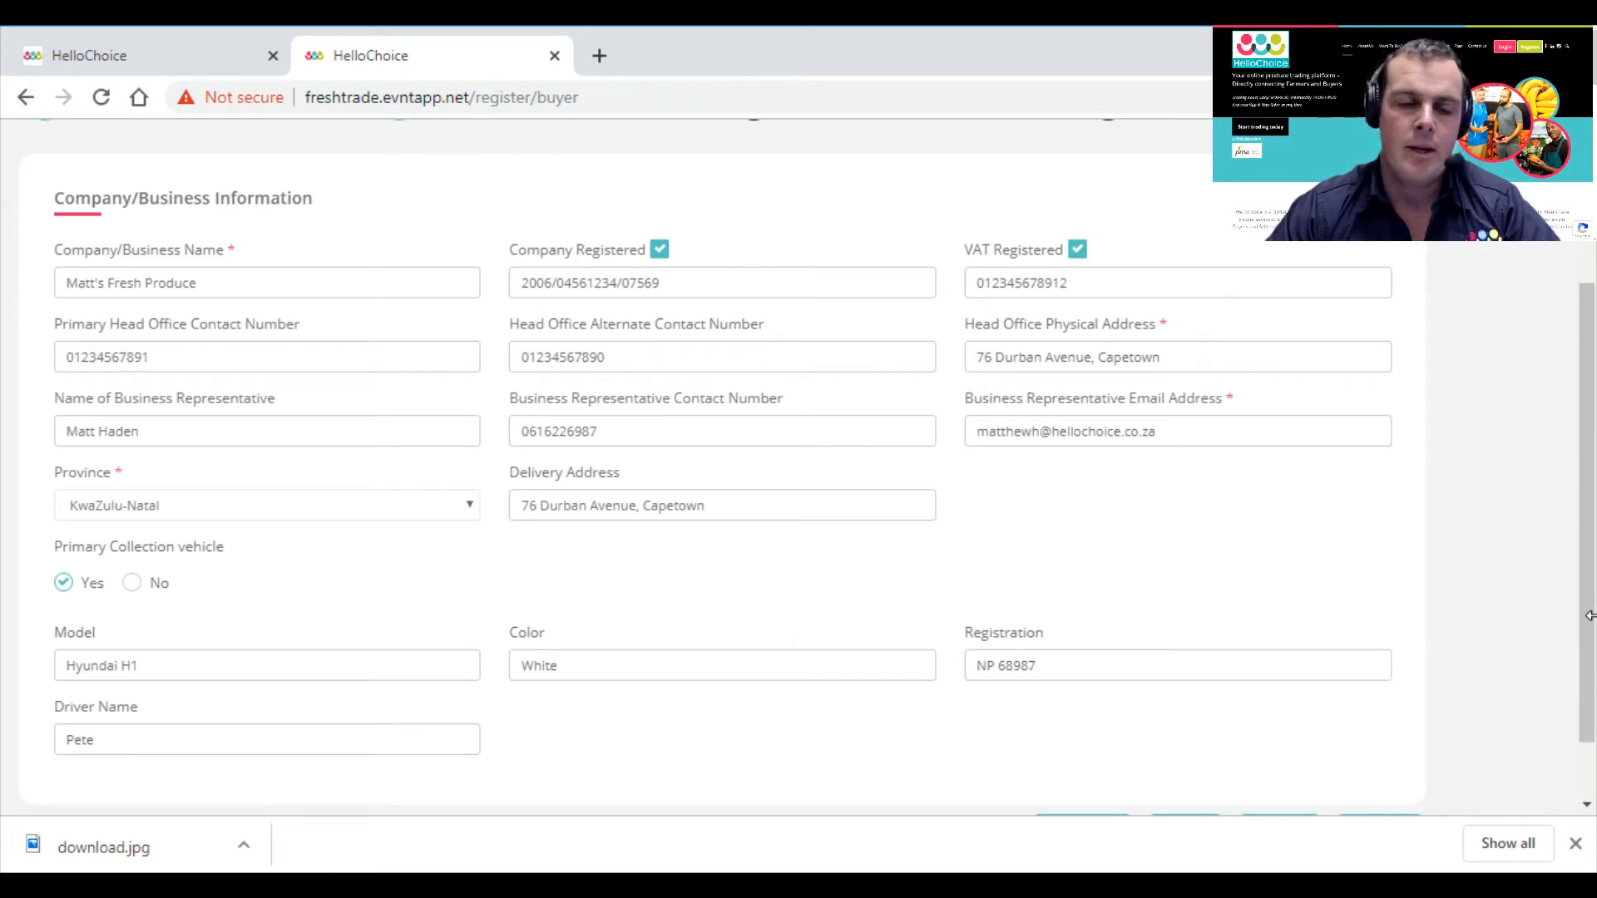
pyautogui.moveTo(1496, 642)
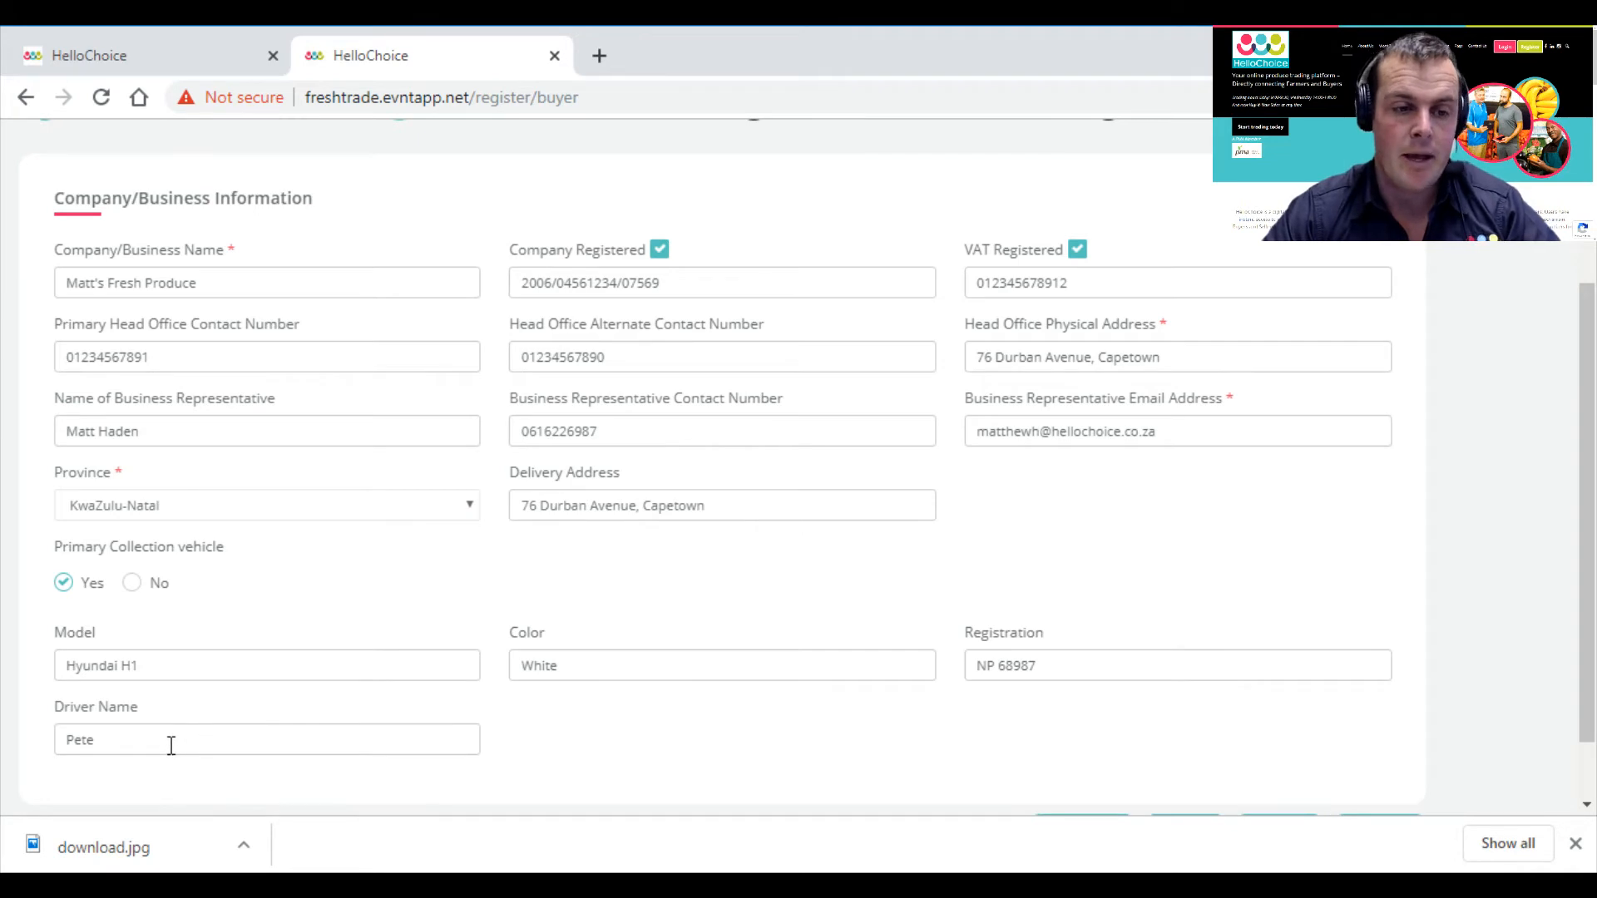
pyautogui.moveTo(882, 786)
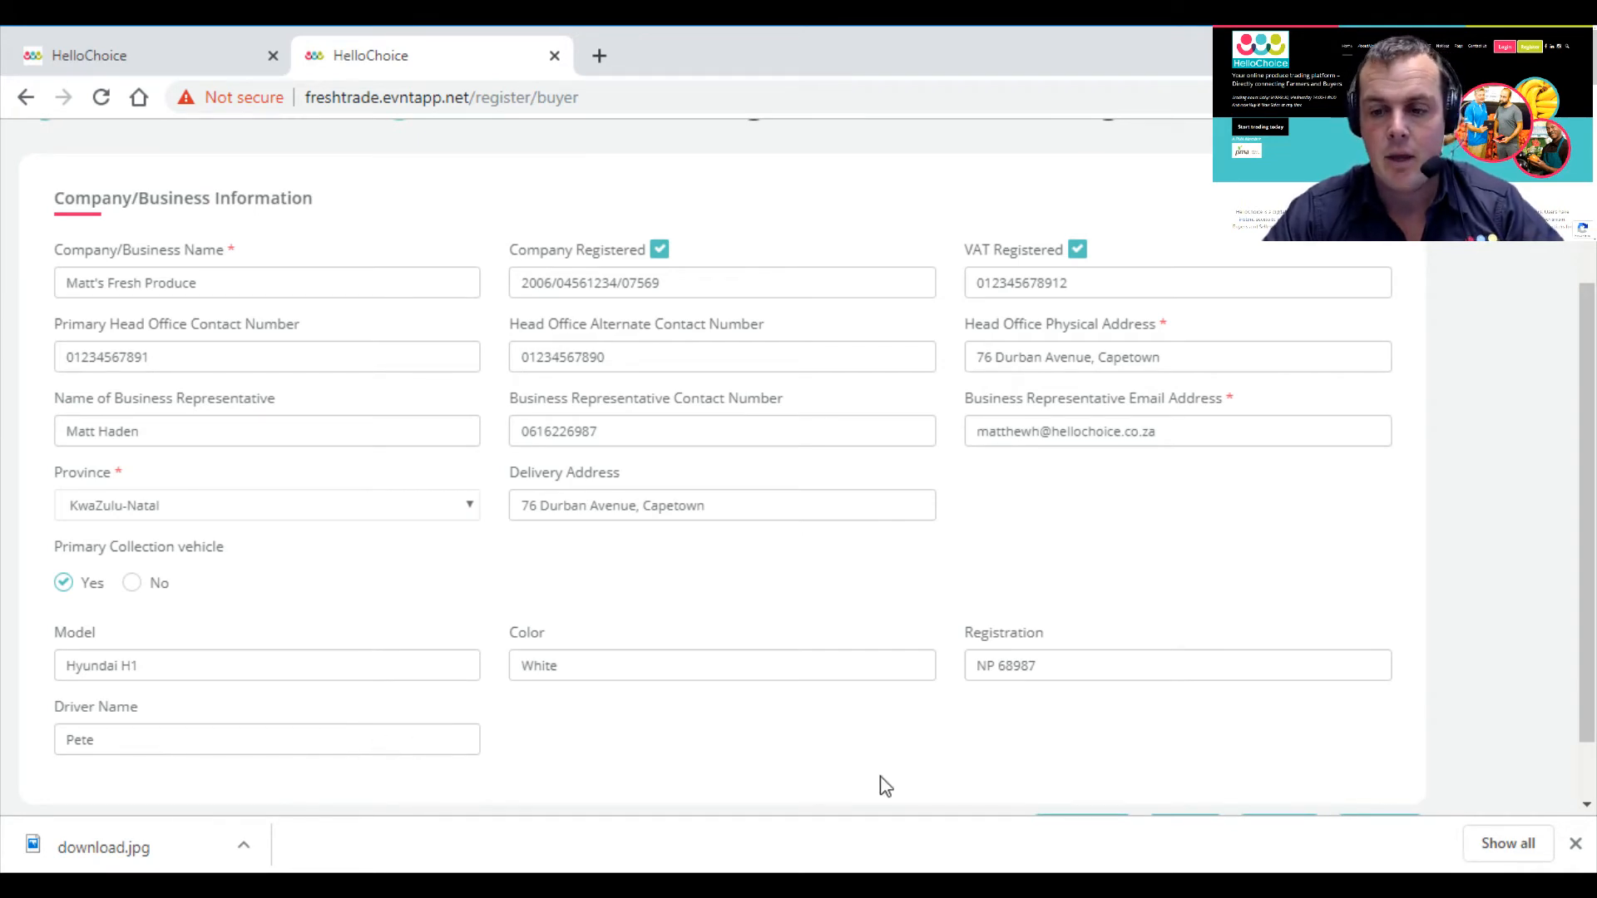
pyautogui.scroll(-3)
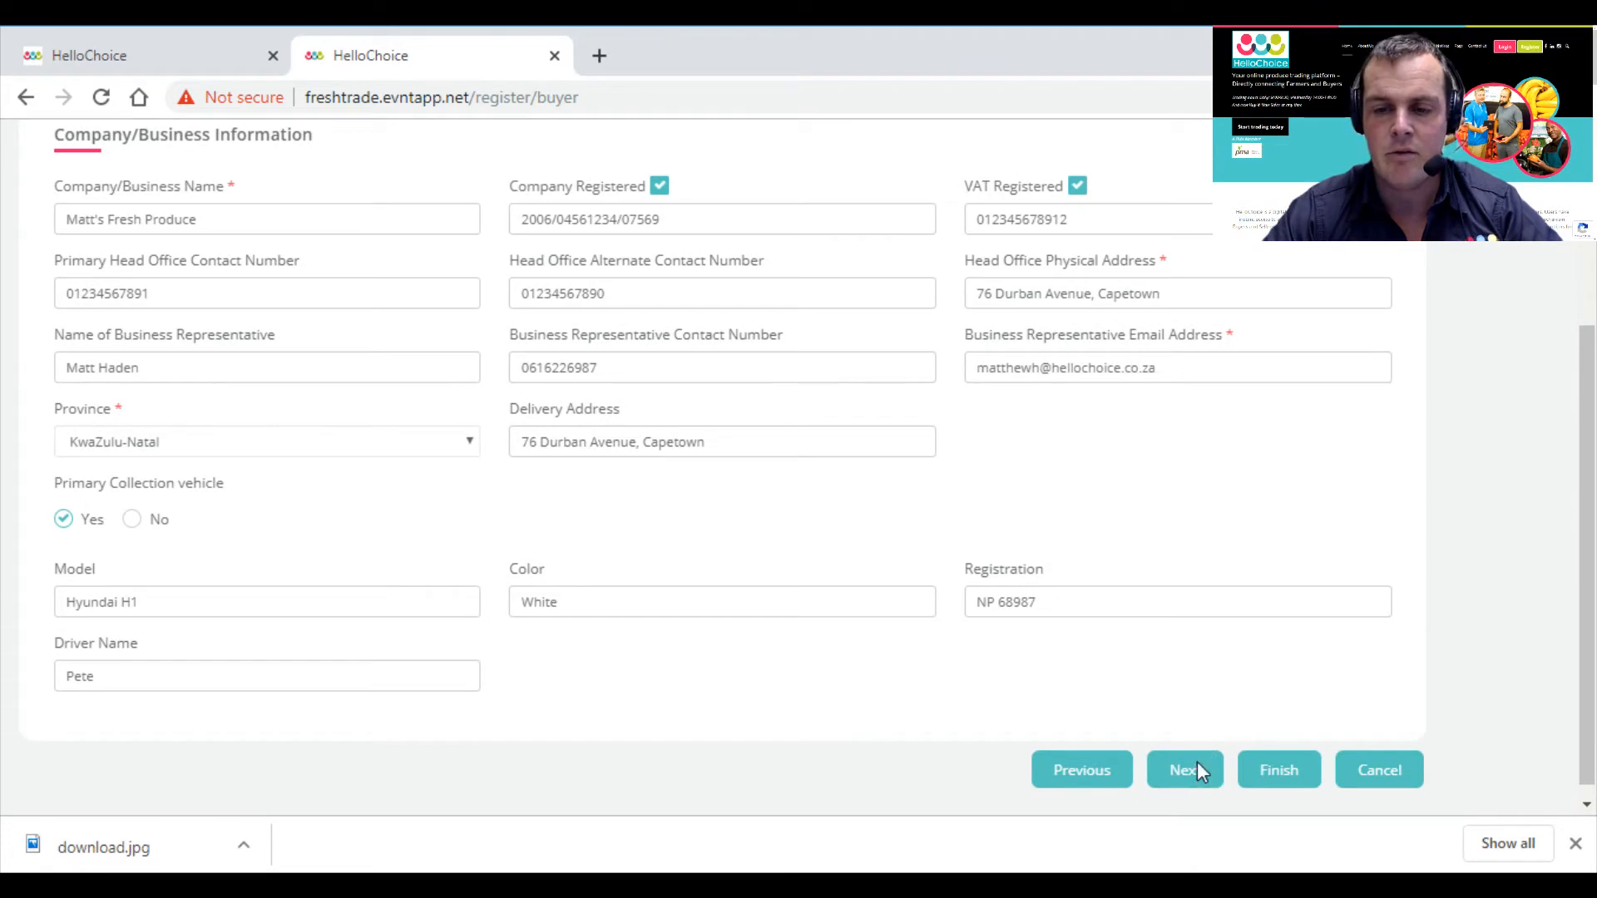
pyautogui.click(1185, 769)
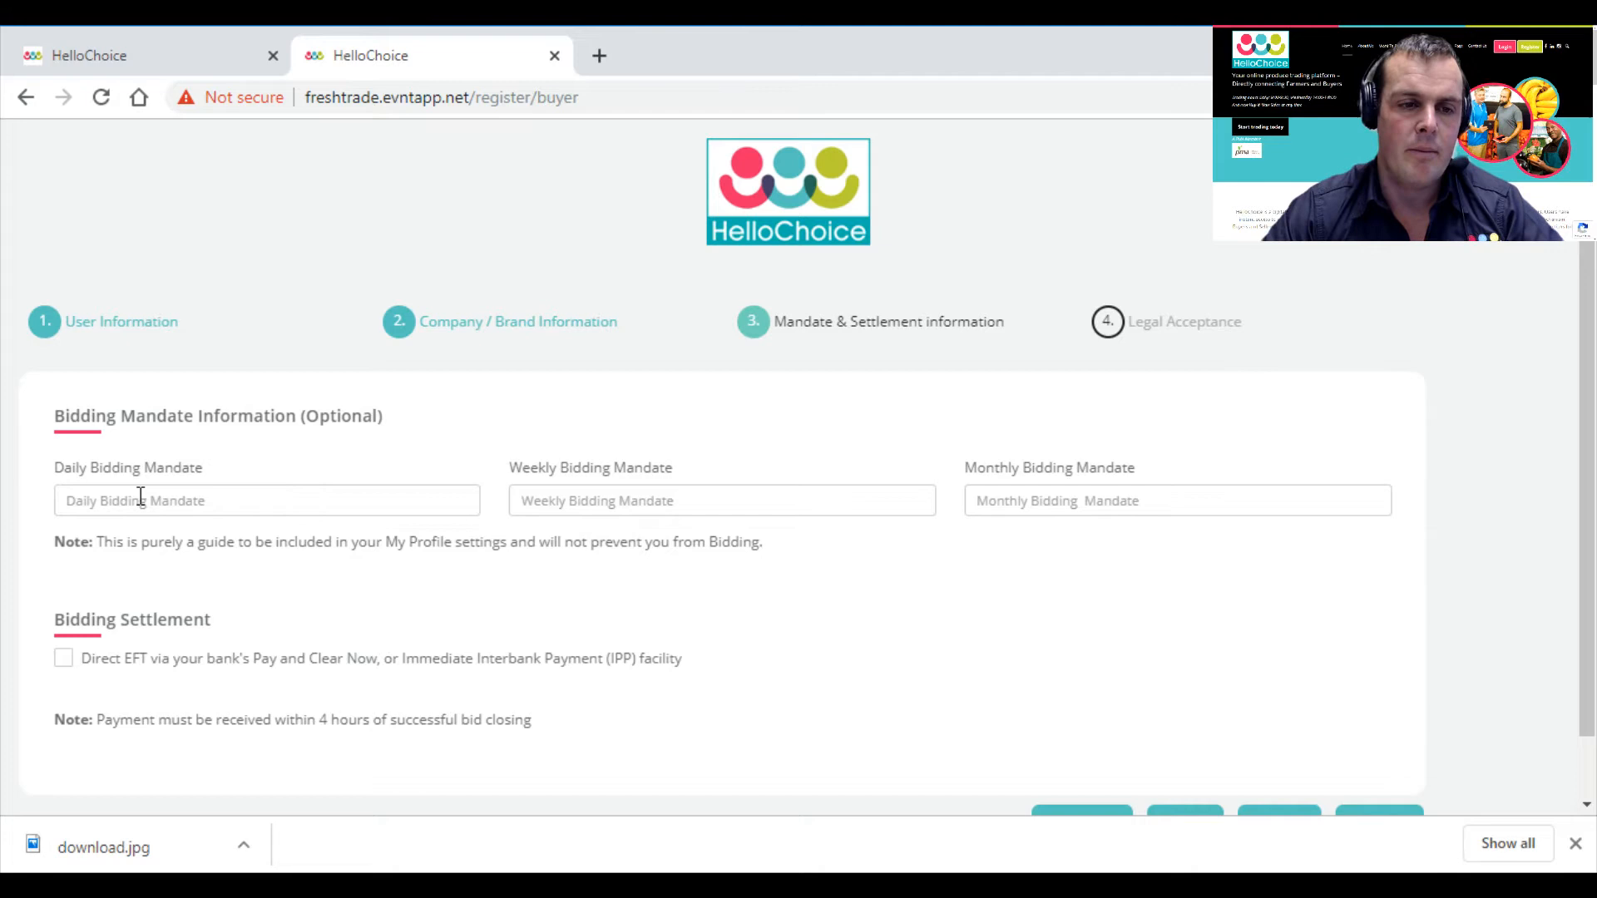
pyautogui.moveTo(190, 515)
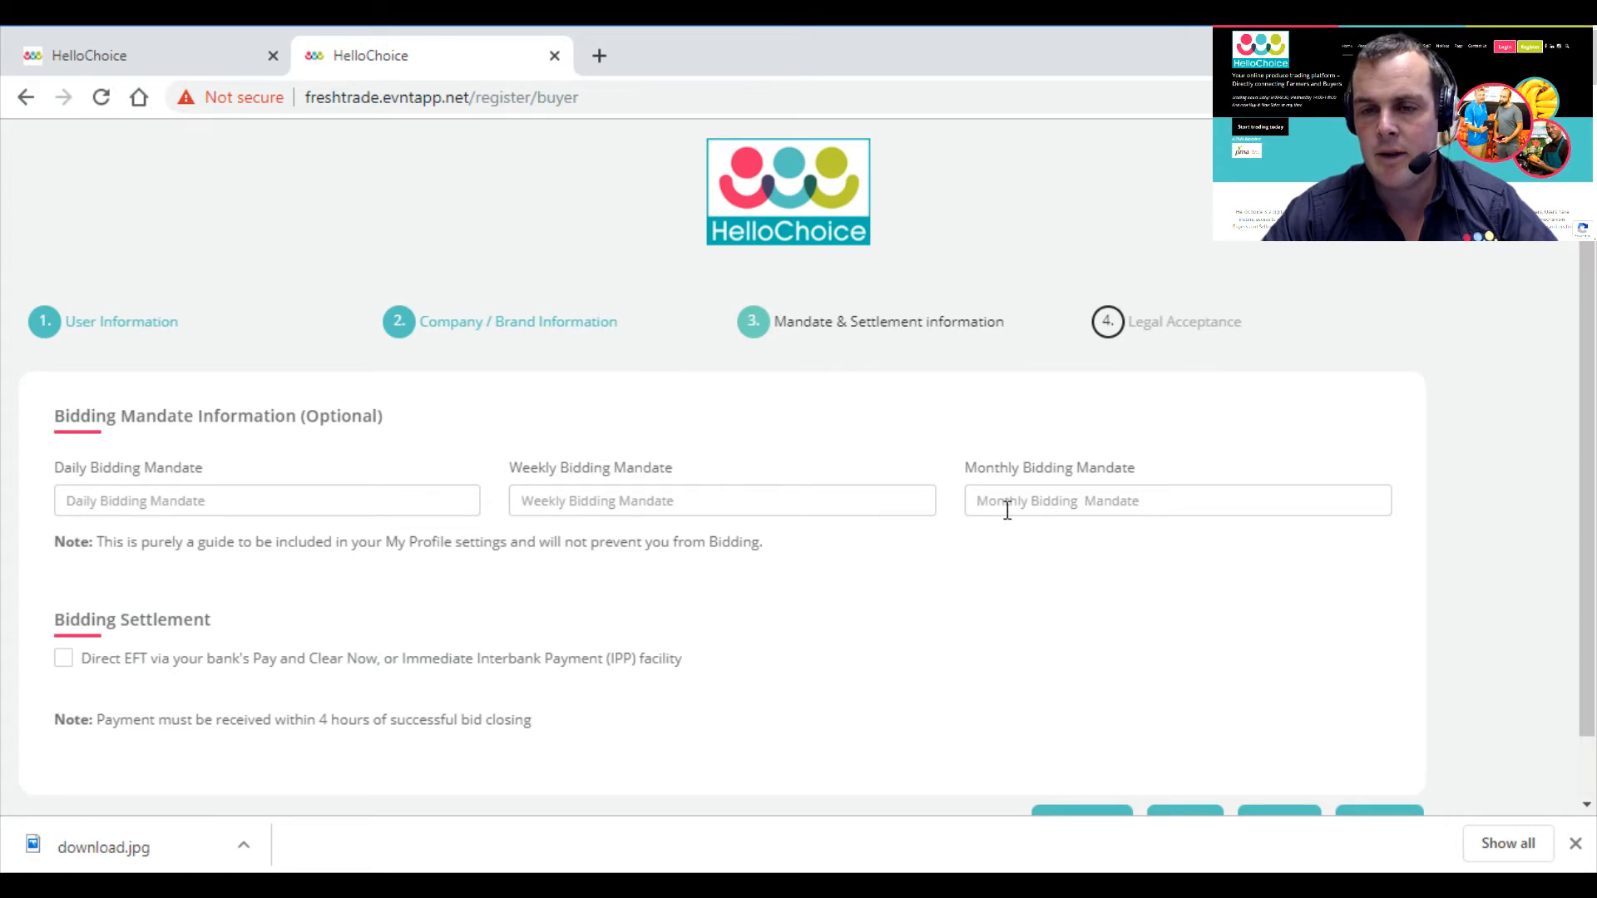
pyautogui.moveTo(396, 531)
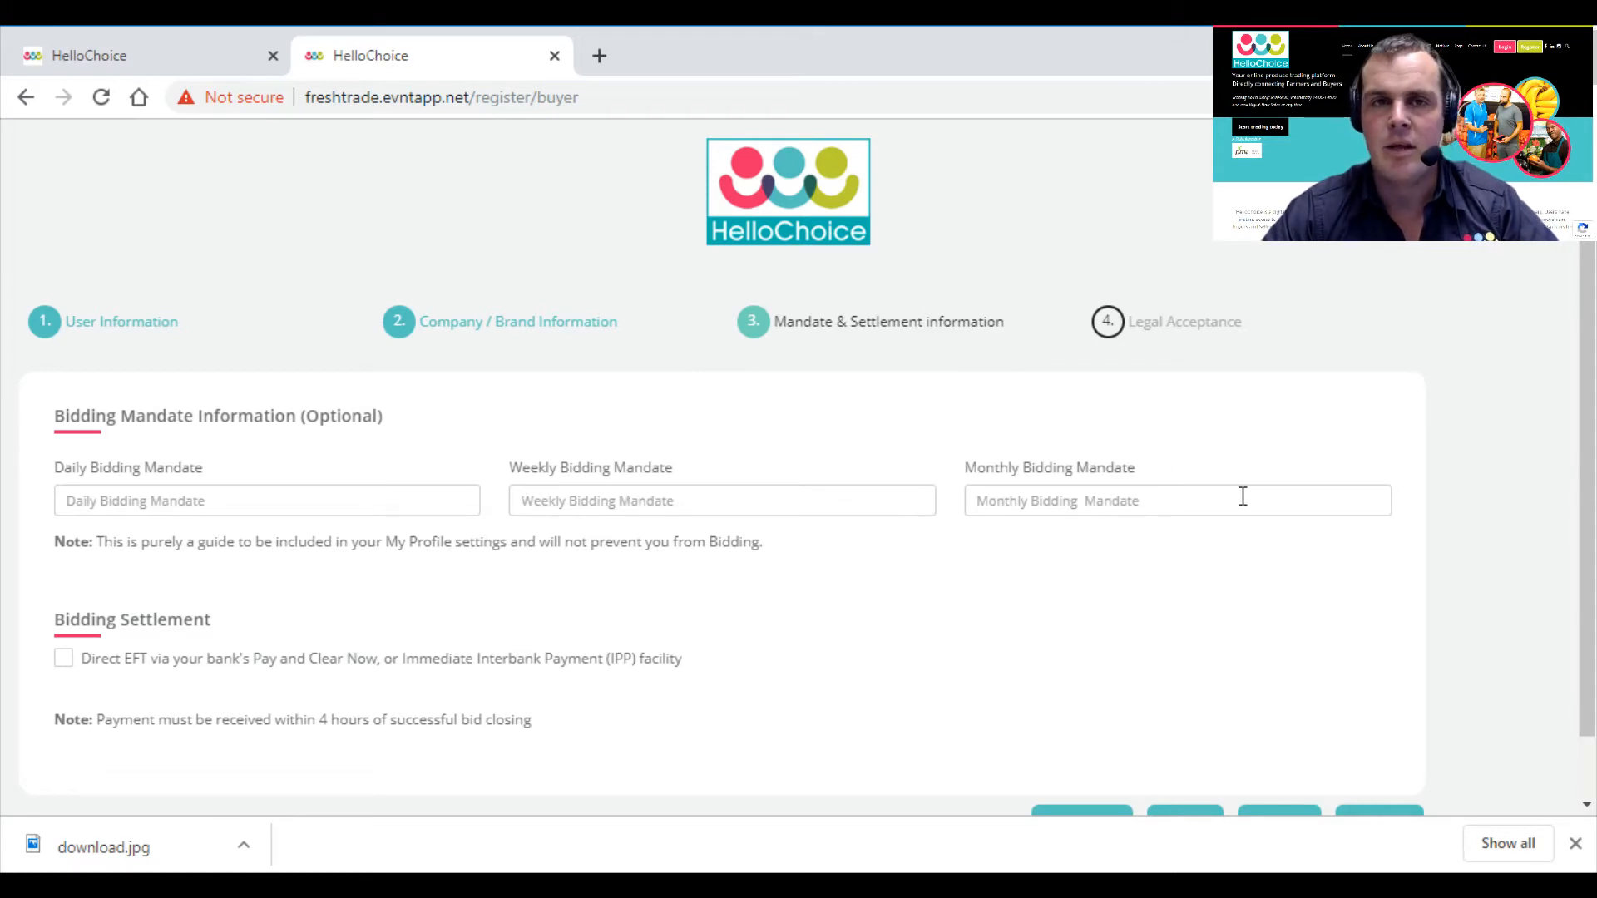
pyautogui.moveTo(296, 576)
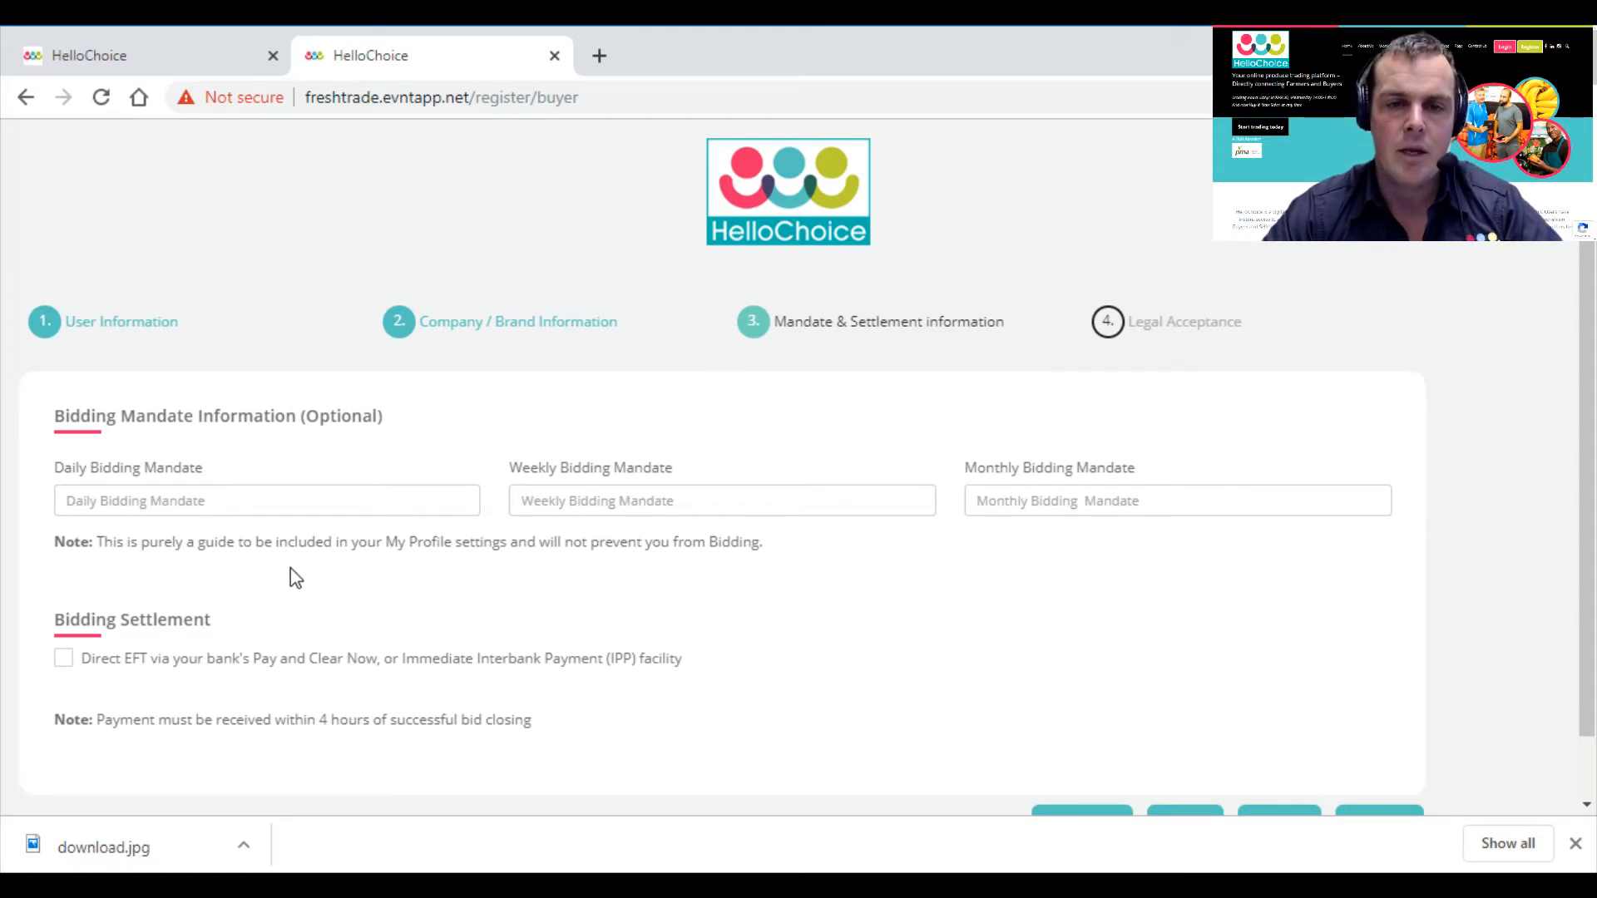
pyautogui.moveTo(1211, 570)
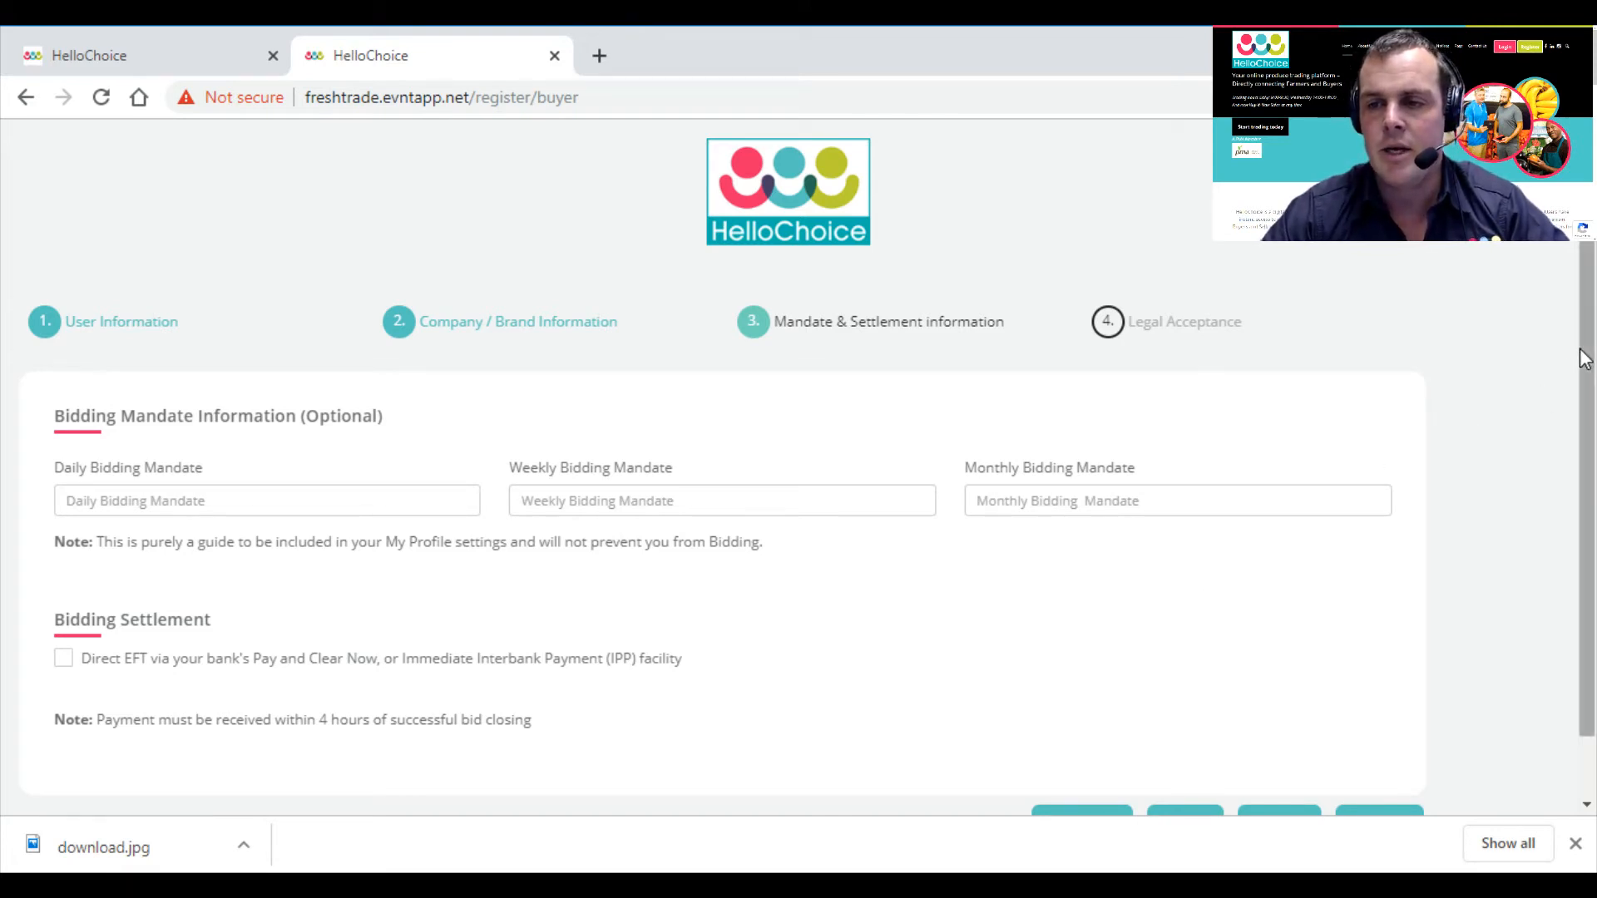
# Scroll the Mandate & Settlement step fully into view, leaving bidding mandates blank
pyautogui.scroll(-3)
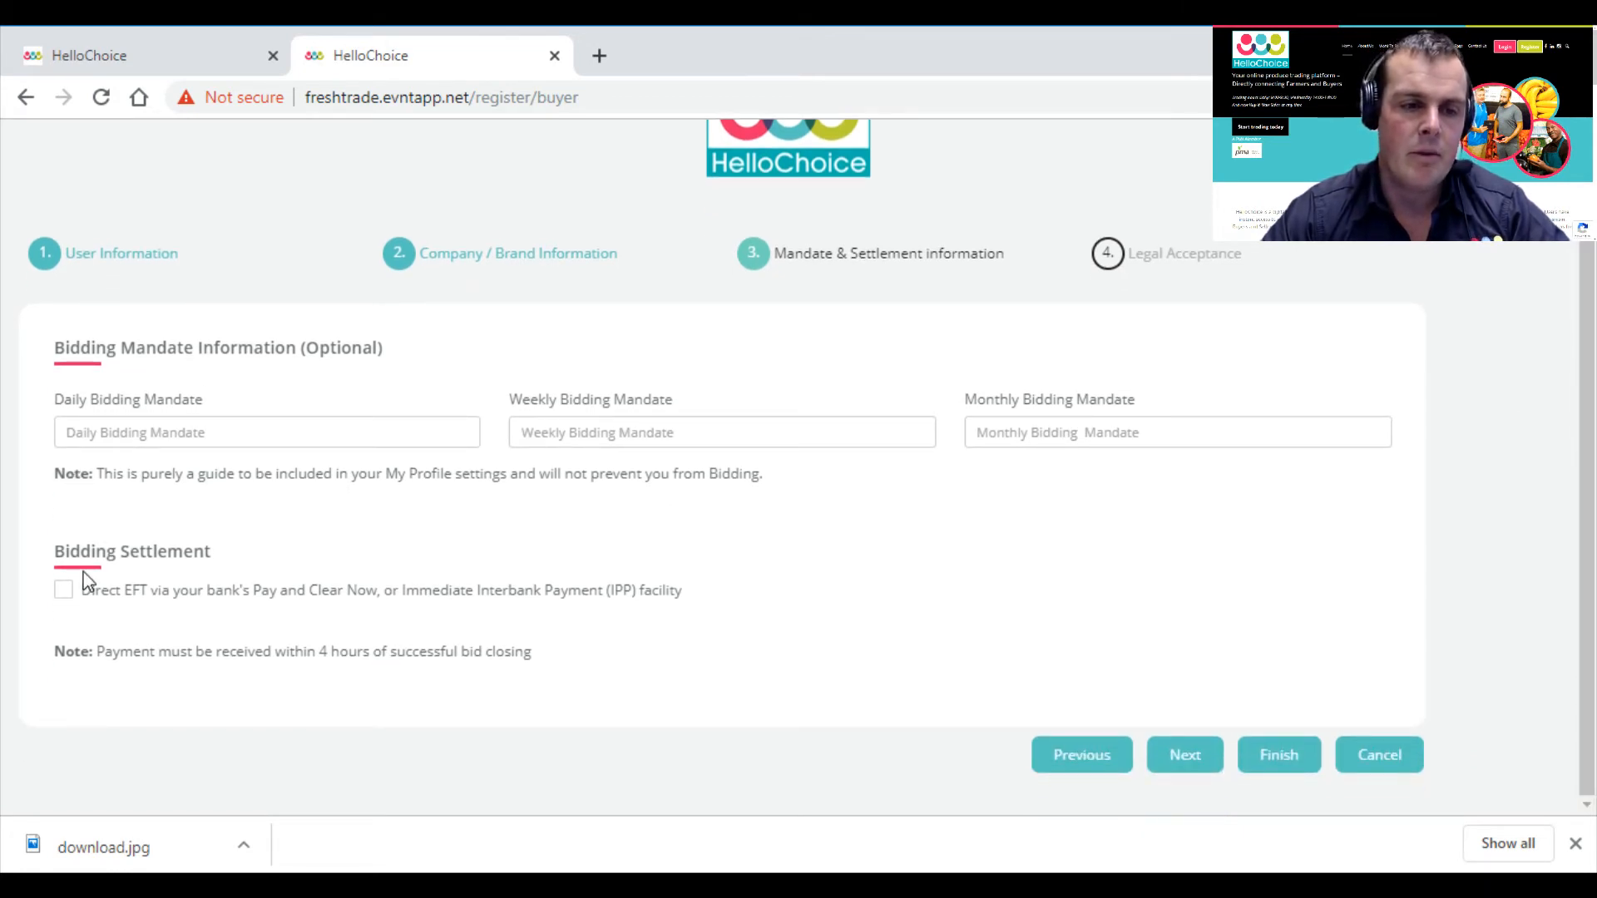
# Tick Direct EFT / IPP as the bidding settlement method and advance to Legal Acceptance
pyautogui.click(63, 591)
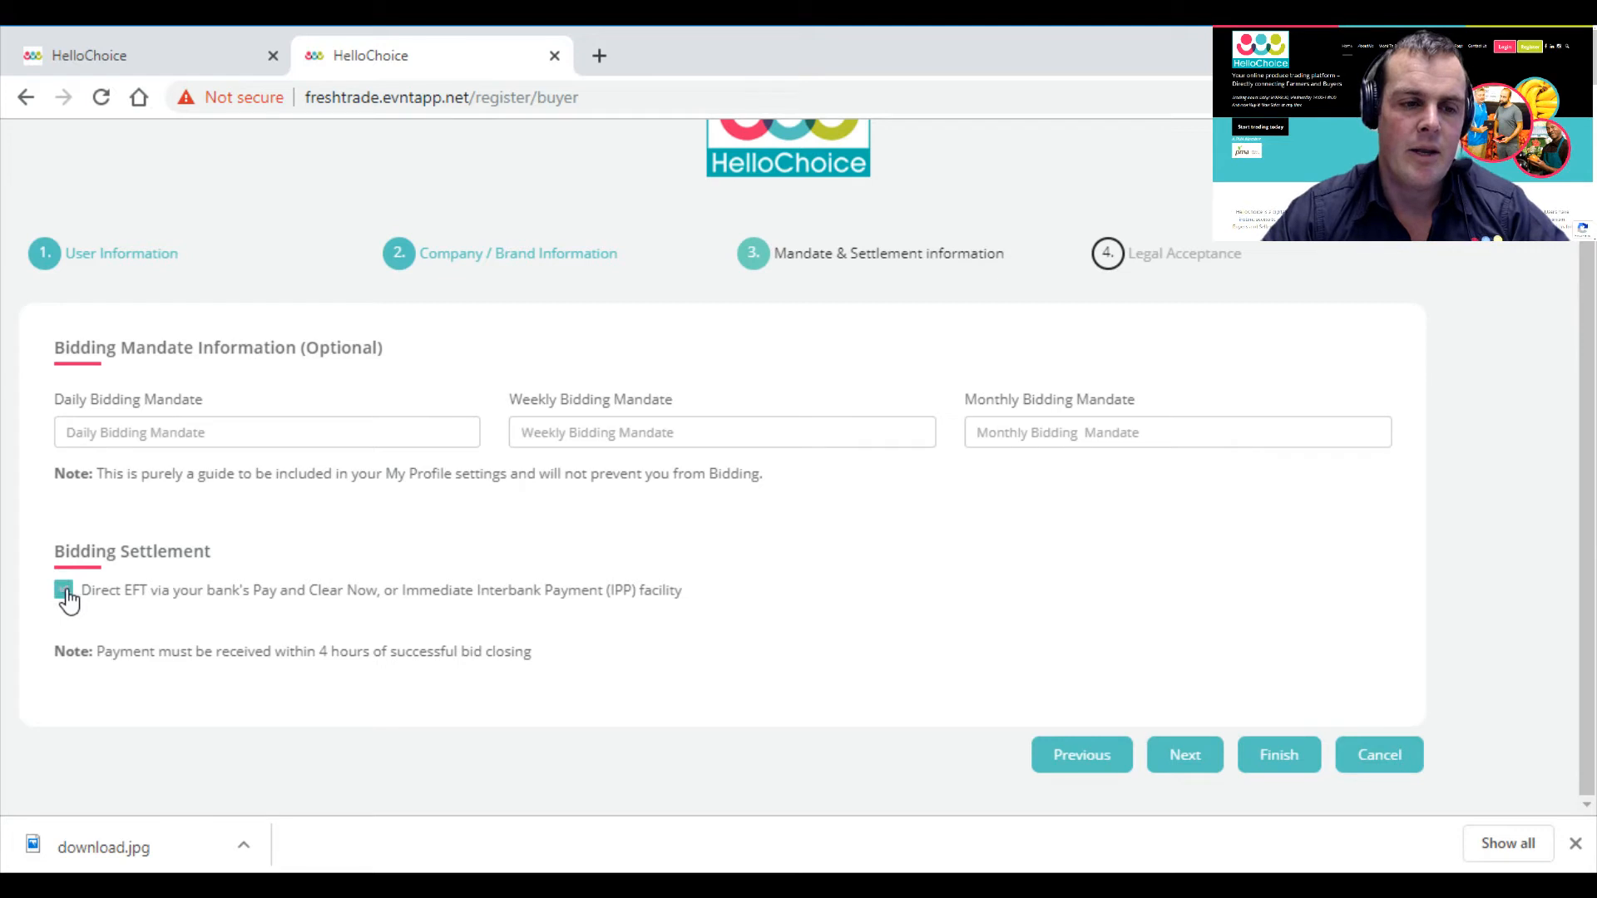
pyautogui.click(63, 589)
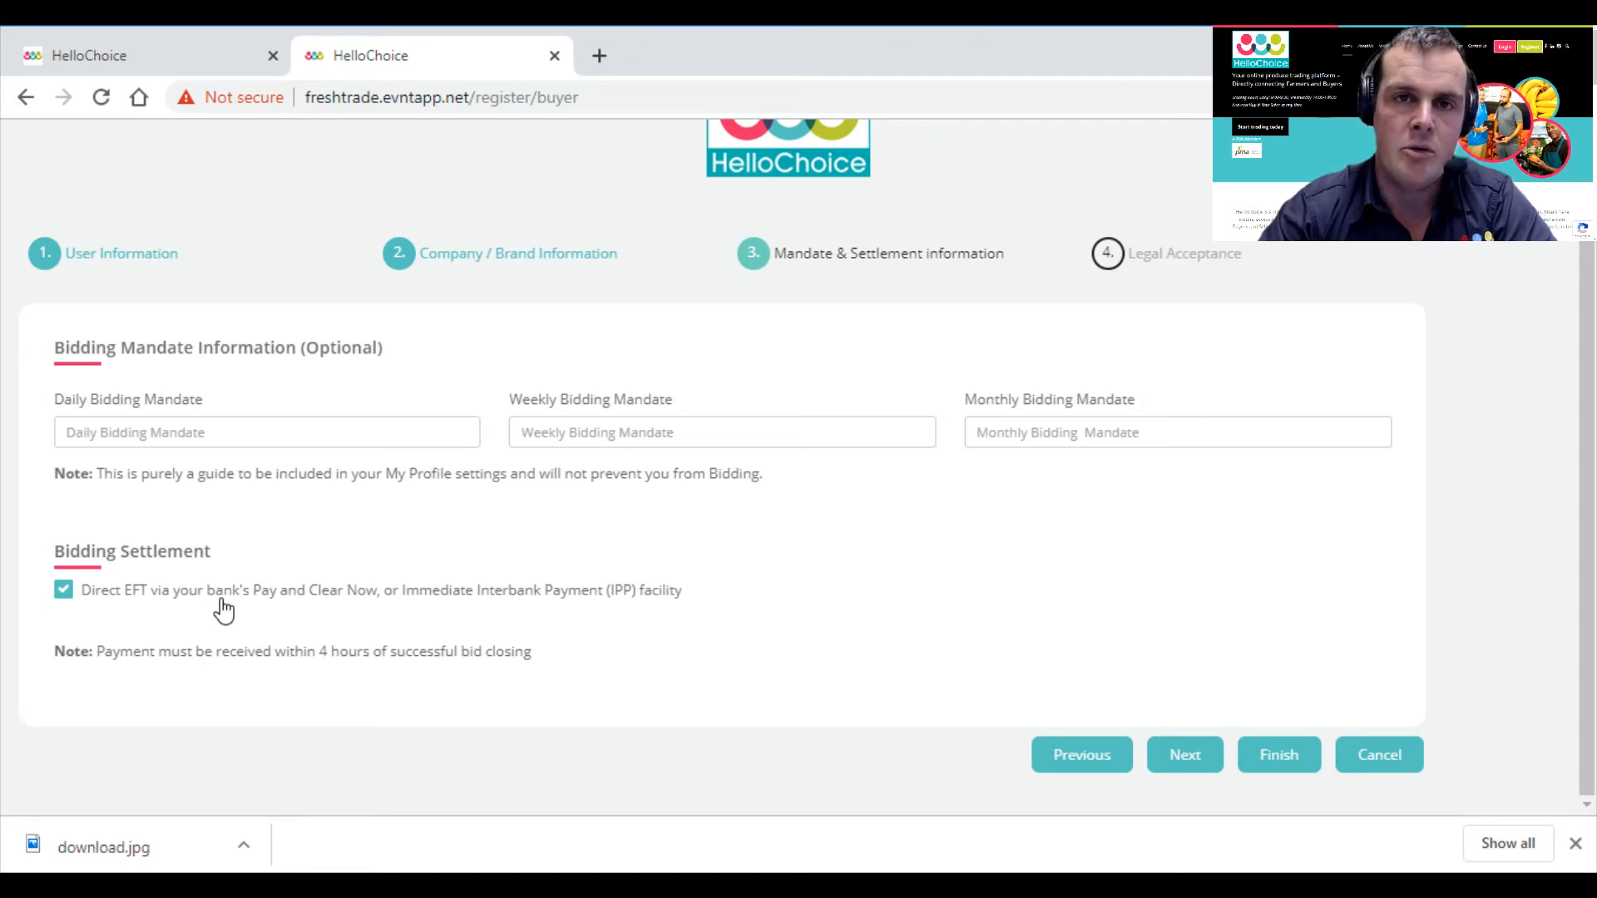
pyautogui.moveTo(250, 624)
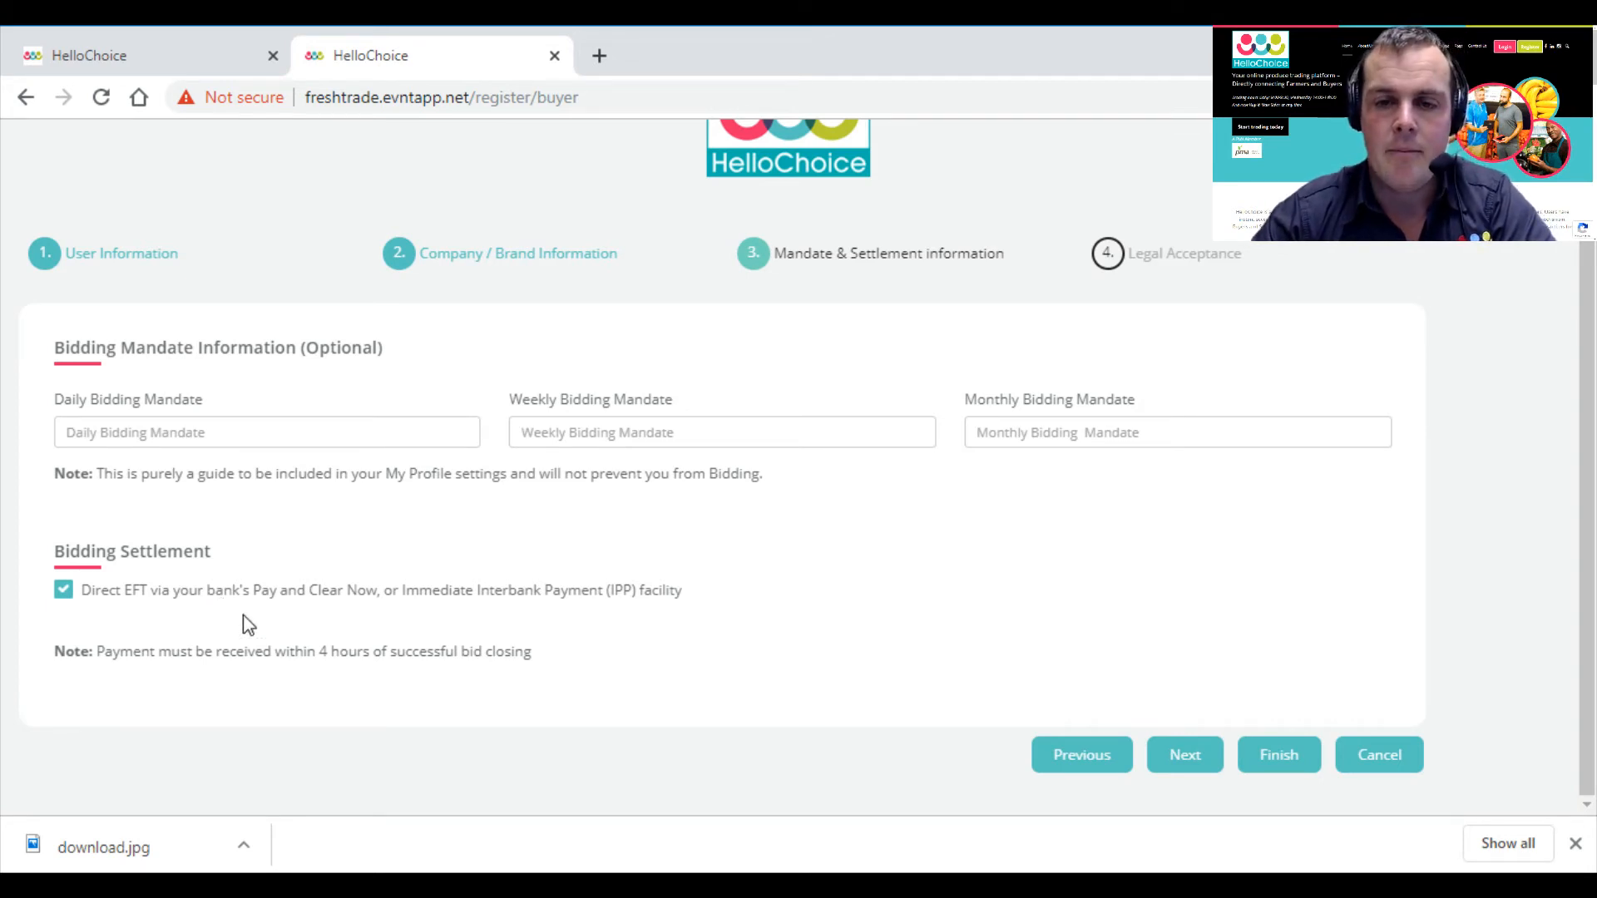
pyautogui.moveTo(278, 655)
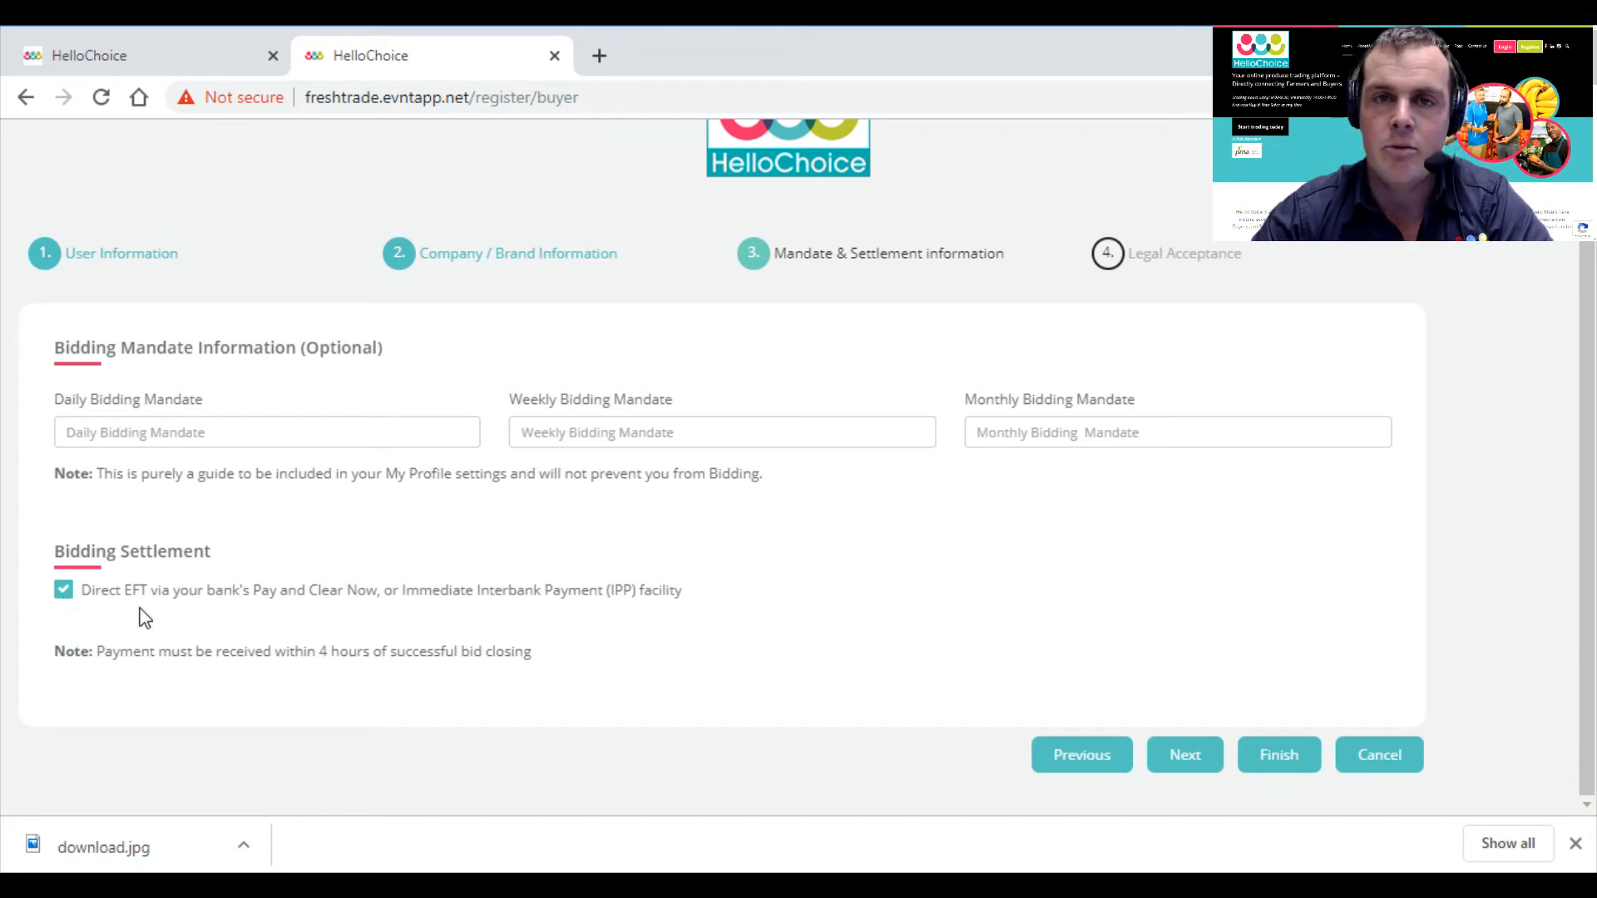
pyautogui.moveTo(1184, 756)
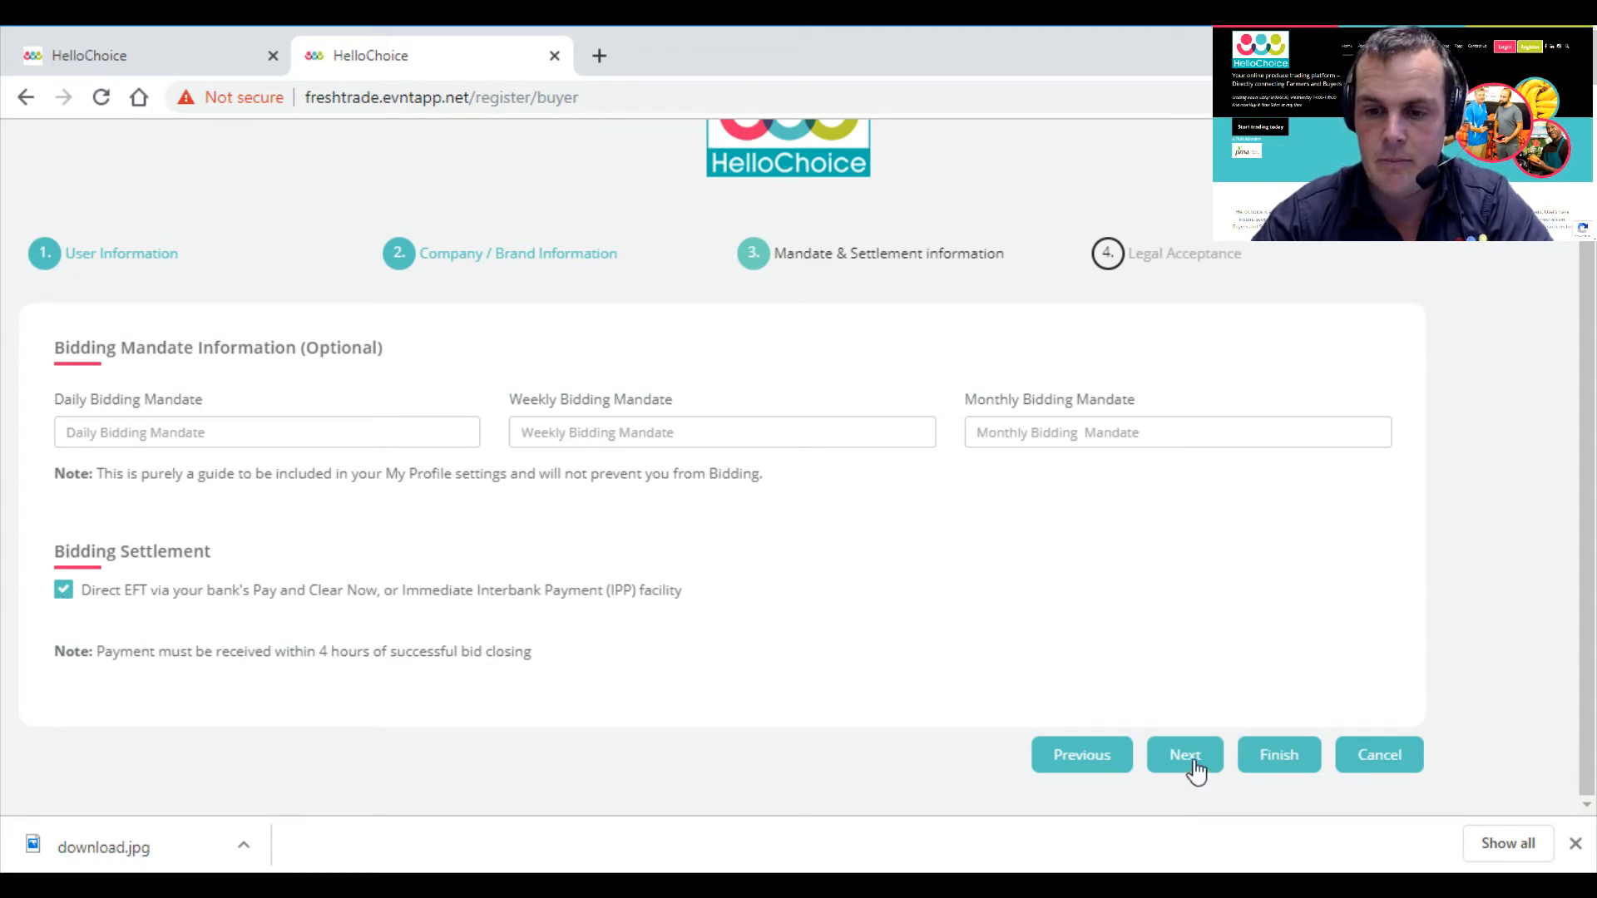
pyautogui.click(1184, 756)
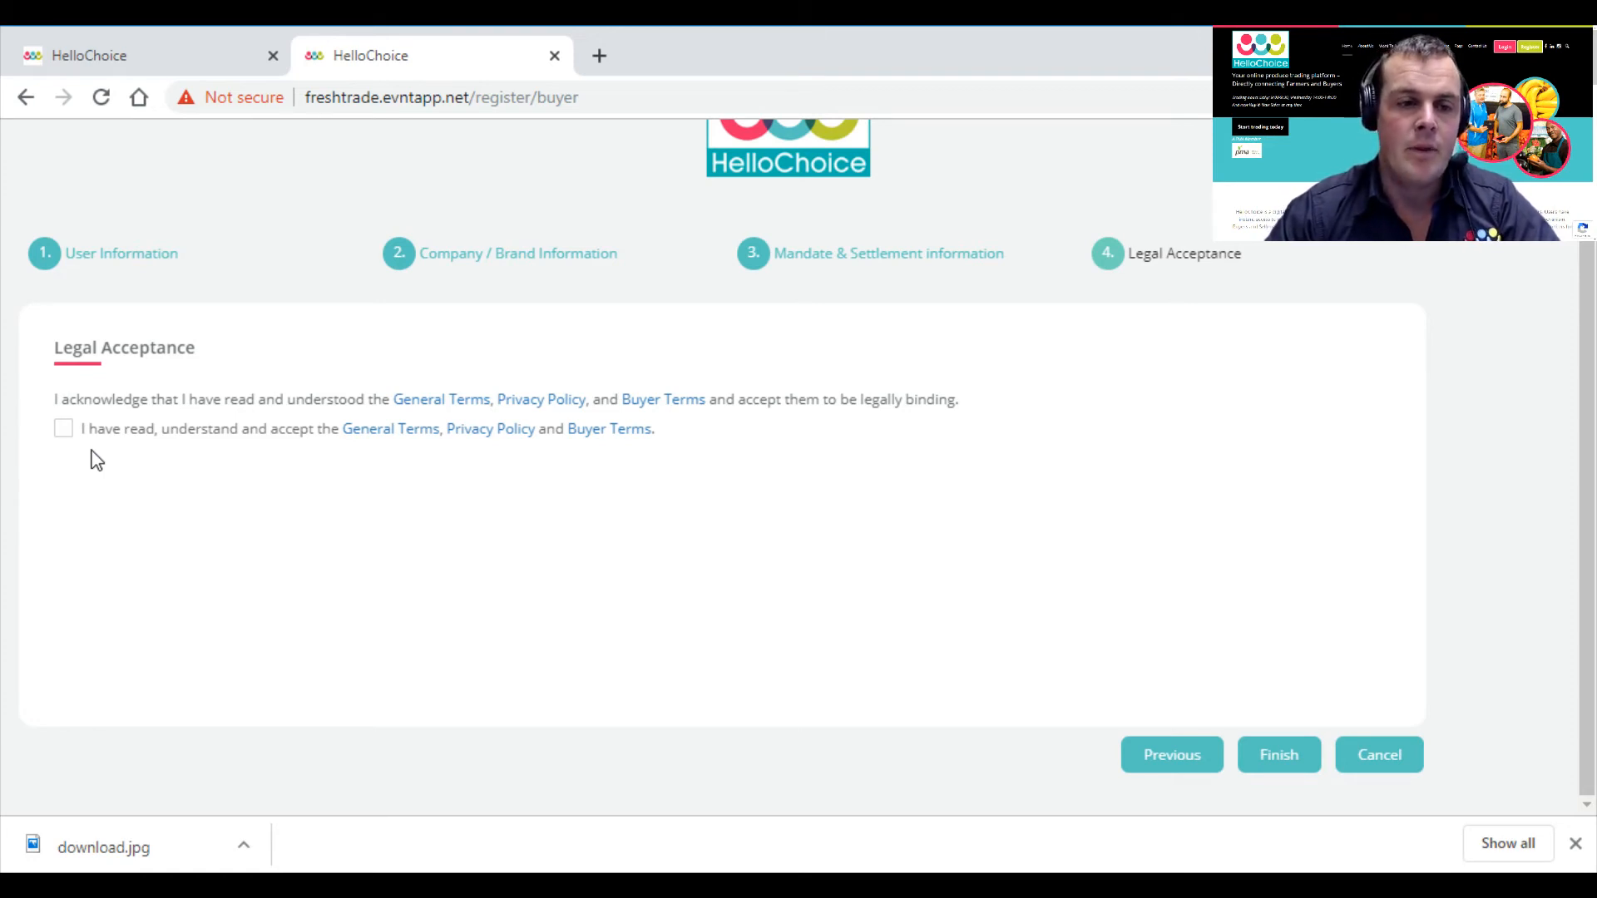
# Accept the General Terms, Privacy Policy and Buyer Terms and submit with Finish
pyautogui.click(62, 427)
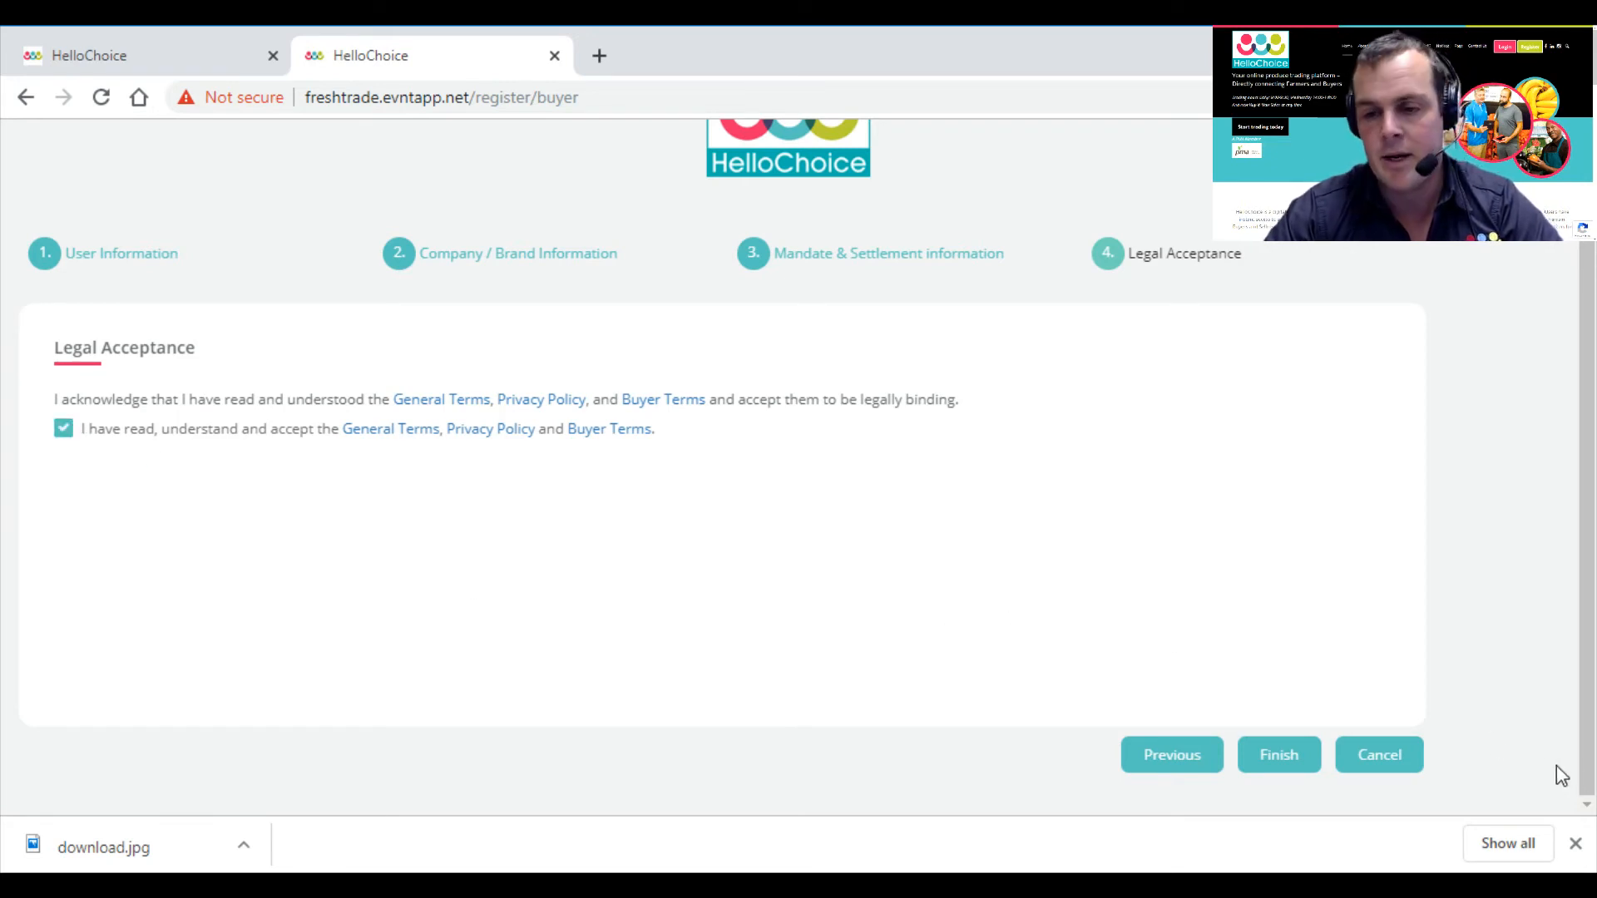
pyautogui.moveTo(1278, 764)
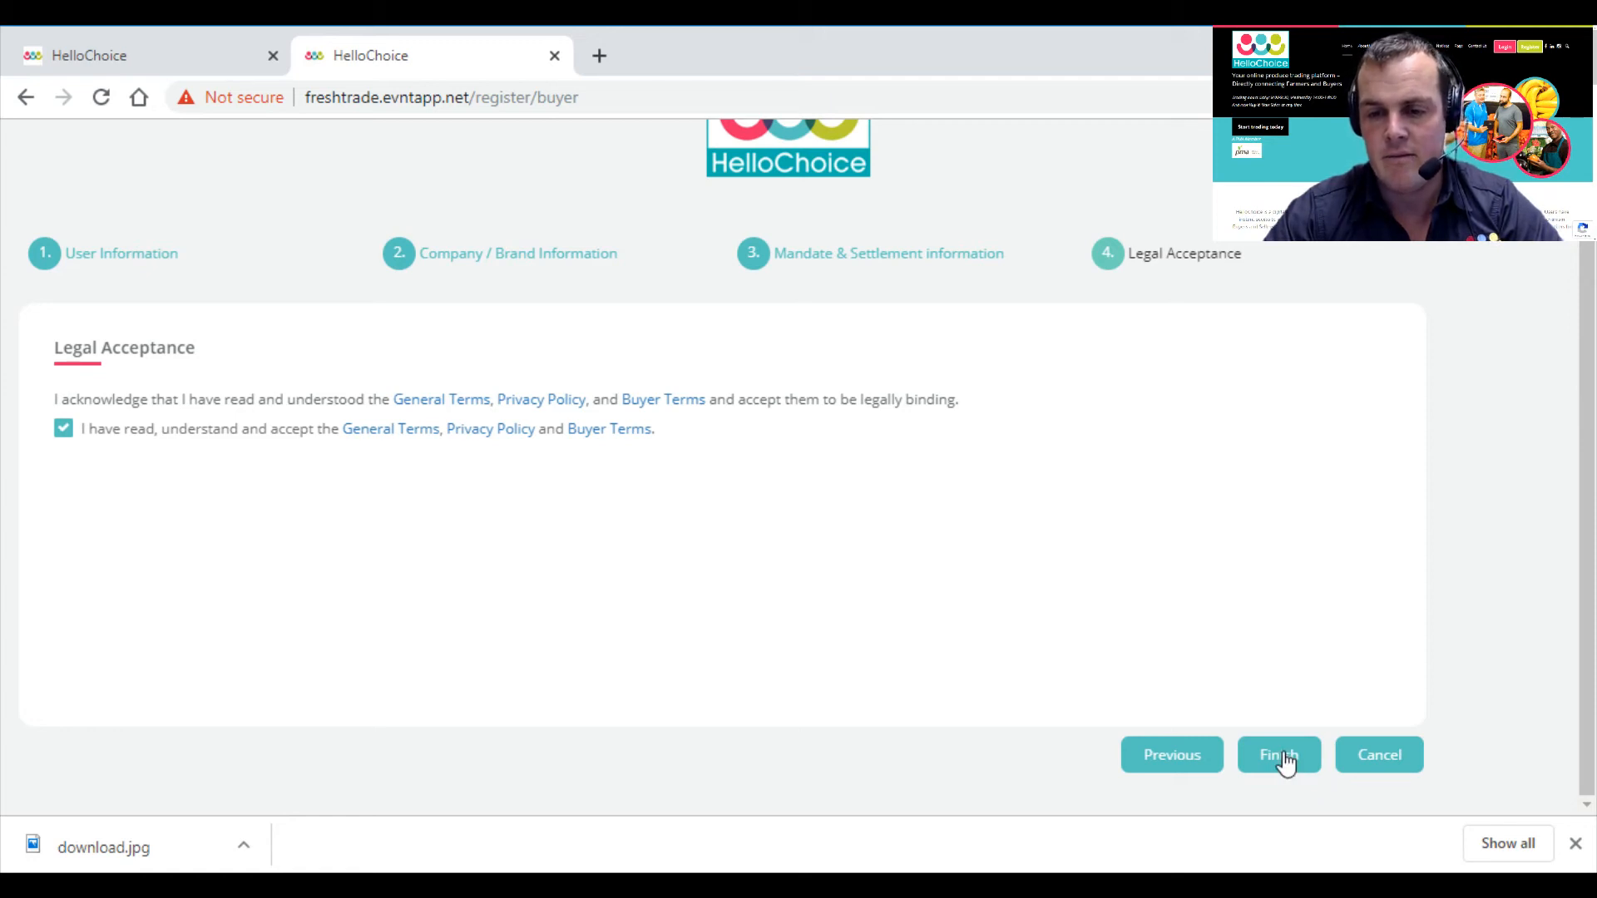
pyautogui.click(1278, 755)
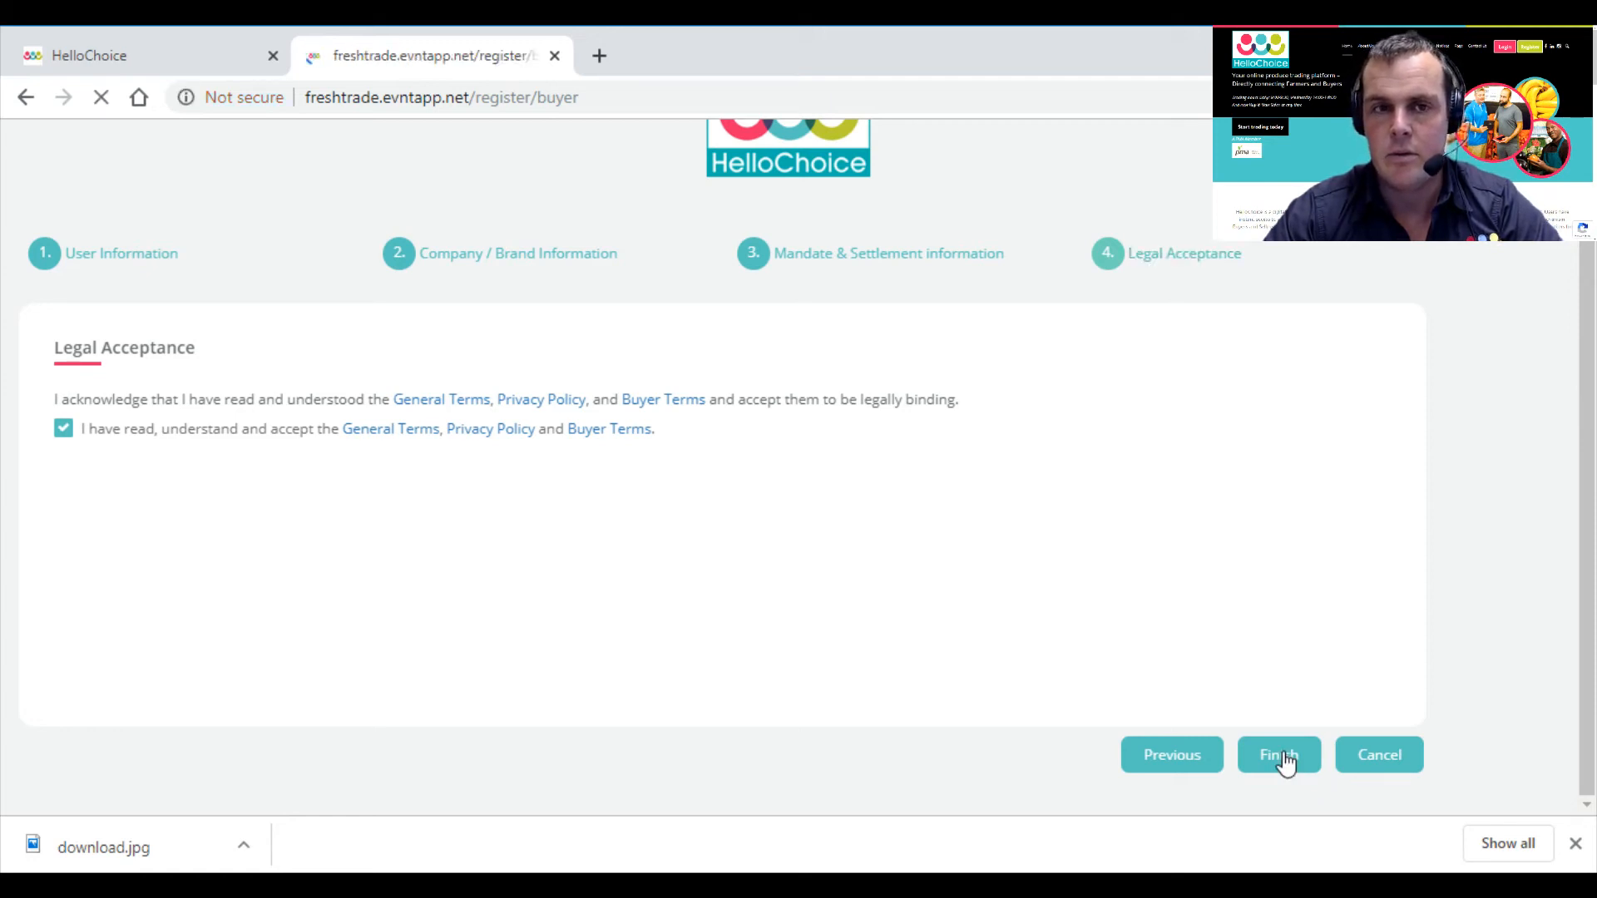
pyautogui.click(1278, 755)
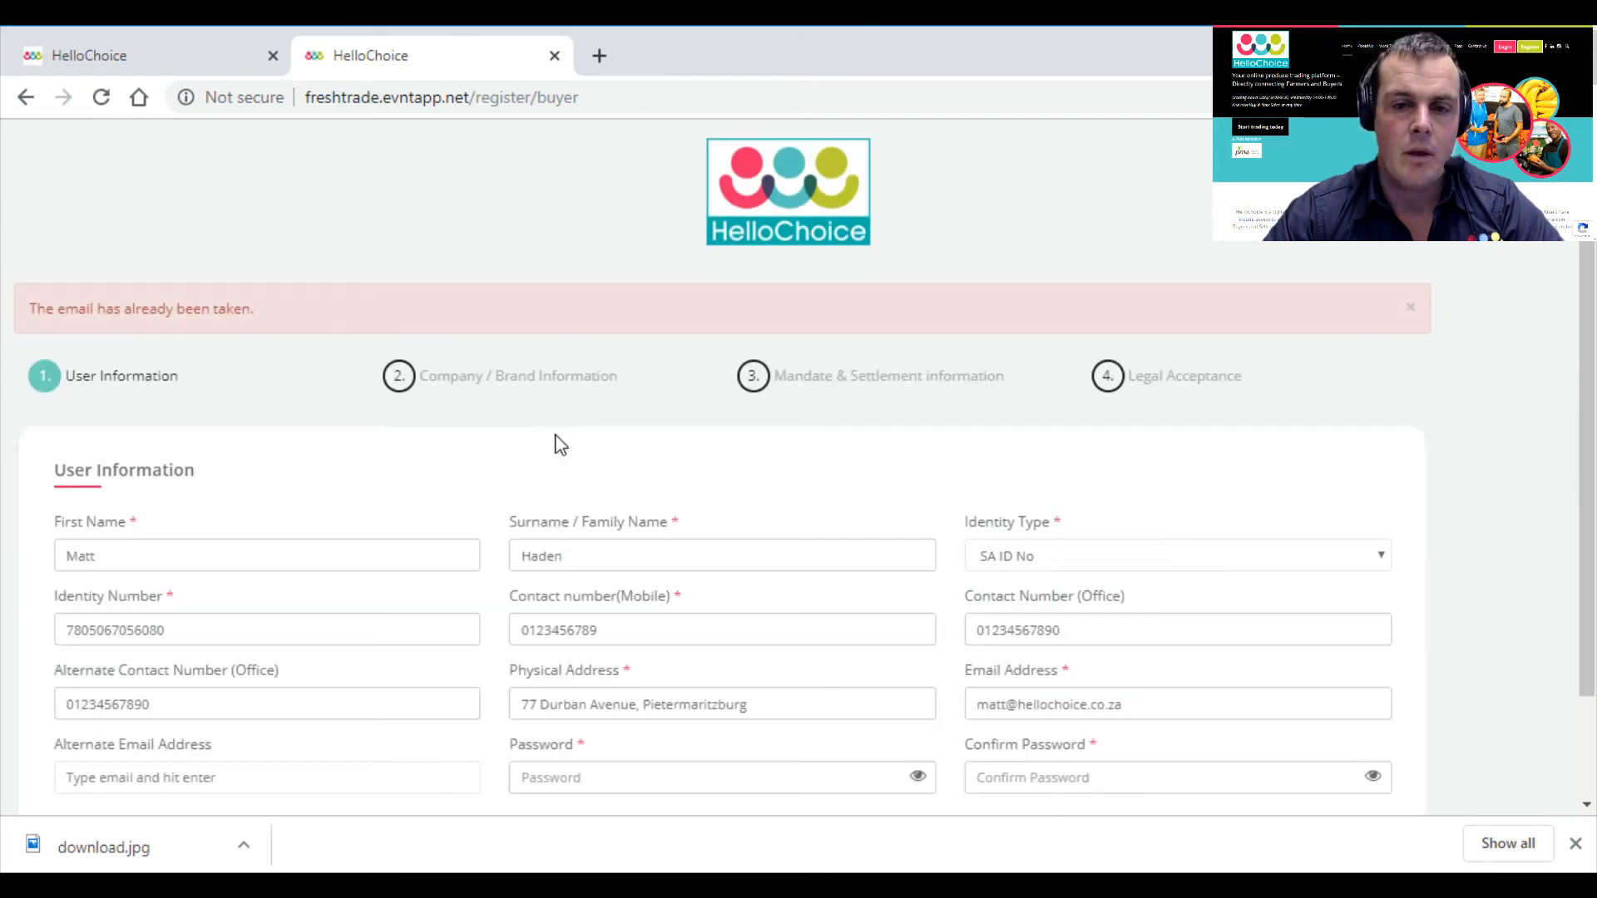
pyautogui.click(1177, 704)
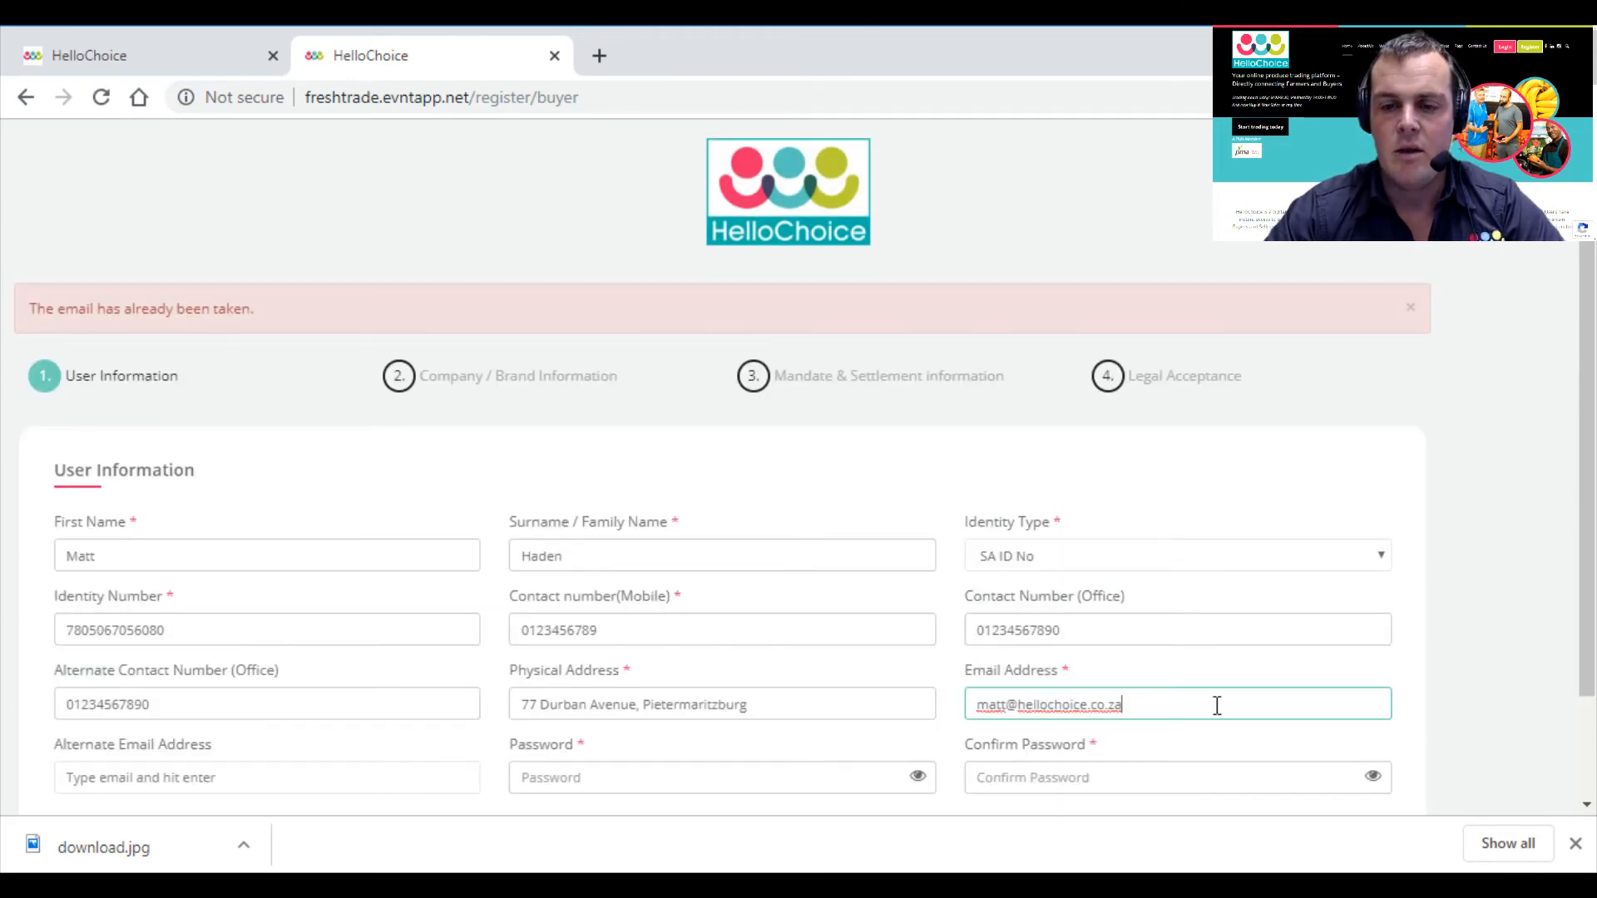
pyautogui.press('Backspace')
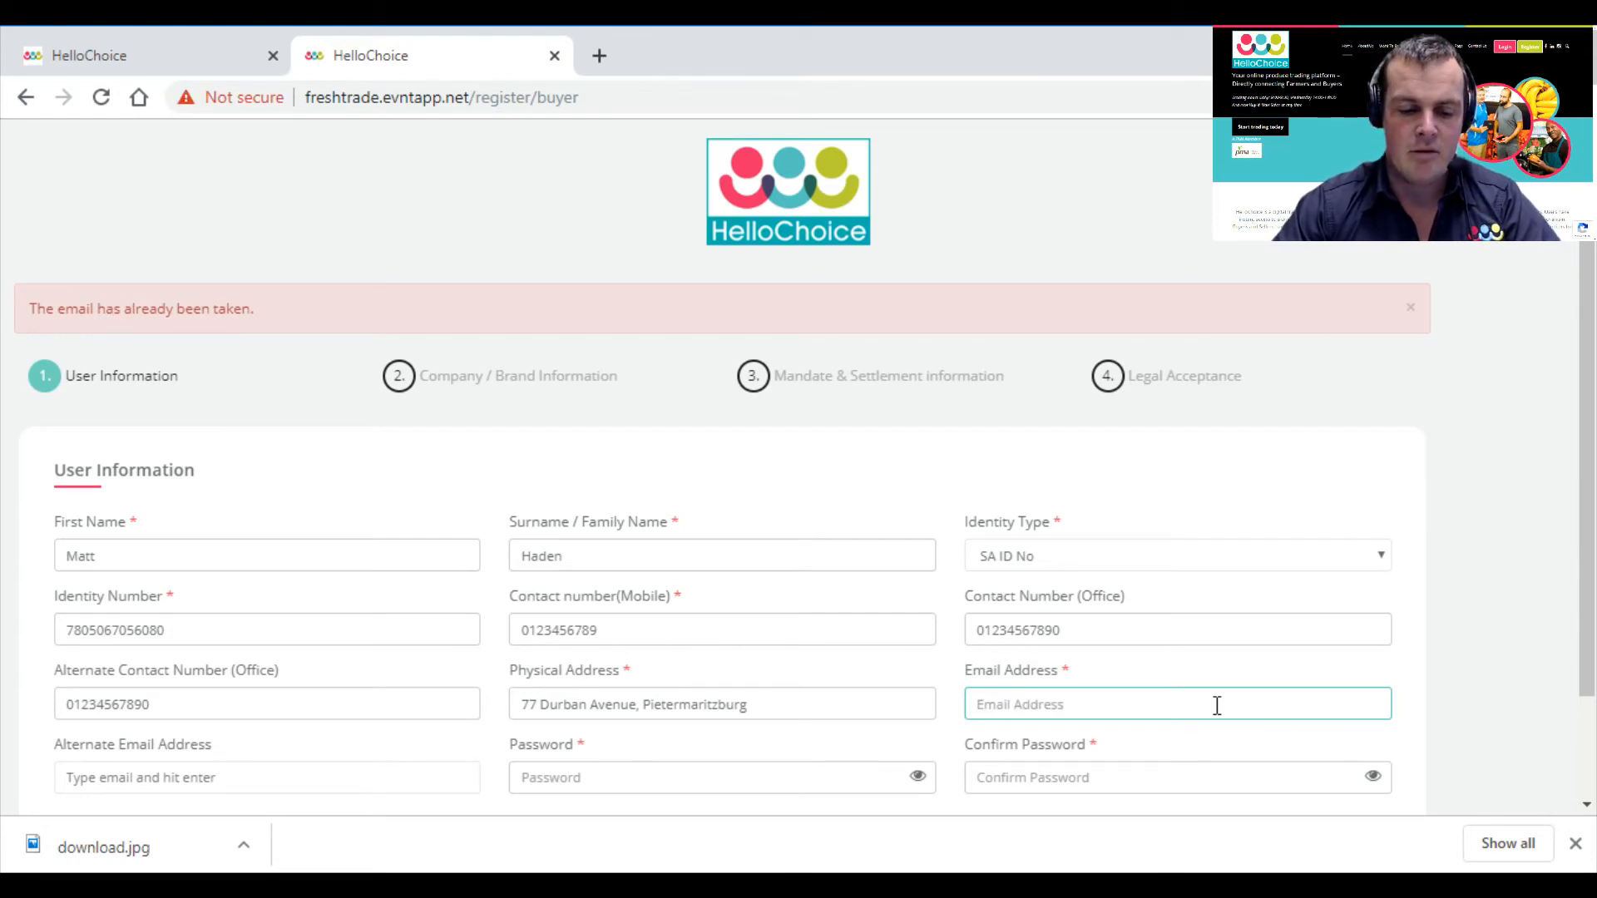
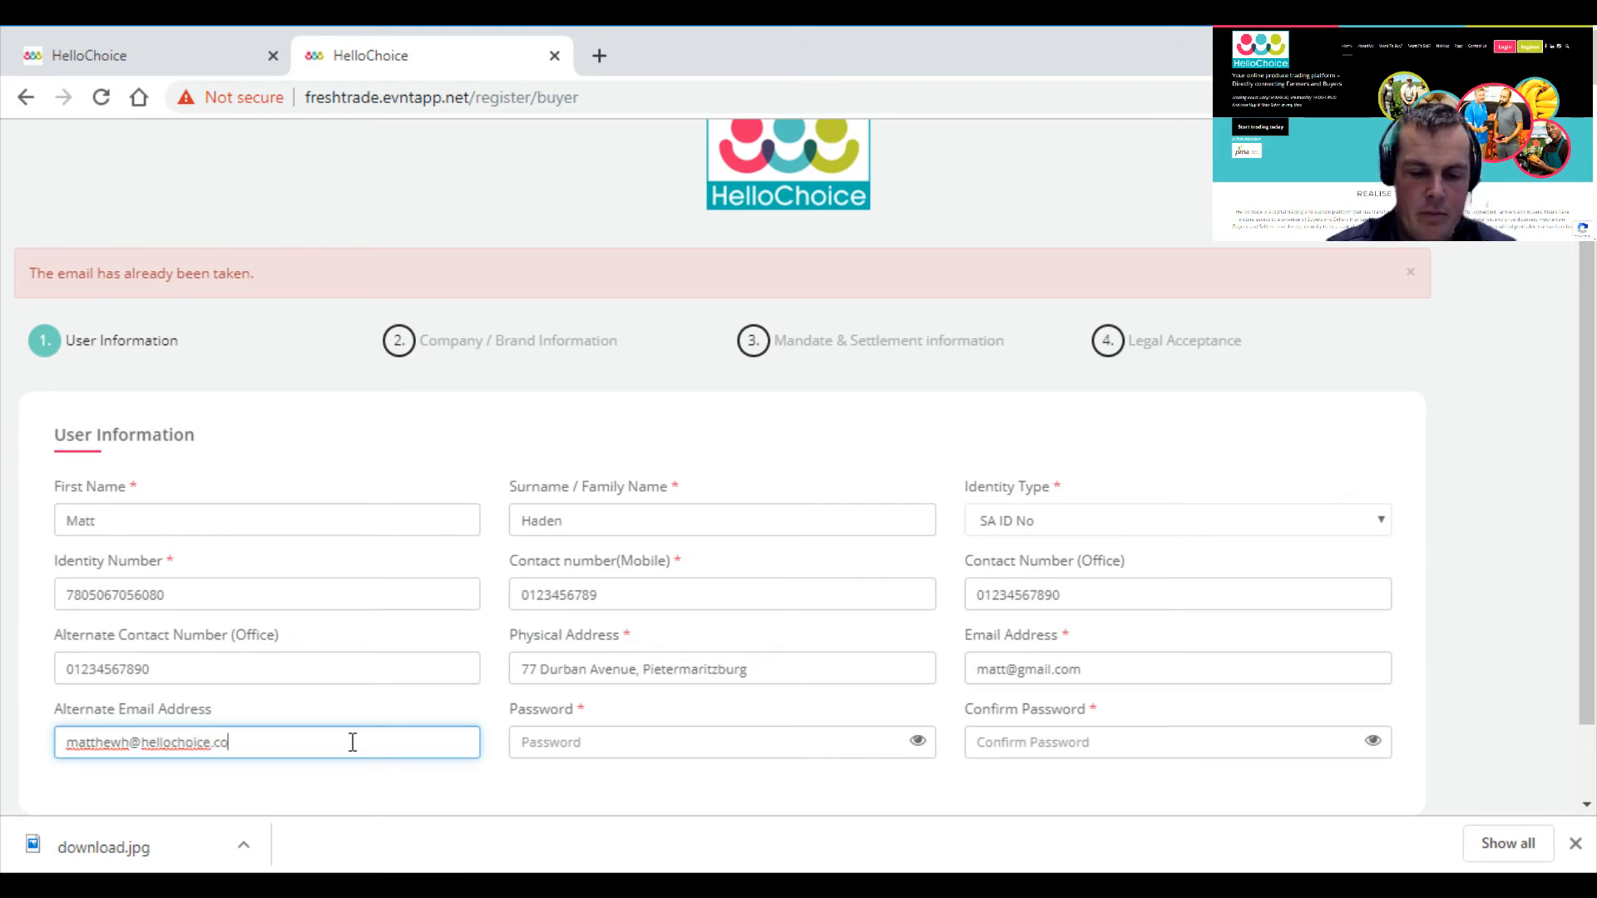
# Add an alternate hellochoice.co email entry and re-enter the password and its confirmation
pyautogui.press('enter')
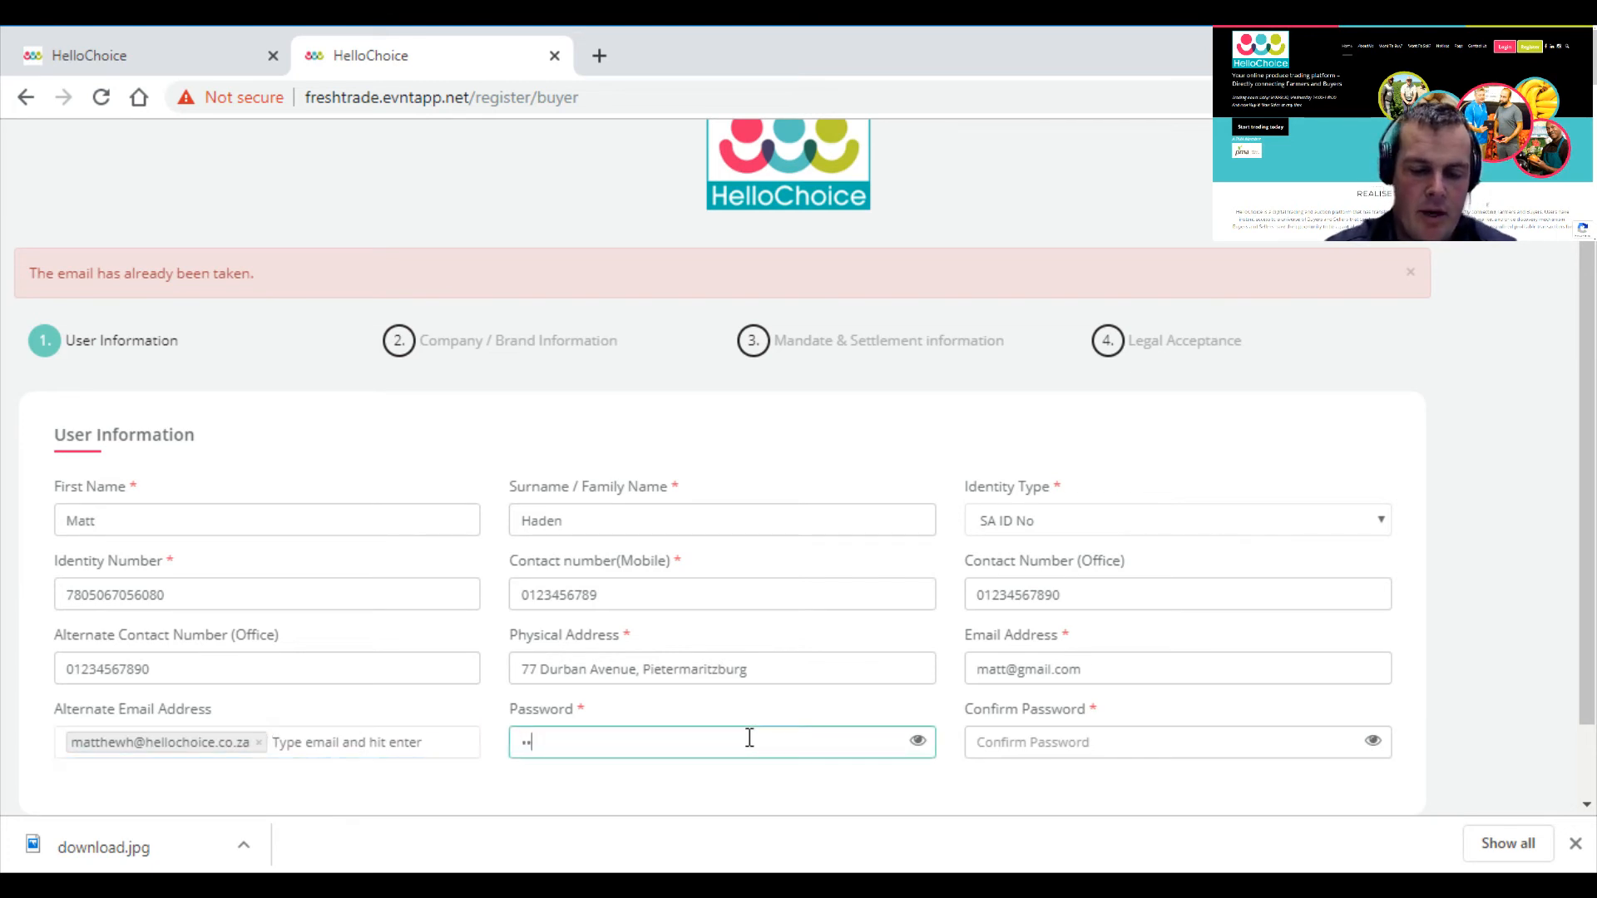
pyautogui.write('password')
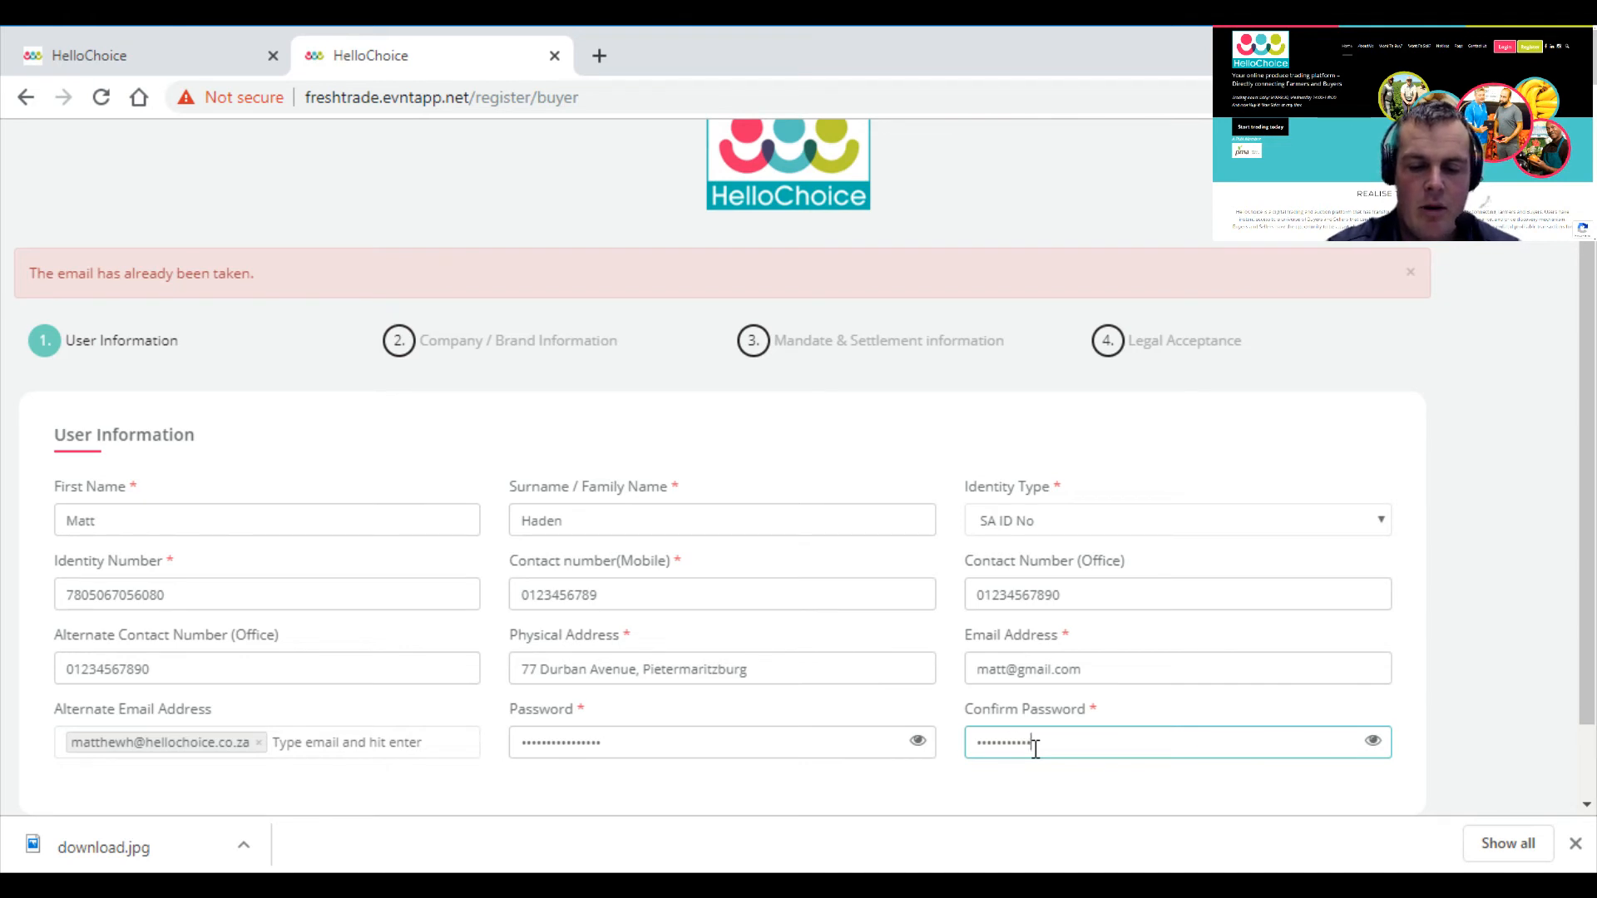
pyautogui.write('•')
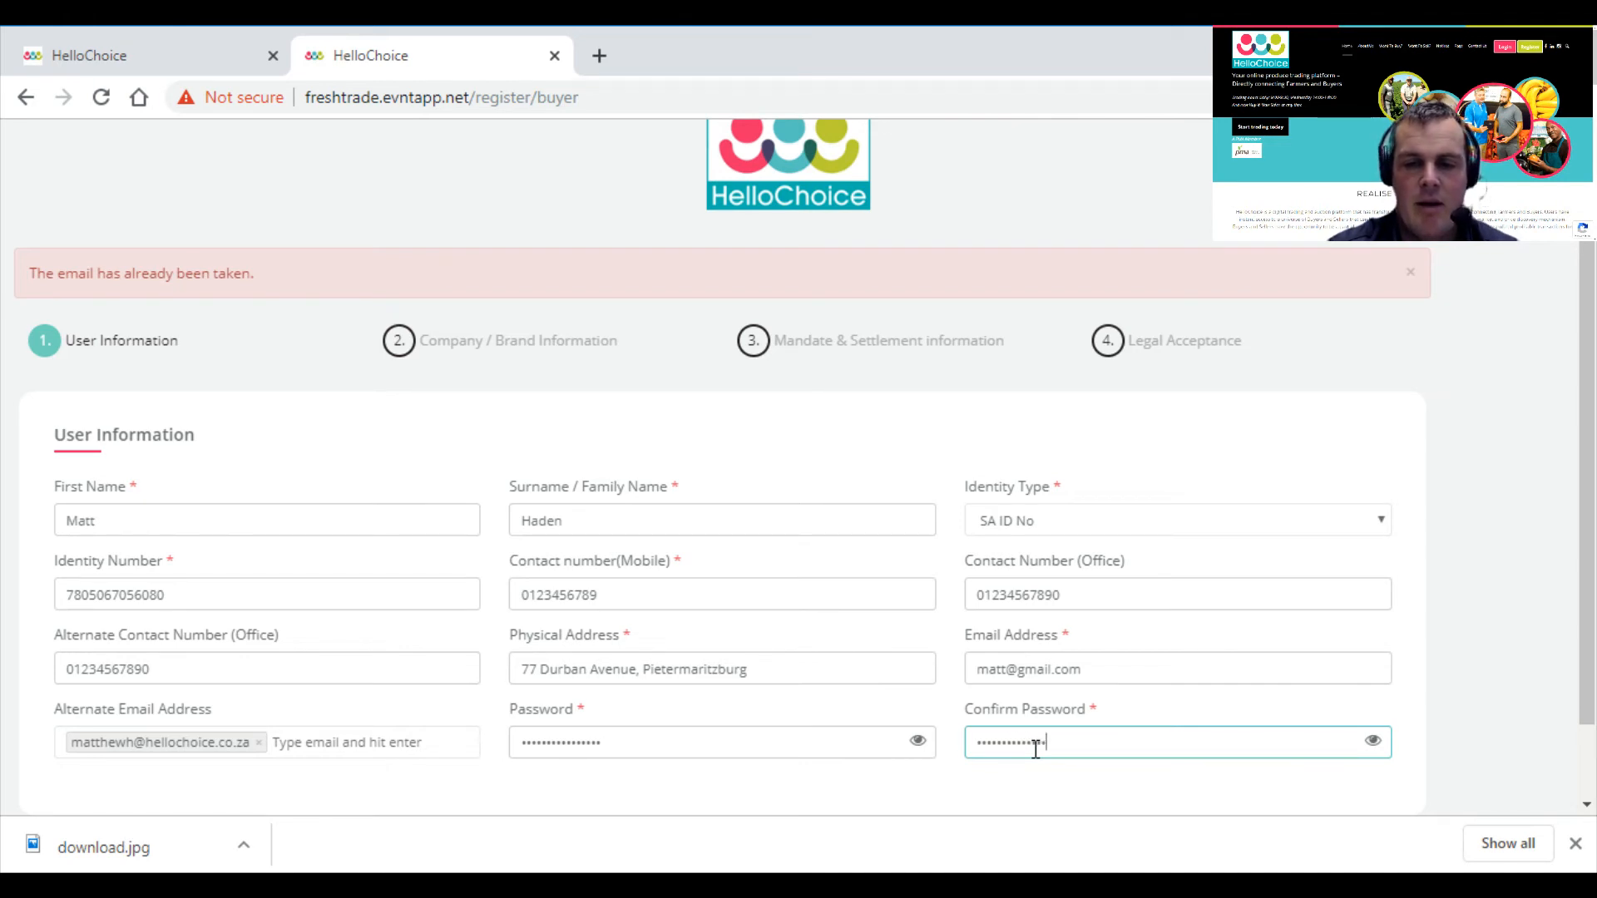
pyautogui.write('•')
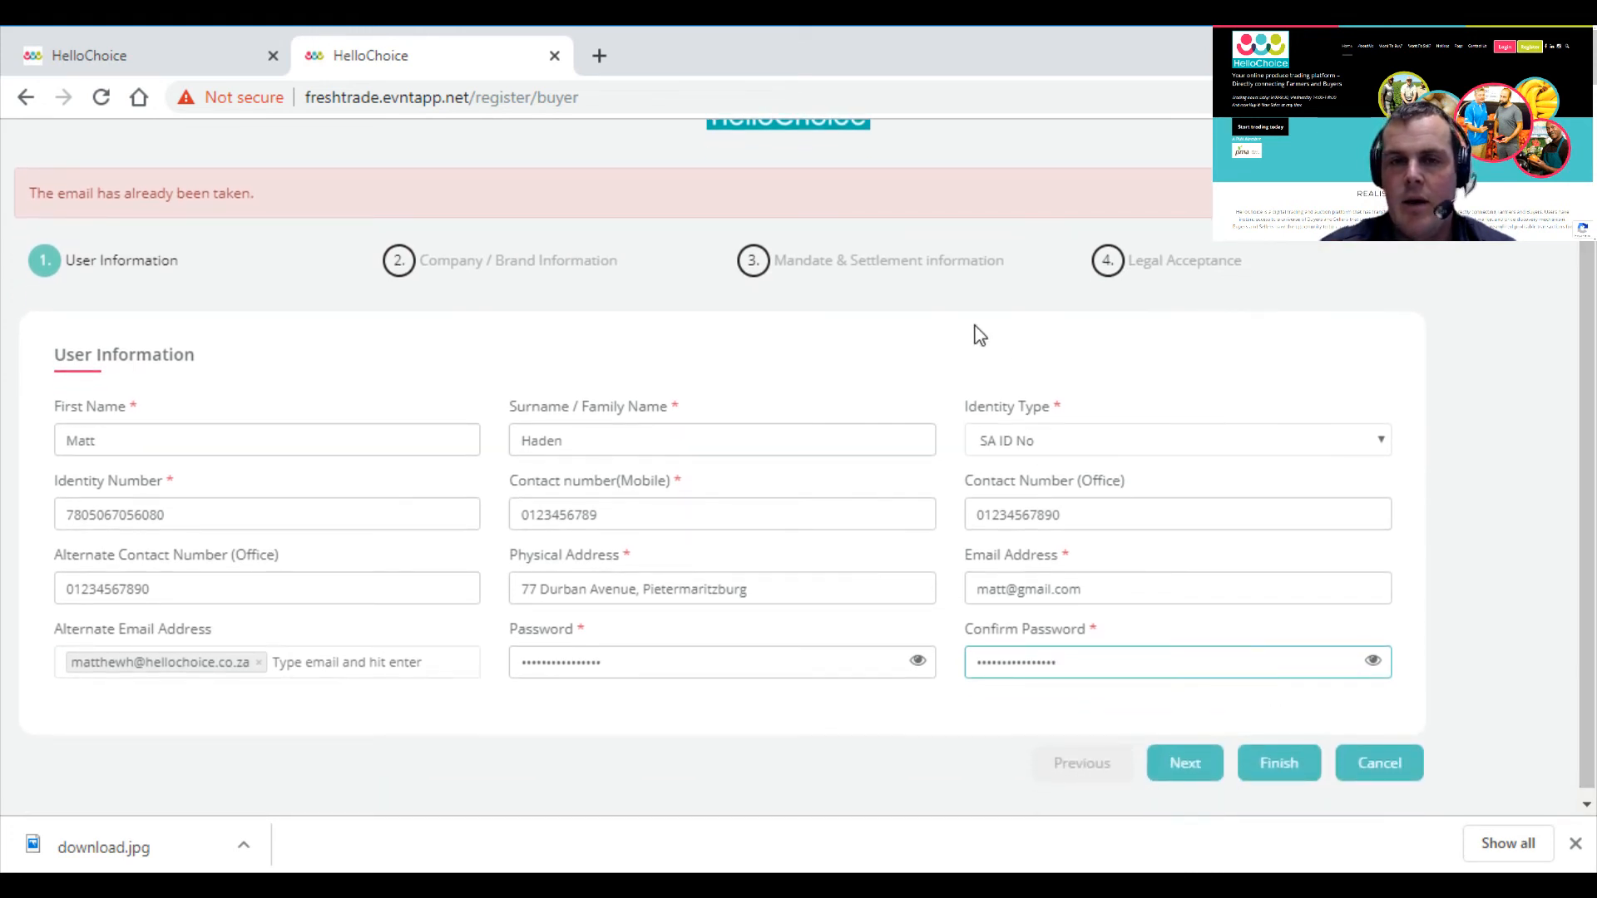
pyautogui.moveTo(1108, 282)
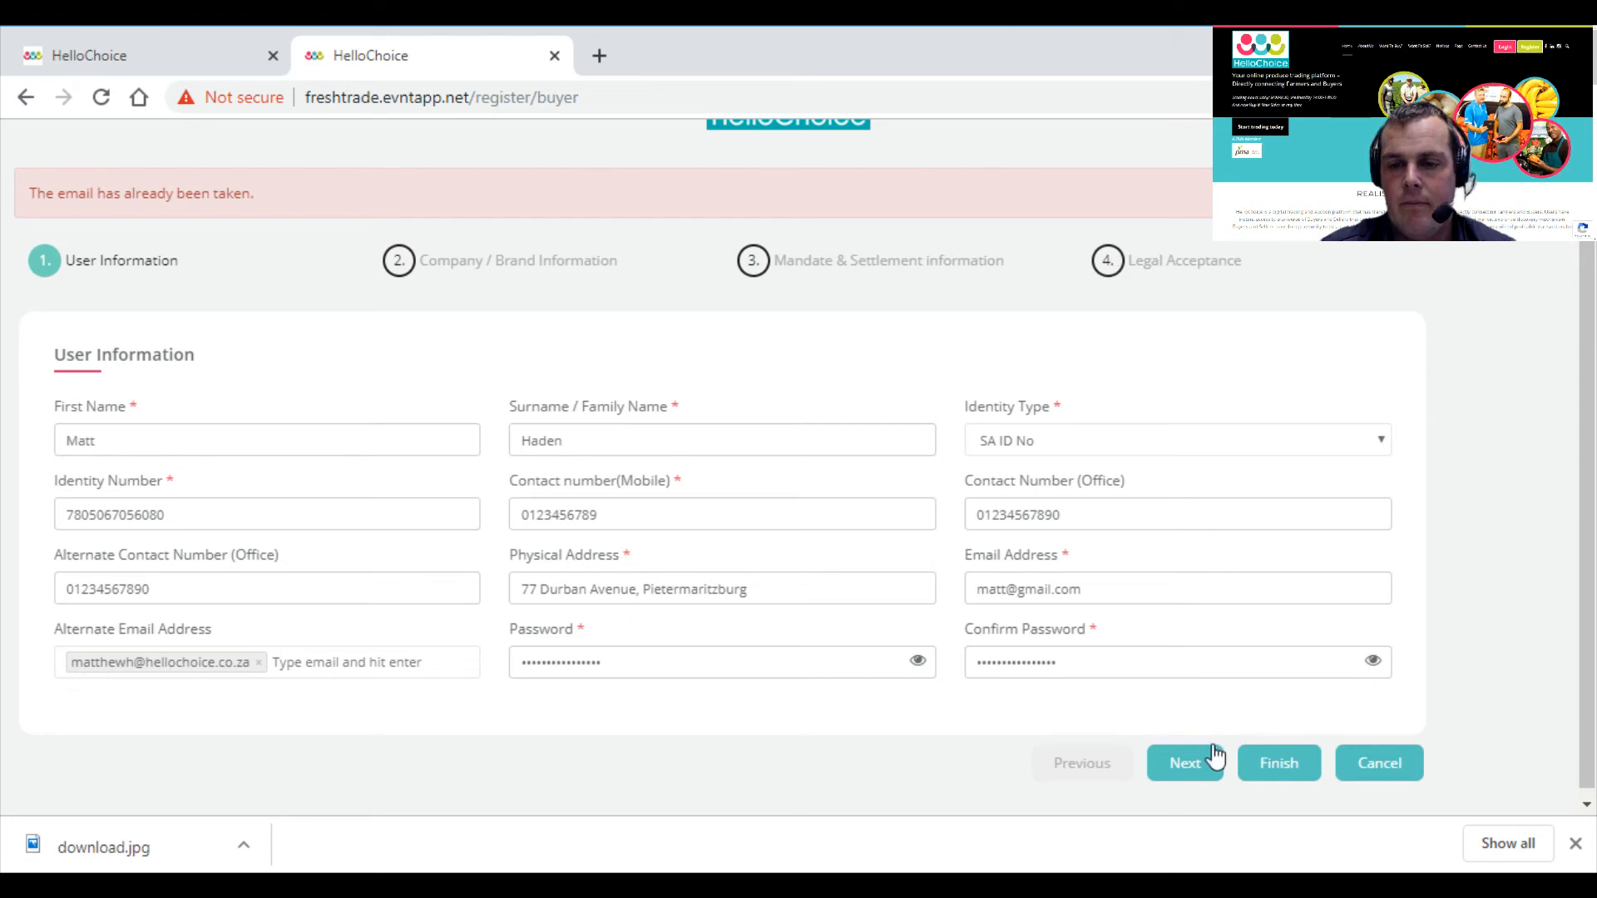
# Advance through company and settlement steps, re-accept the legal terms and submit with Finish
pyautogui.click(1186, 764)
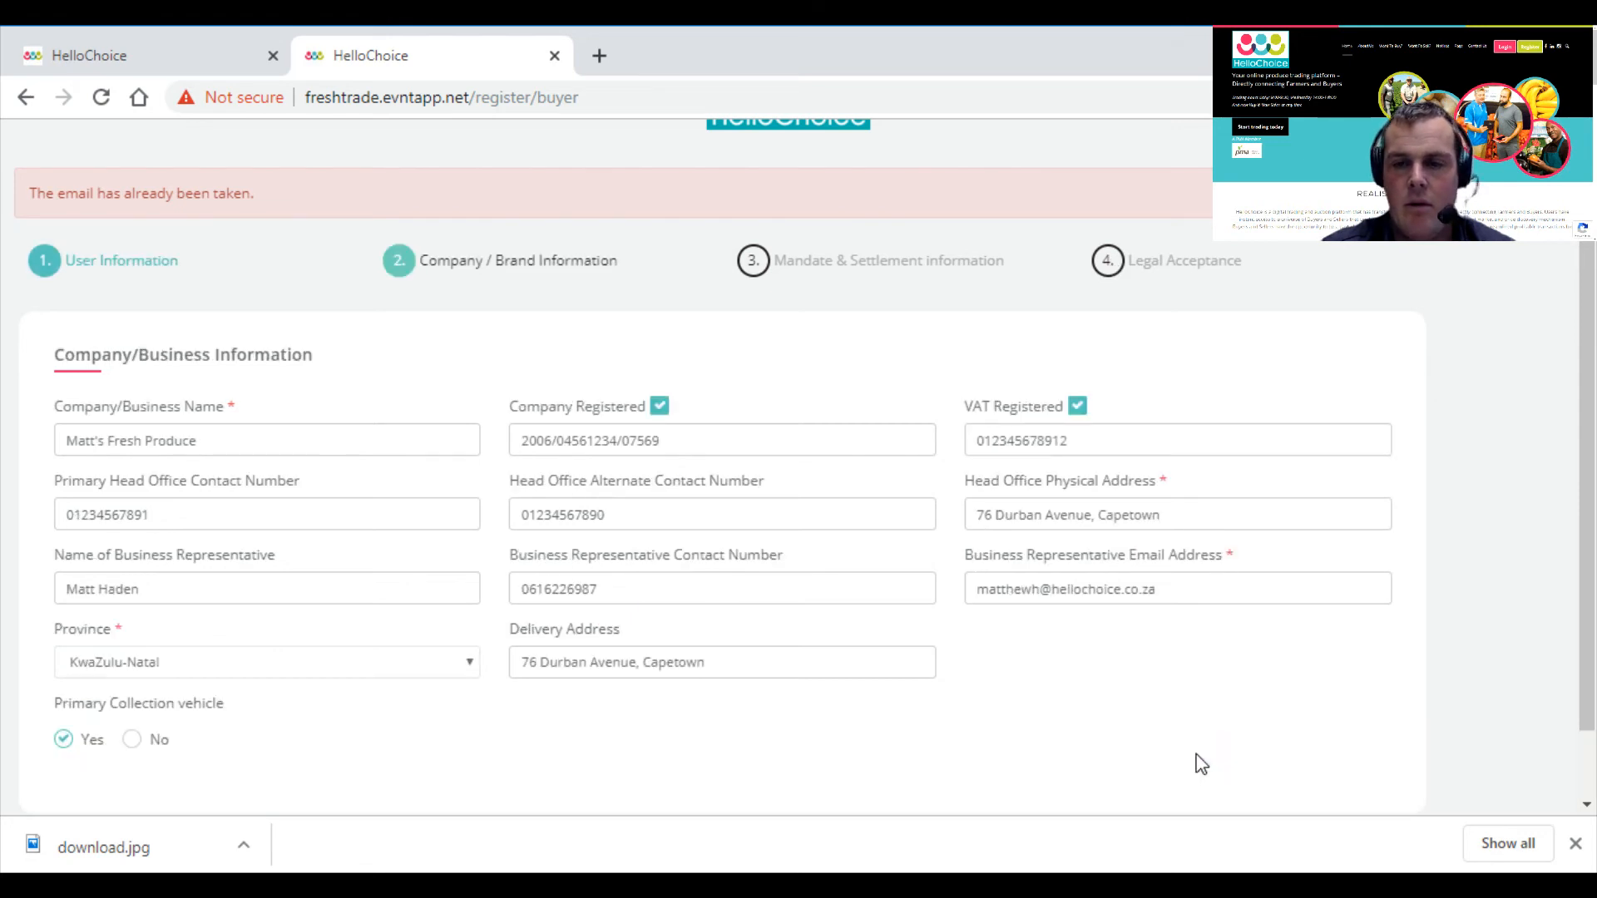
pyautogui.scroll(-3)
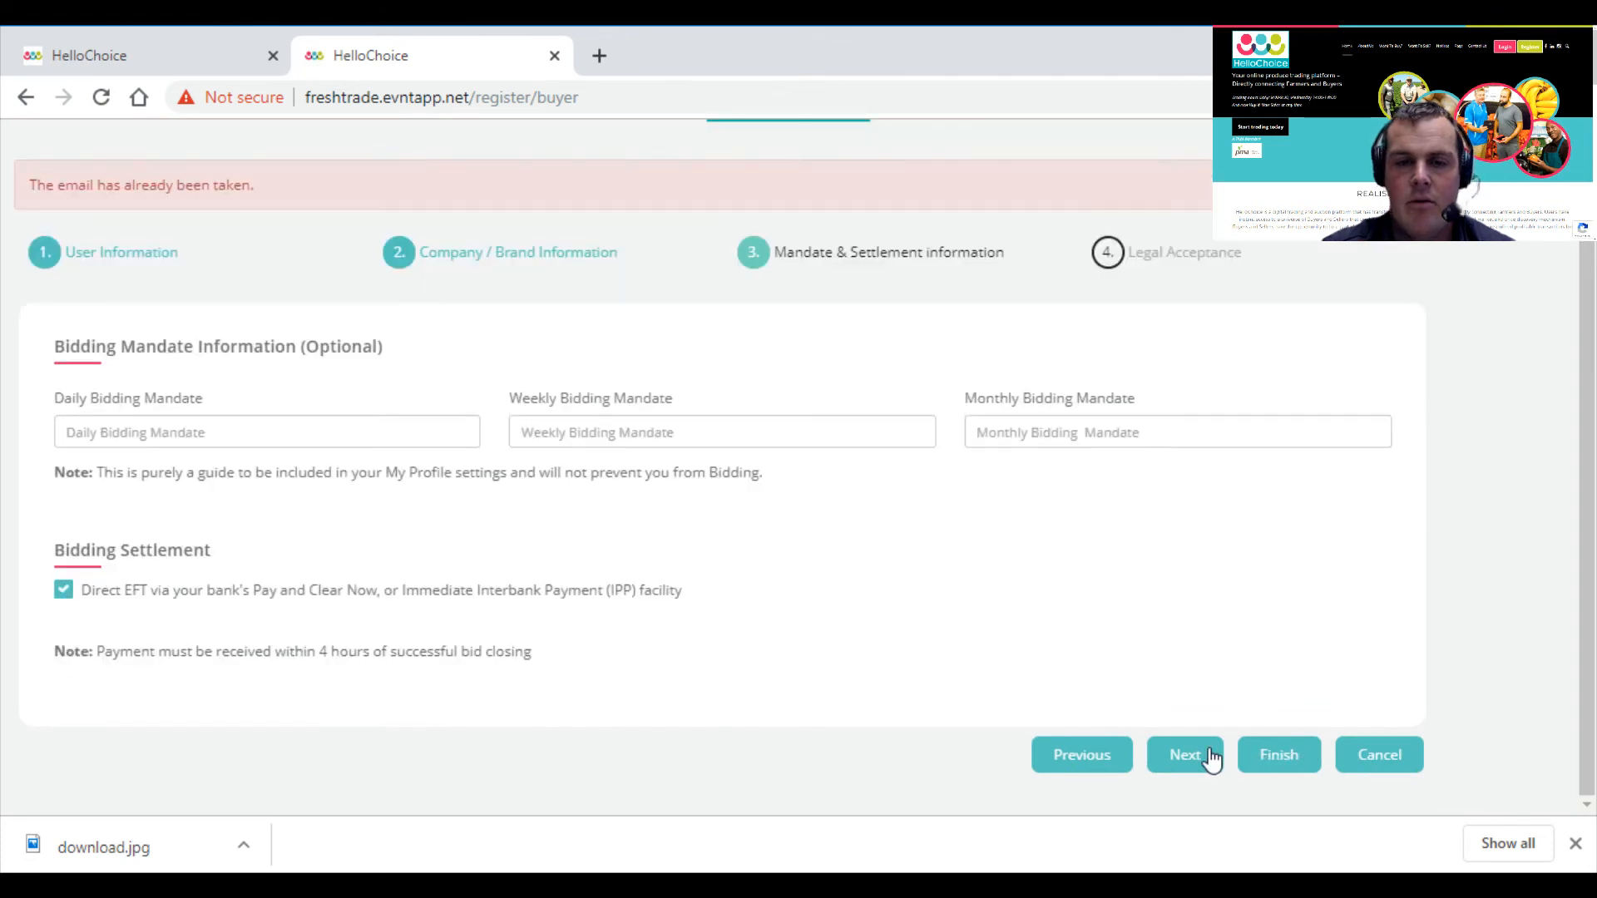
pyautogui.moveTo(1278, 762)
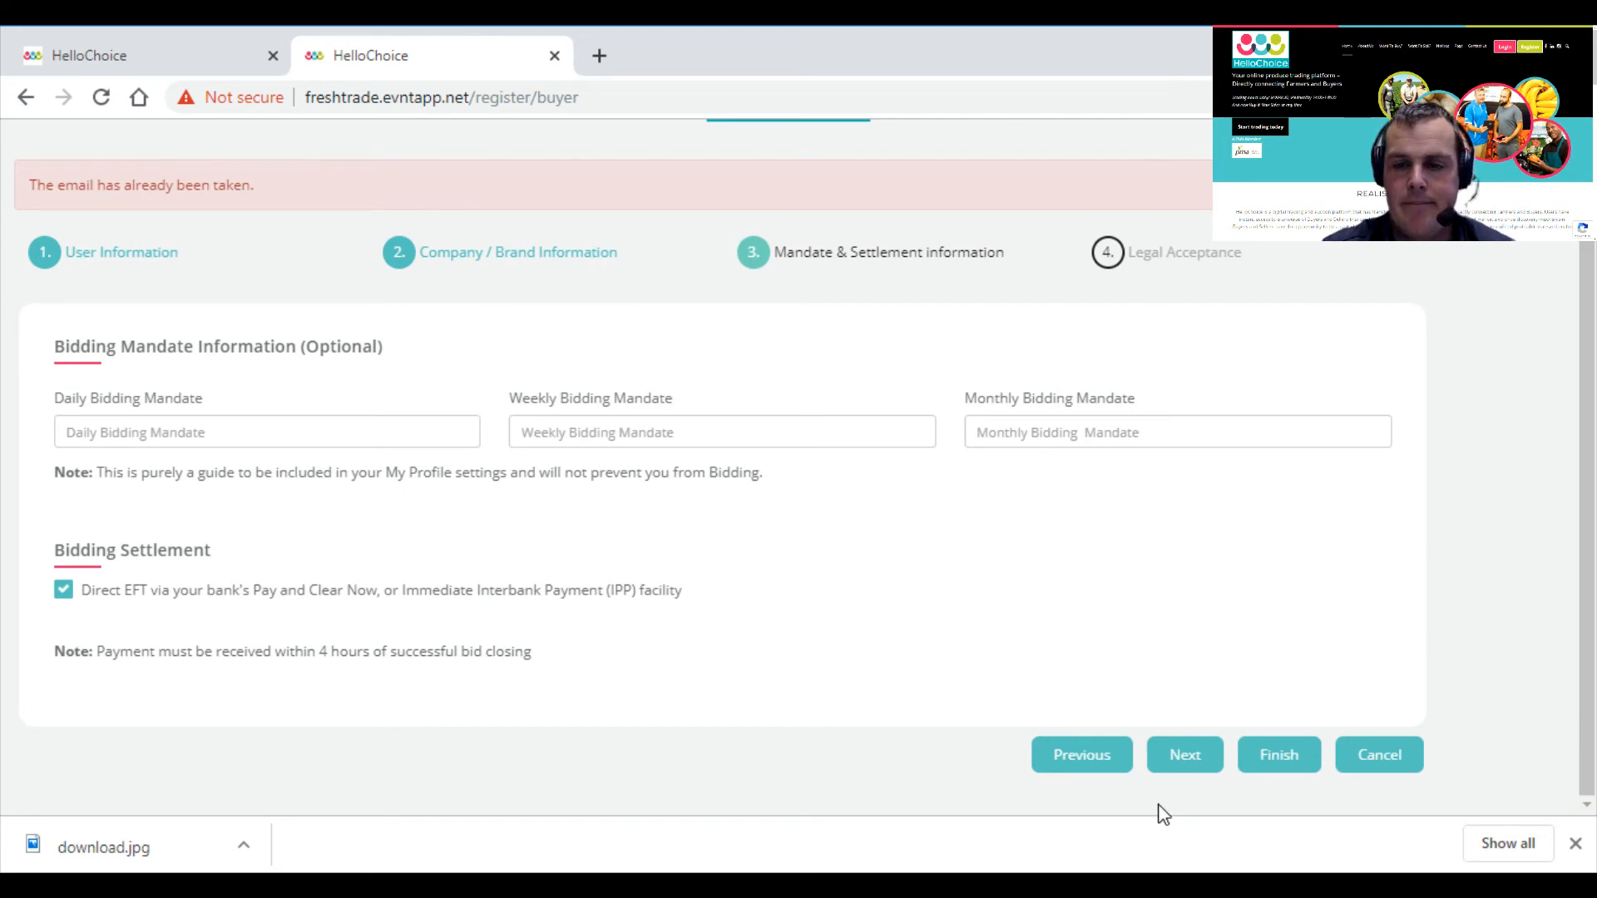
pyautogui.click(1185, 755)
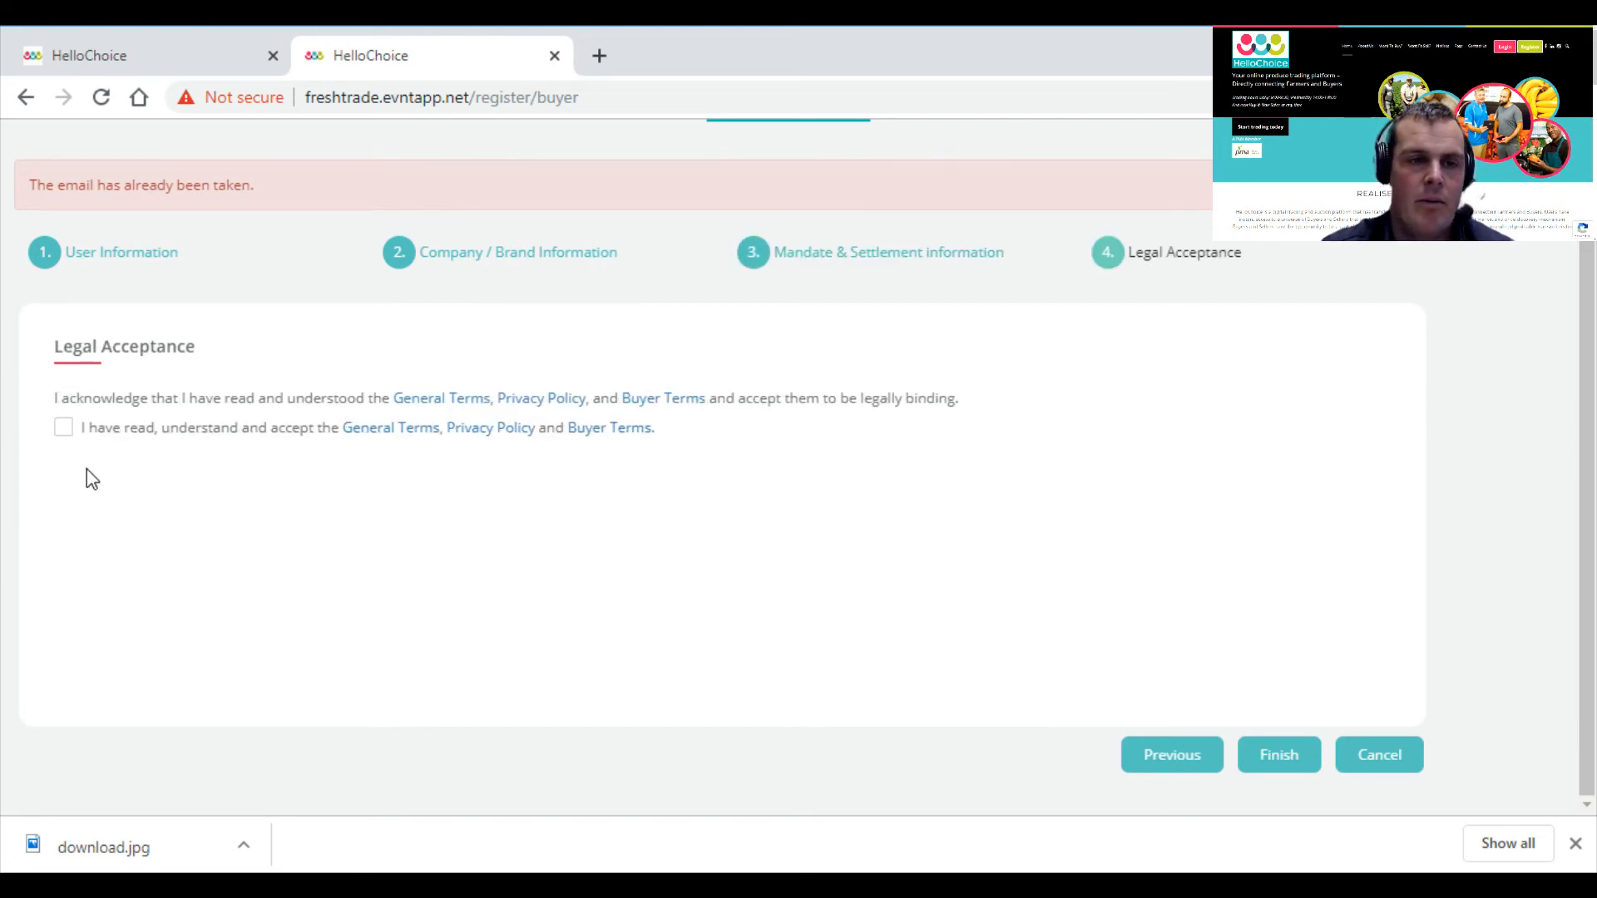
pyautogui.click(63, 428)
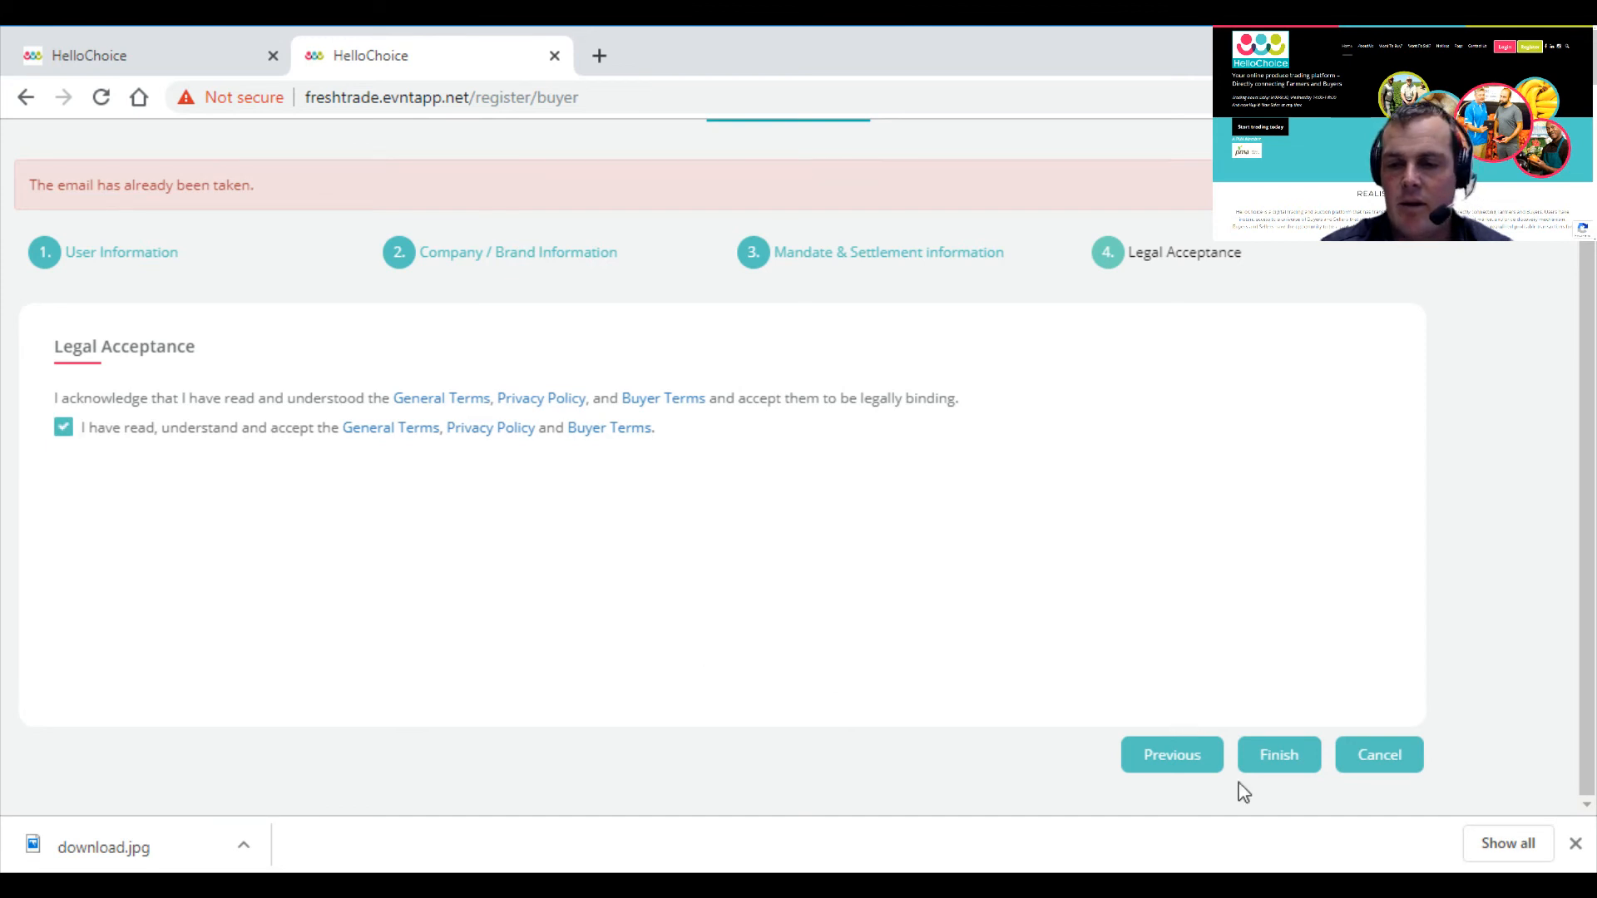
pyautogui.click(1278, 755)
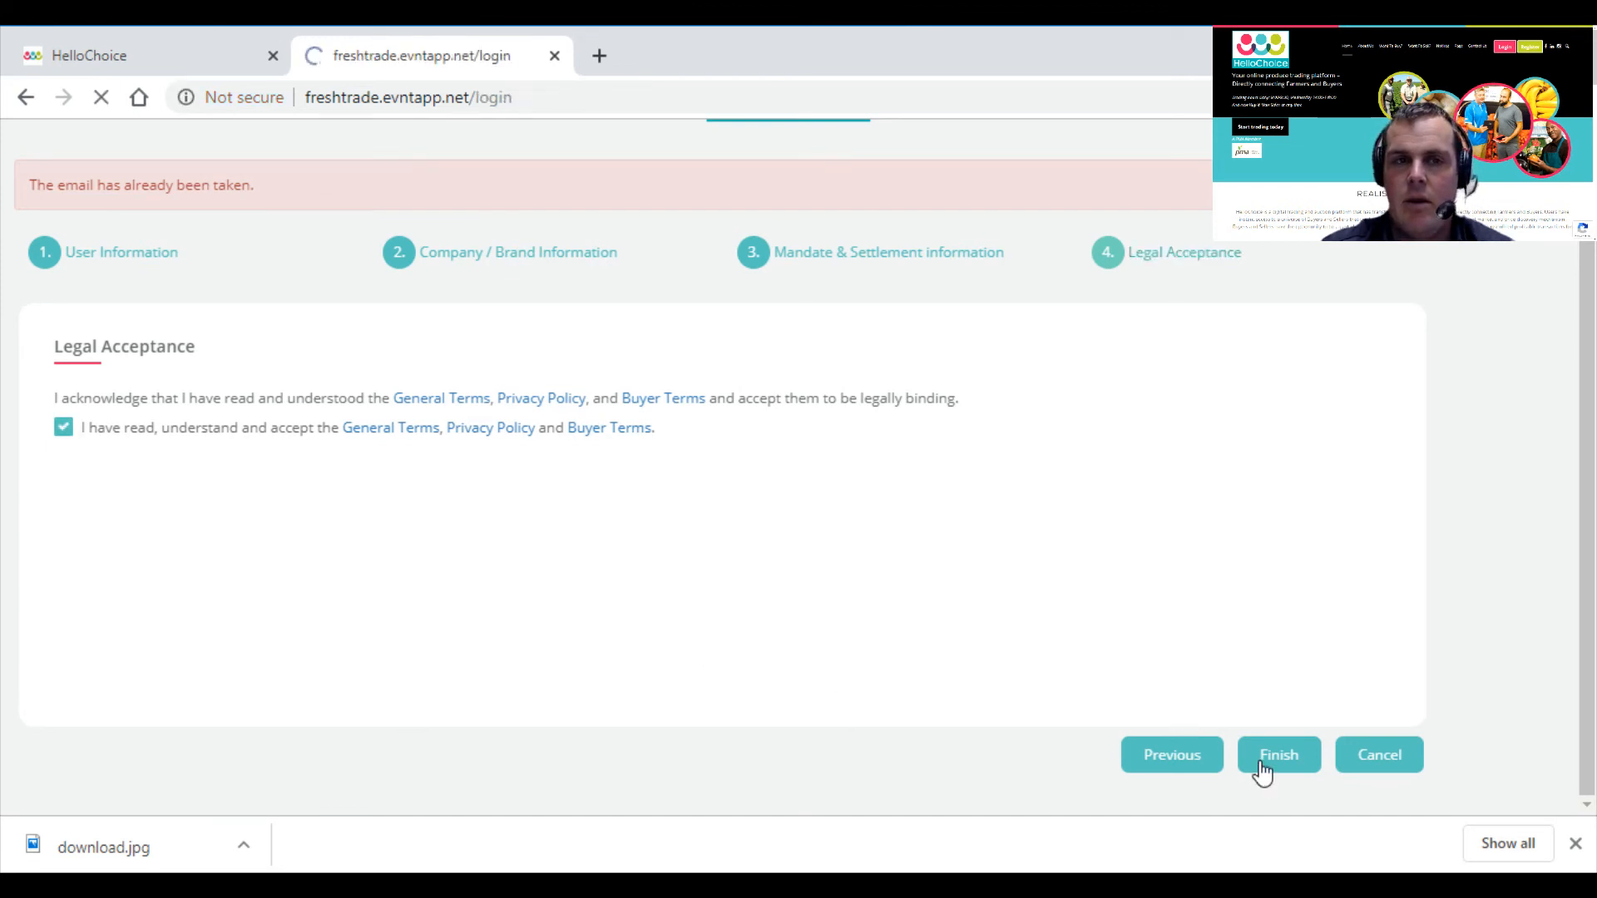
# Land on the login page showing the 'Registration completed successfully' notice awaiting activation
pyautogui.click(1278, 755)
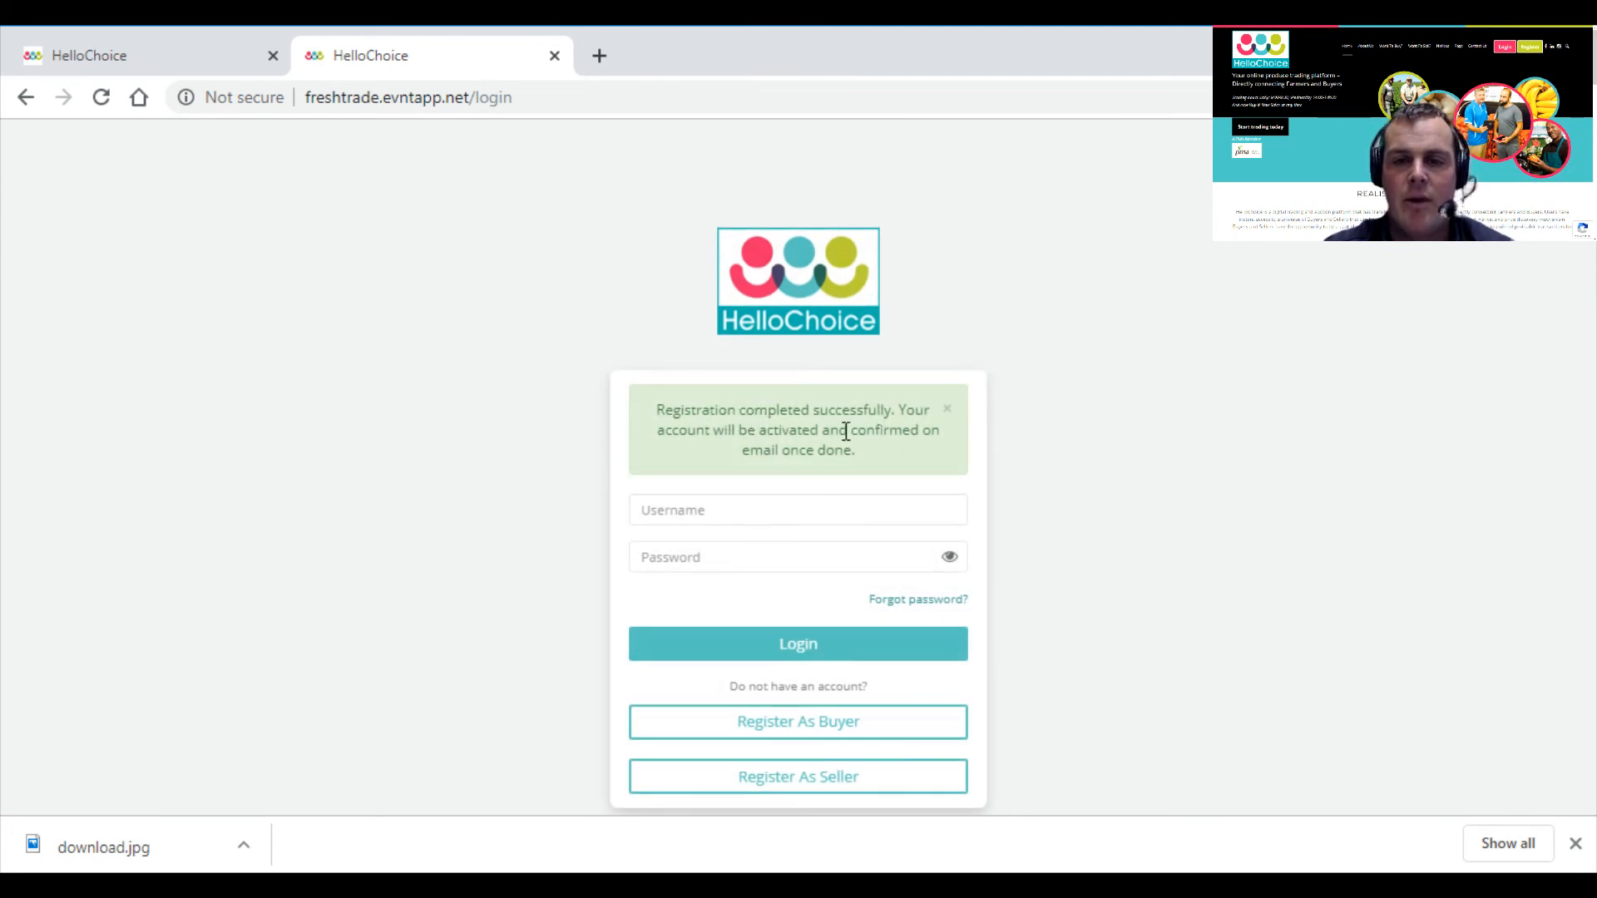
pyautogui.moveTo(774, 483)
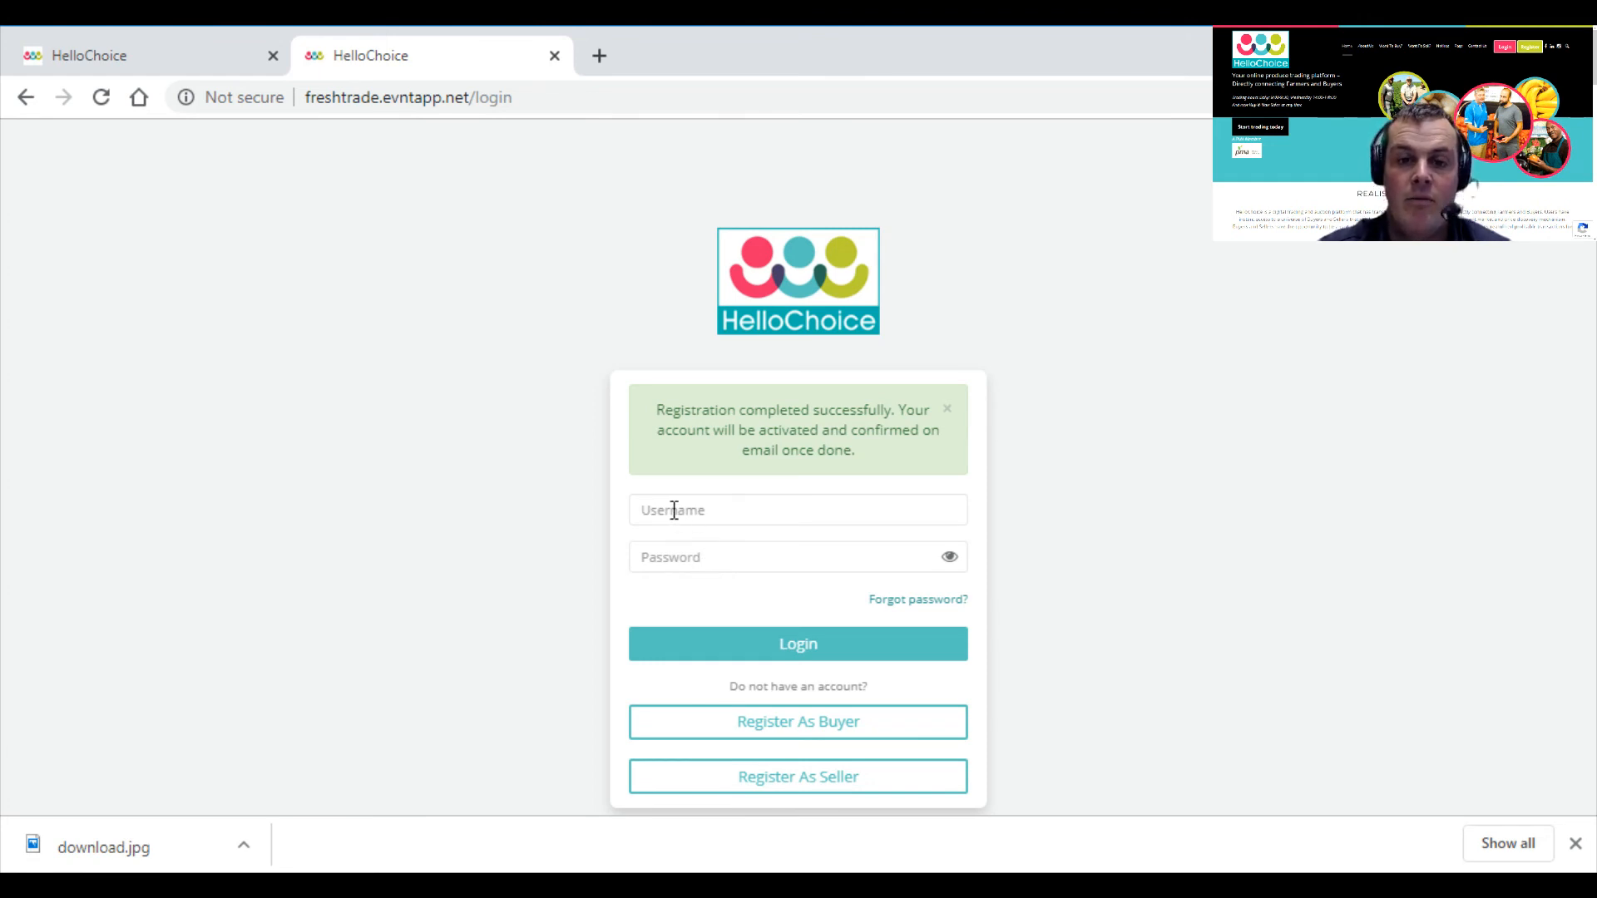
pyautogui.moveTo(682, 546)
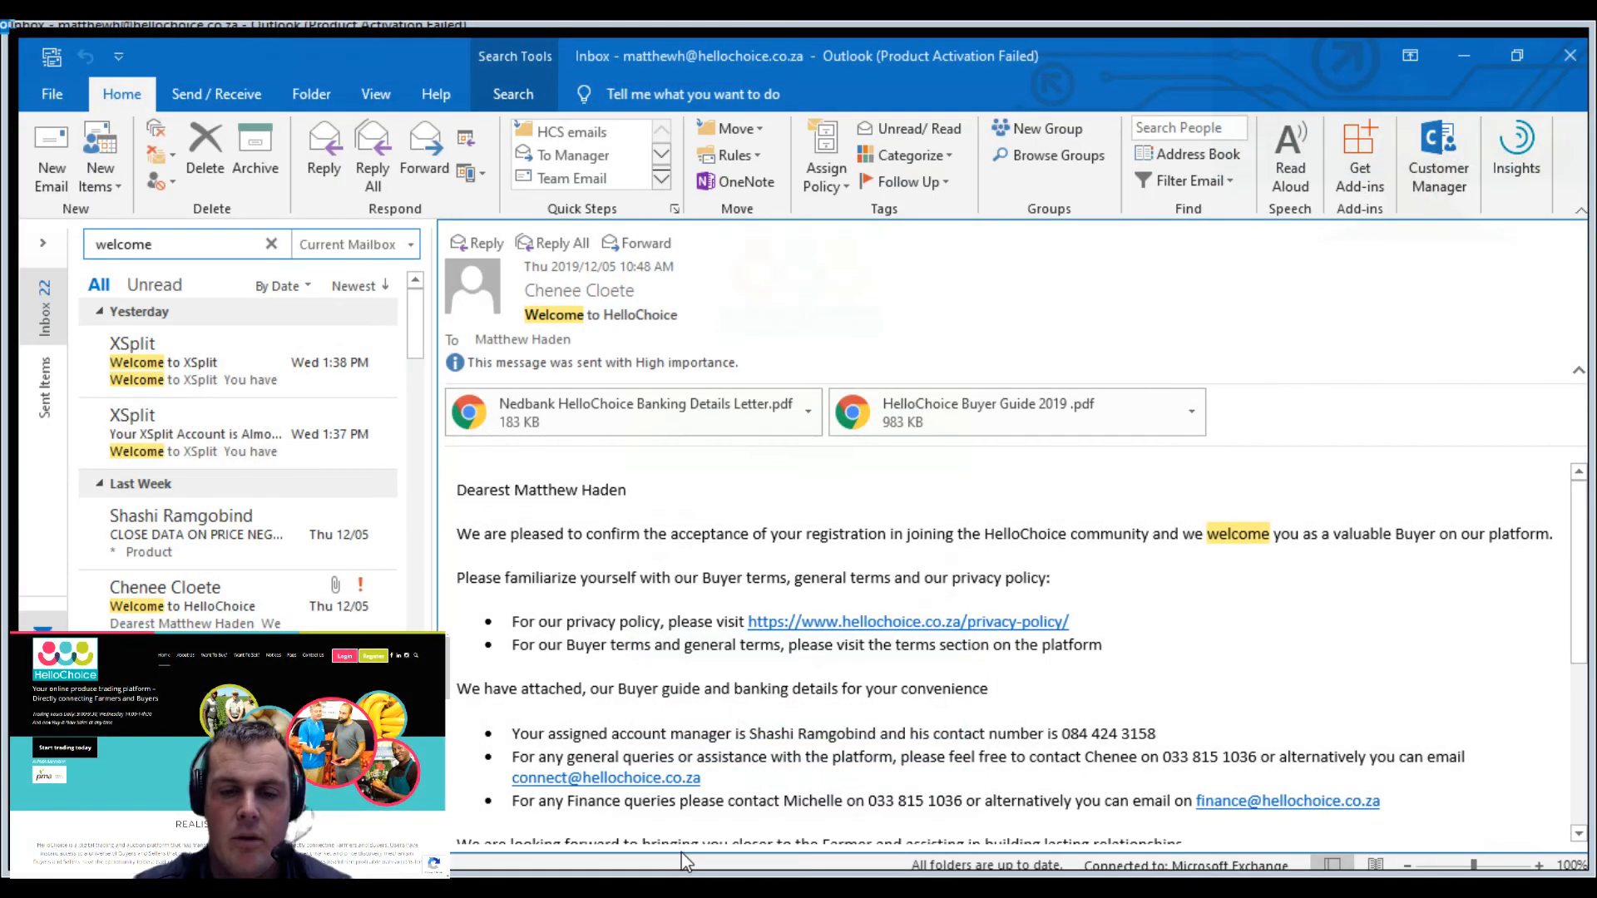
pyautogui.moveTo(701, 718)
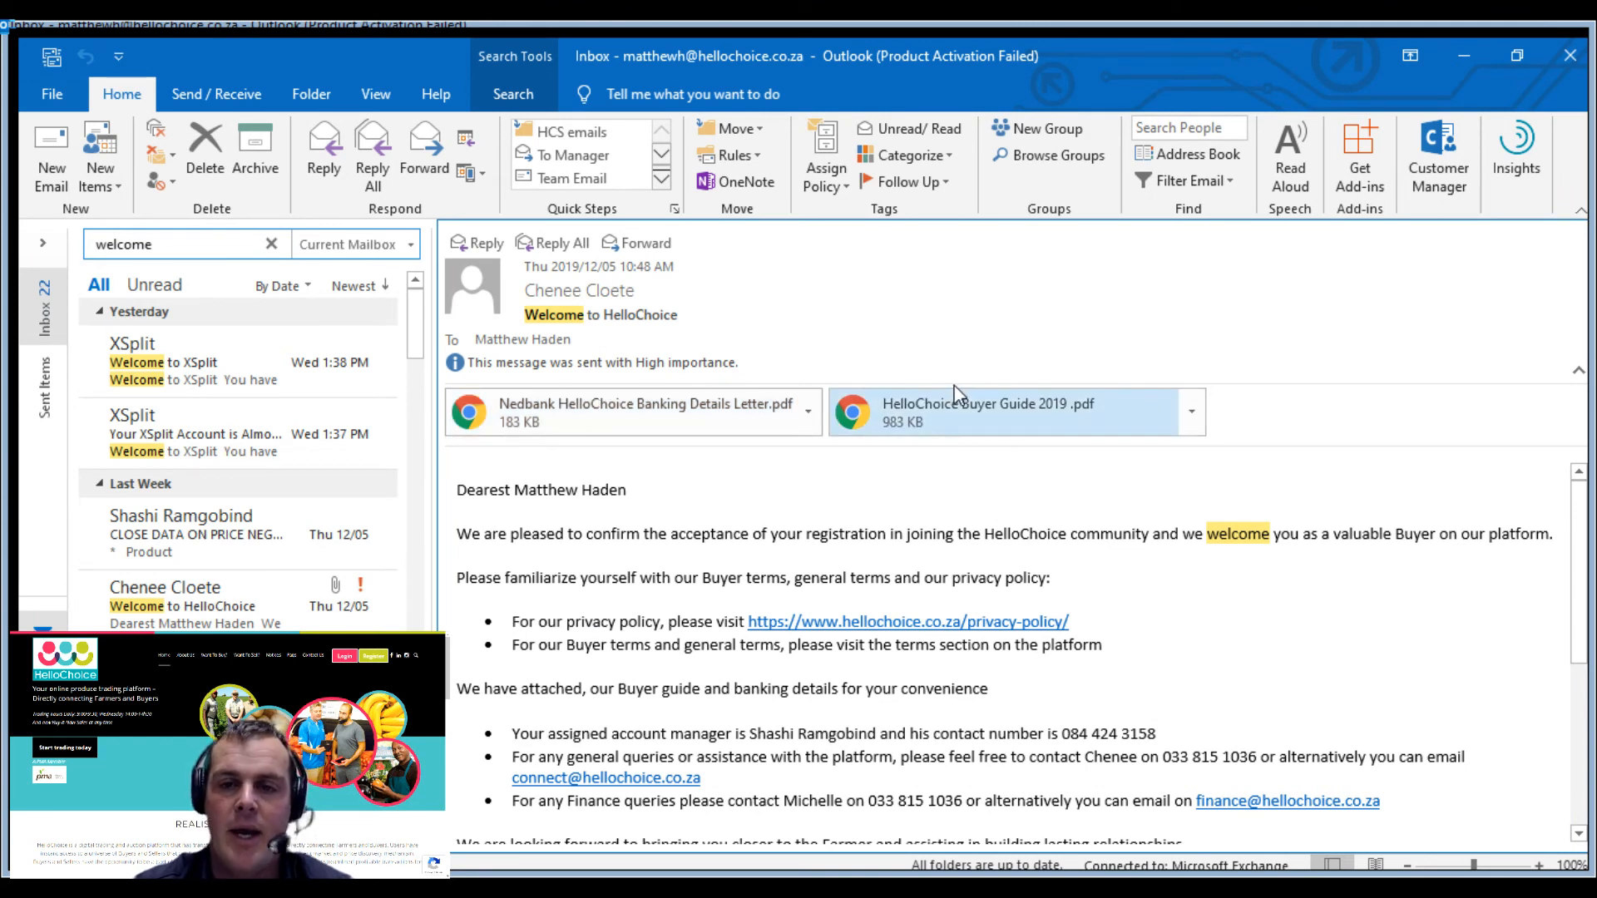
pyautogui.moveTo(659, 742)
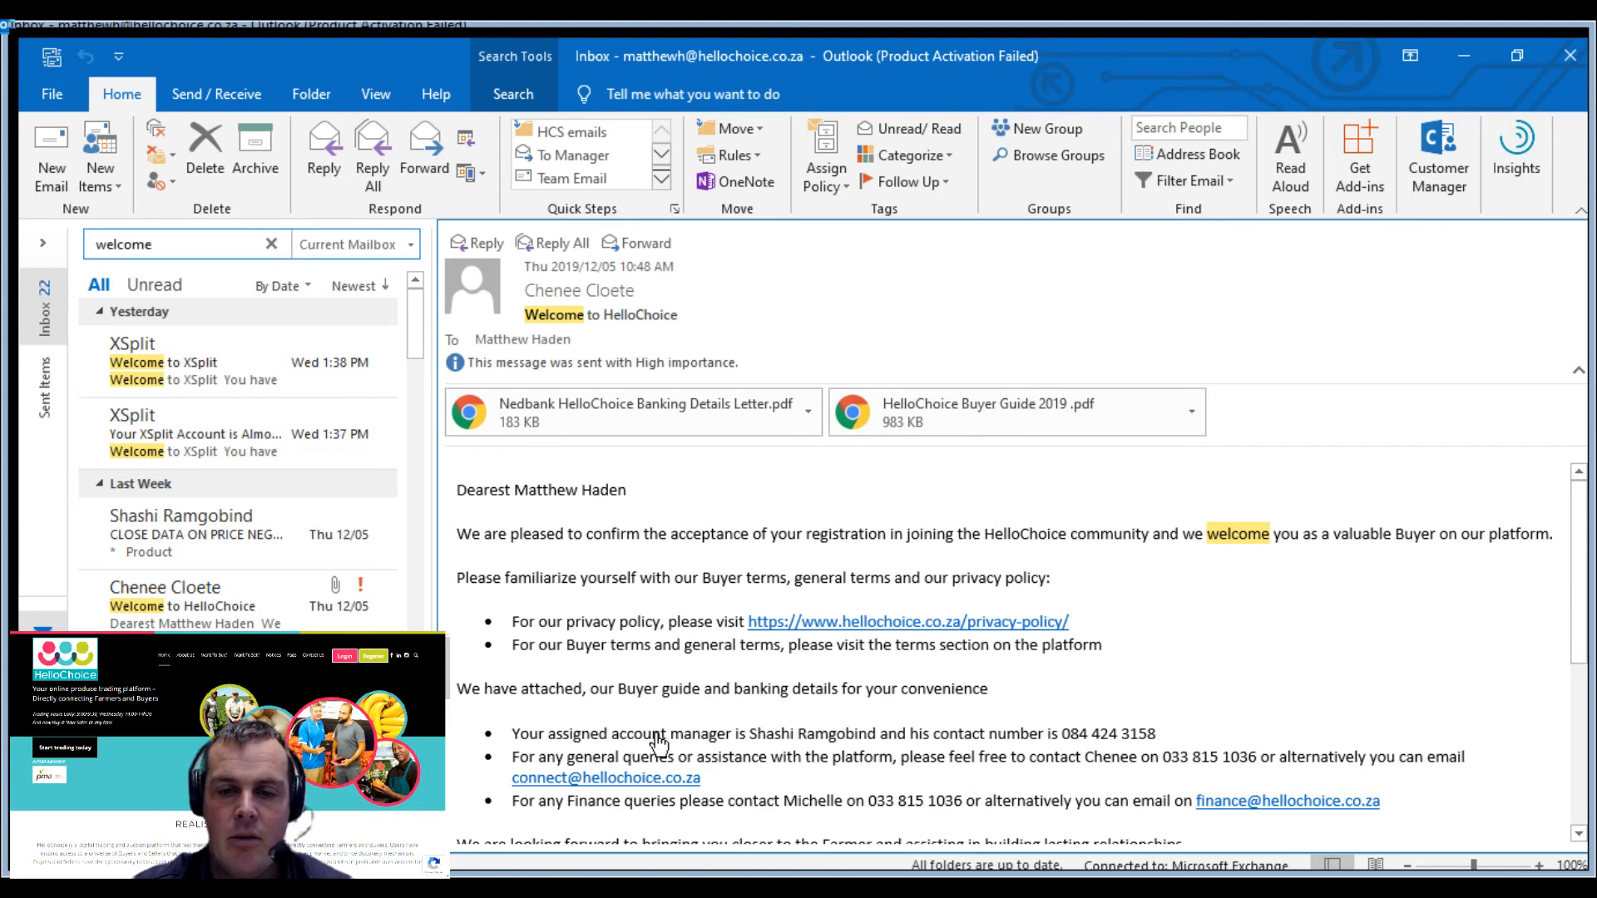
pyautogui.moveTo(882, 745)
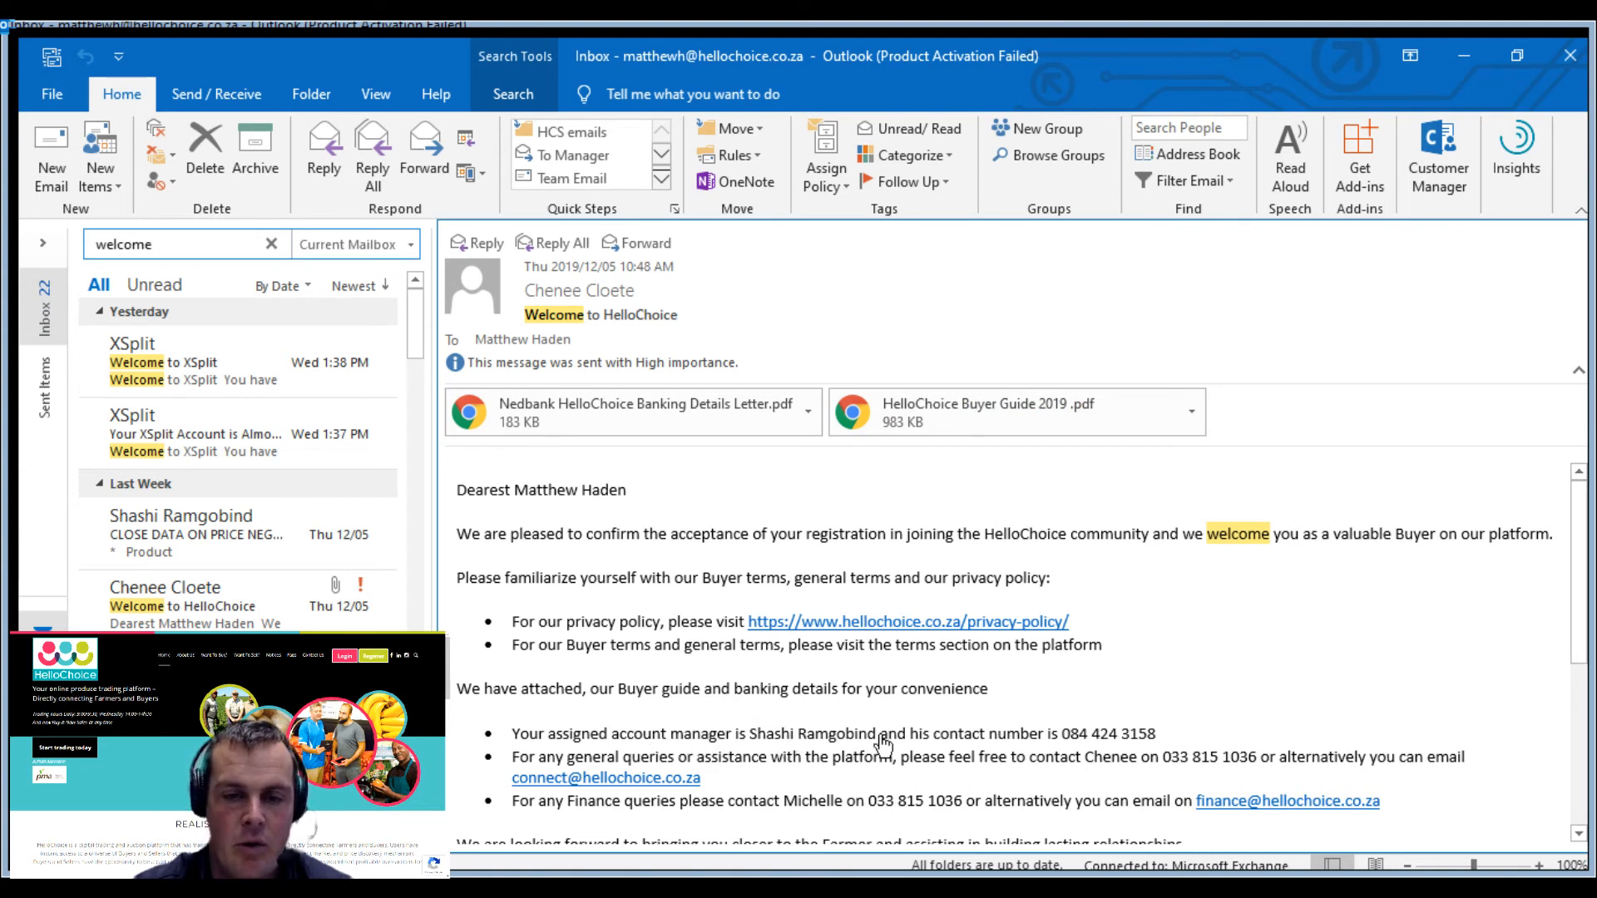
pyautogui.moveTo(1008, 692)
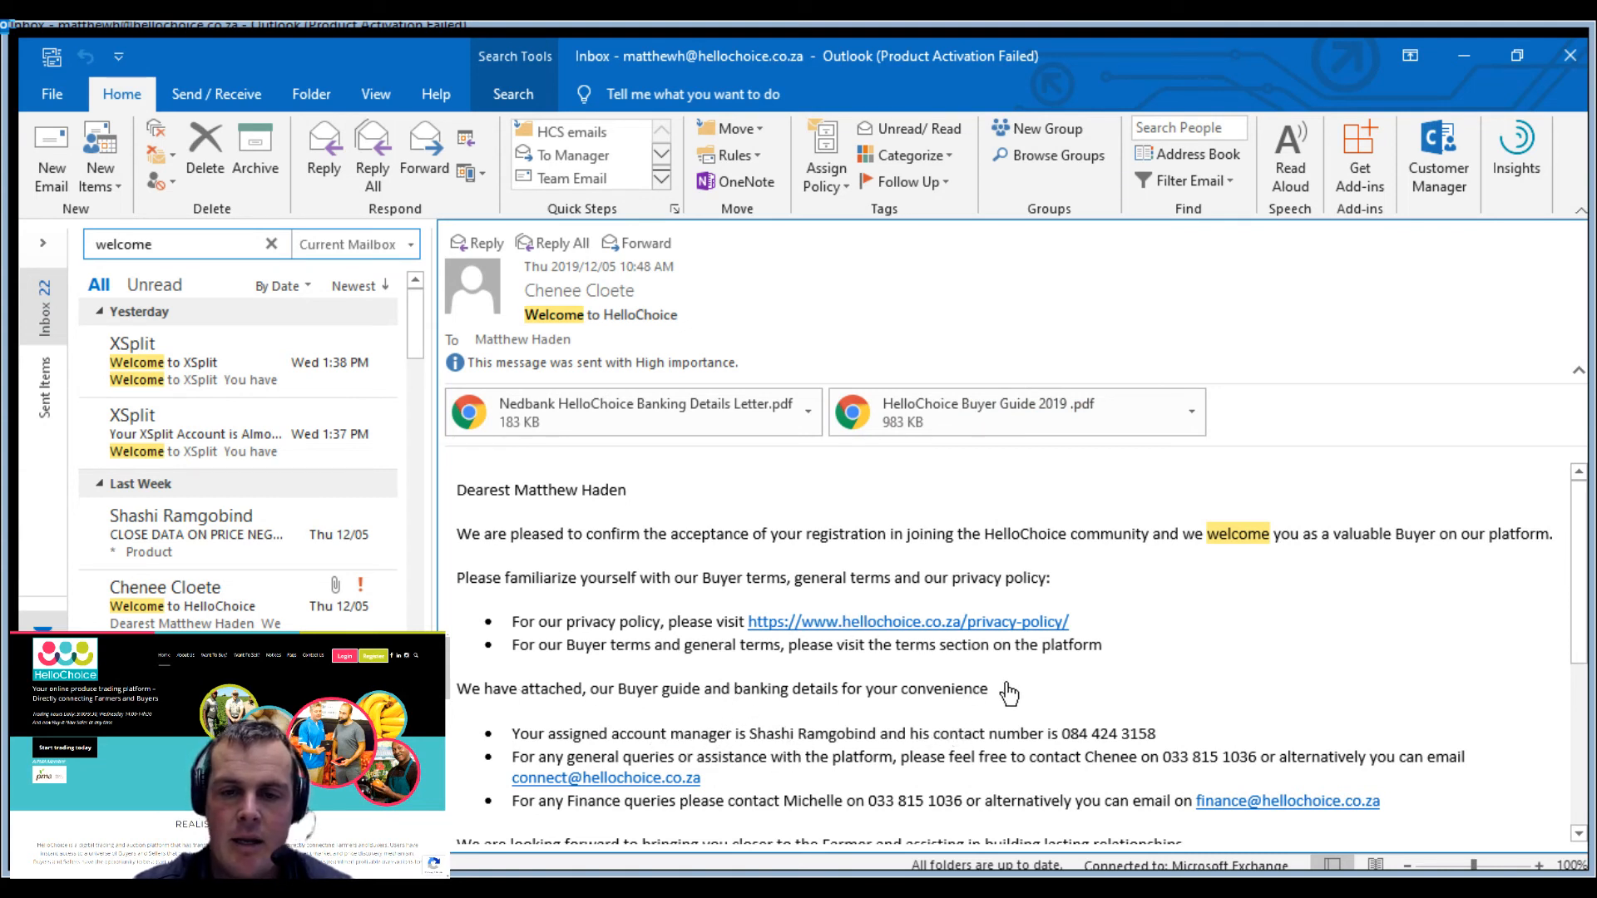
pyautogui.moveTo(1079, 663)
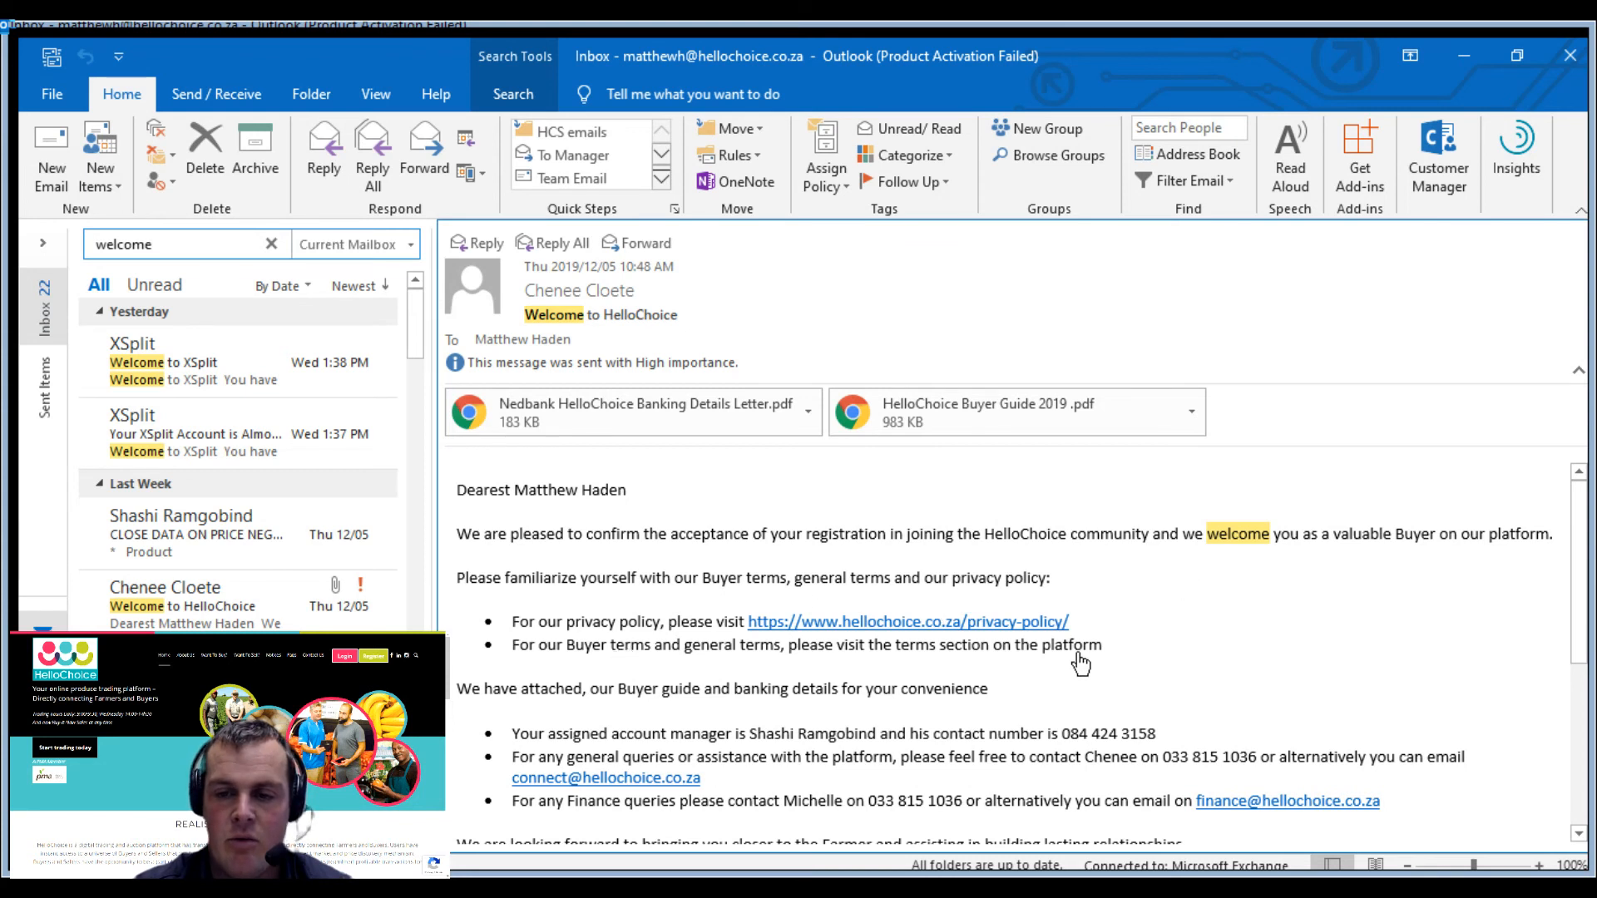
pyautogui.moveTo(1255, 801)
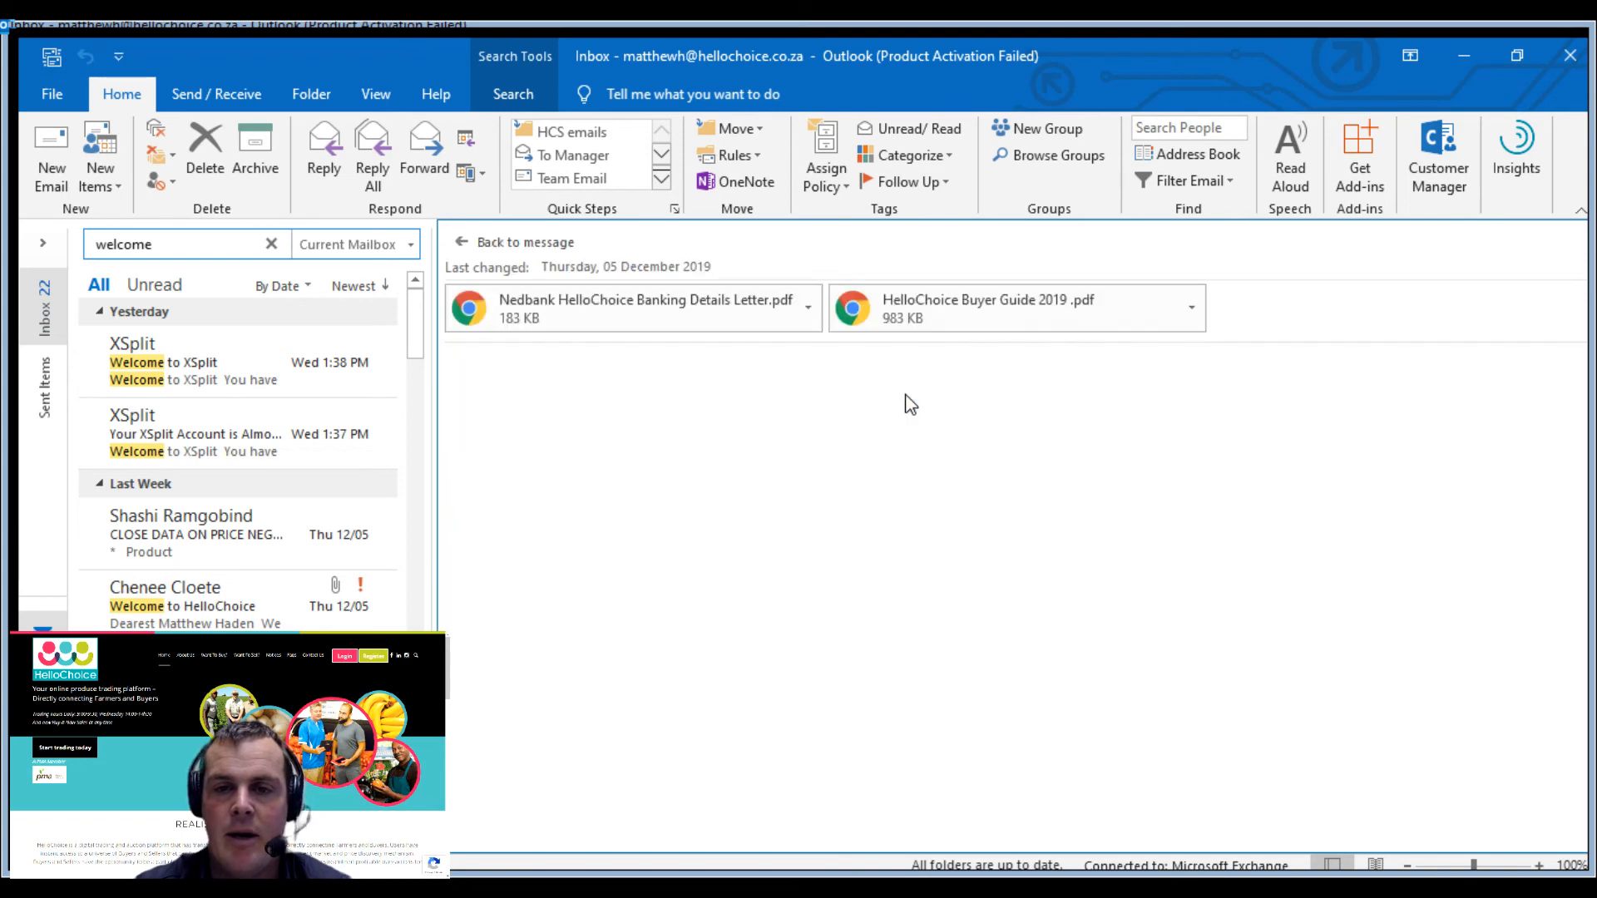
# Preview the HelloChoice Buyer Guide 2019 PDF, page through its content, and return to page 1
pyautogui.click(632, 307)
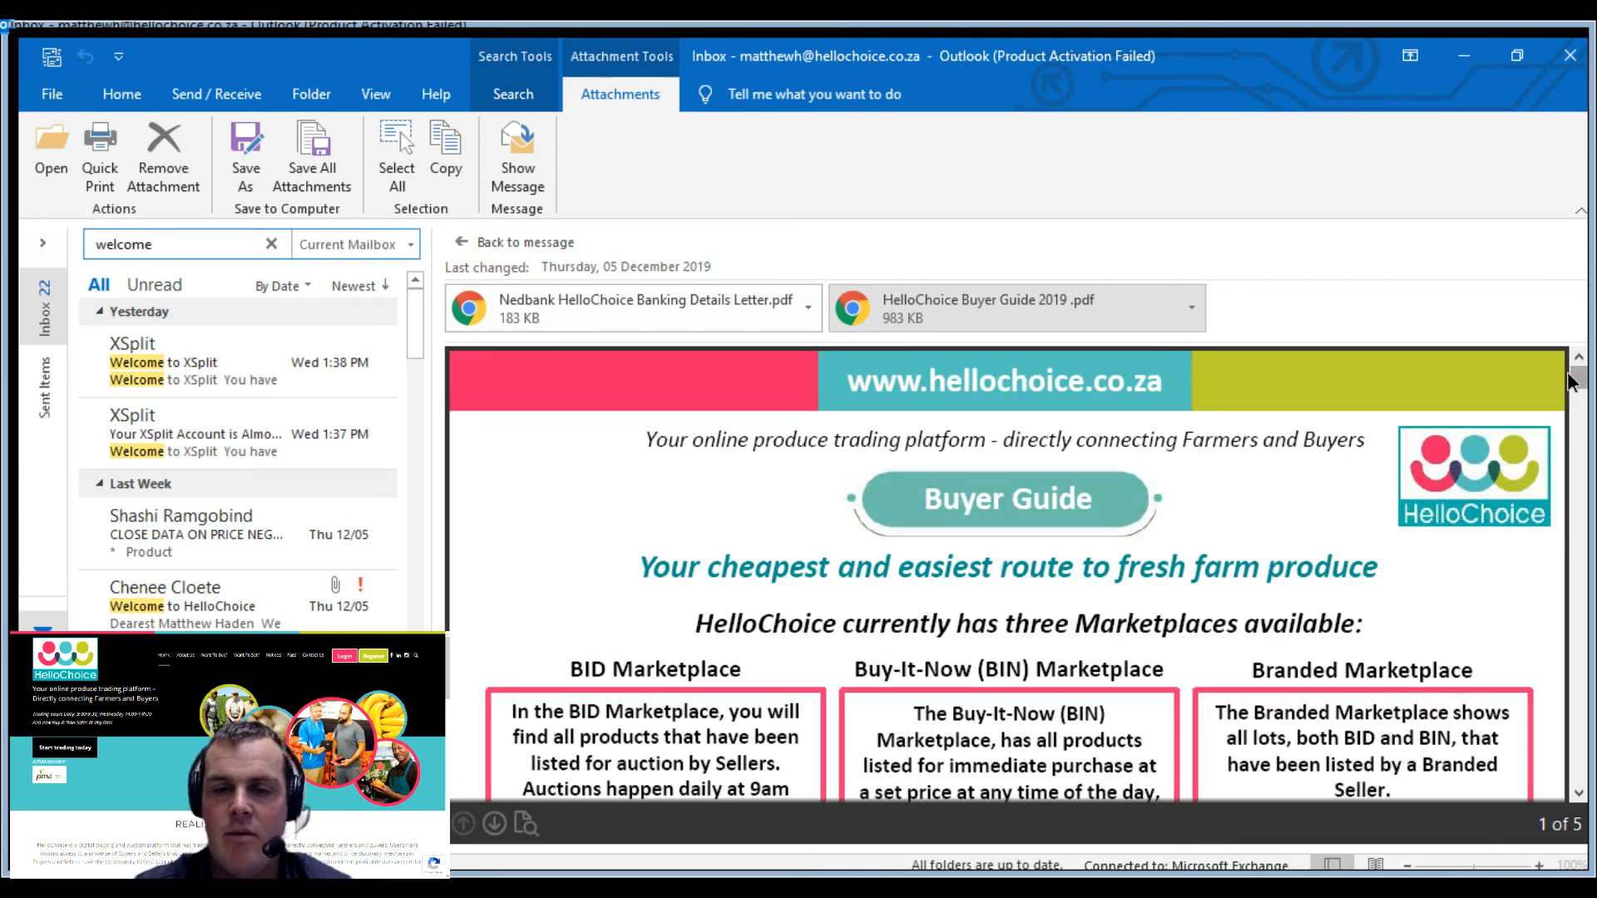
pyautogui.scroll(-3)
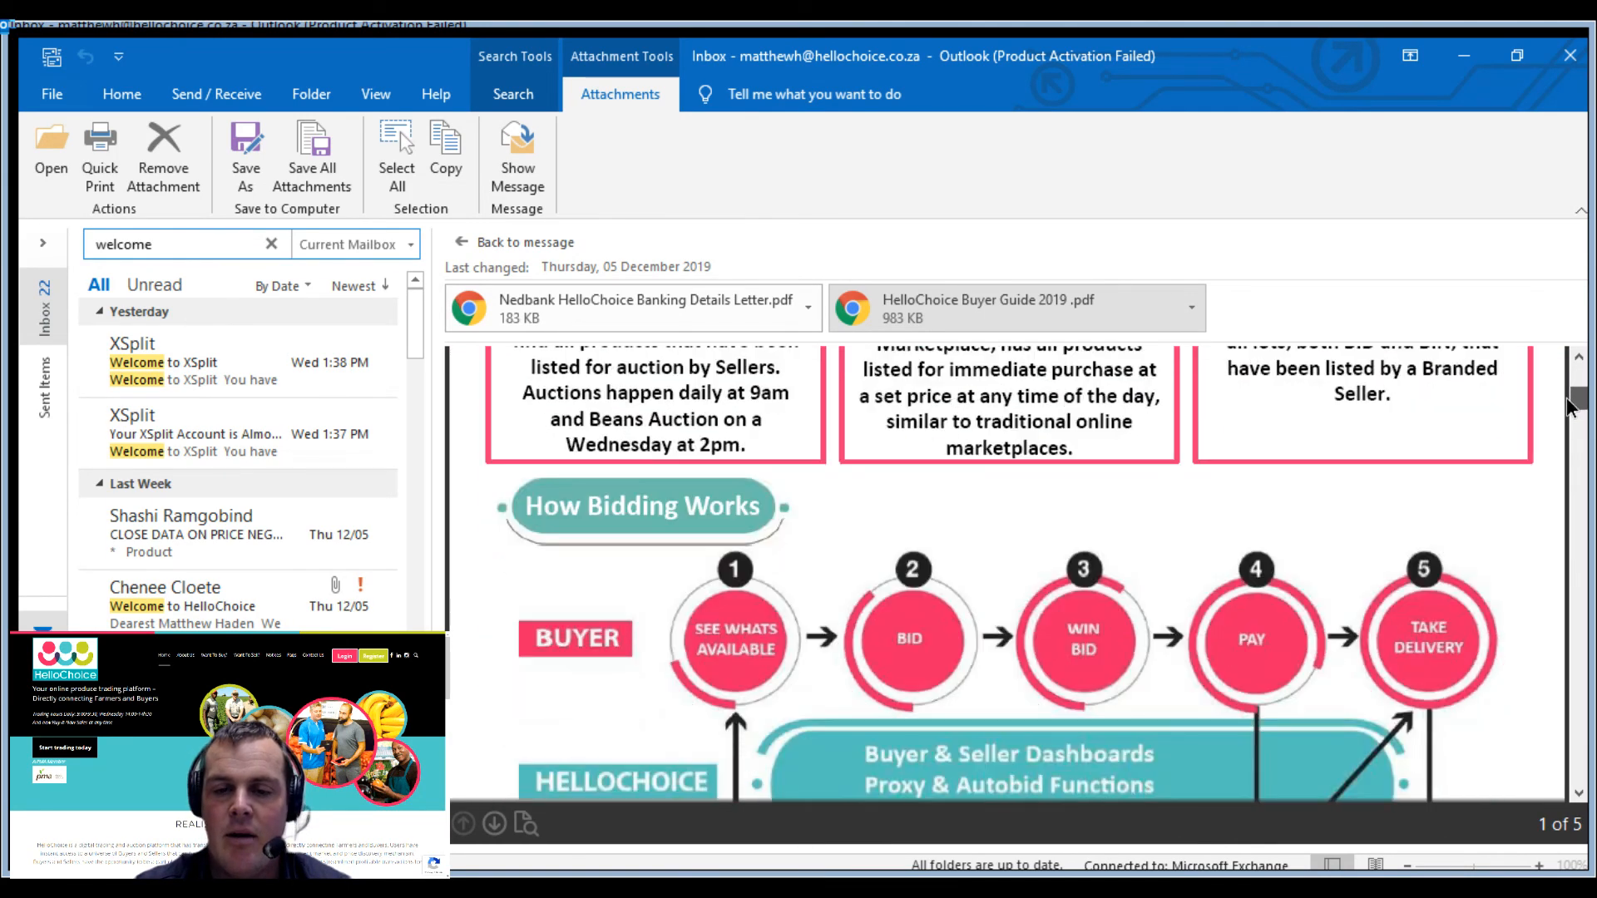
pyautogui.scroll(-3)
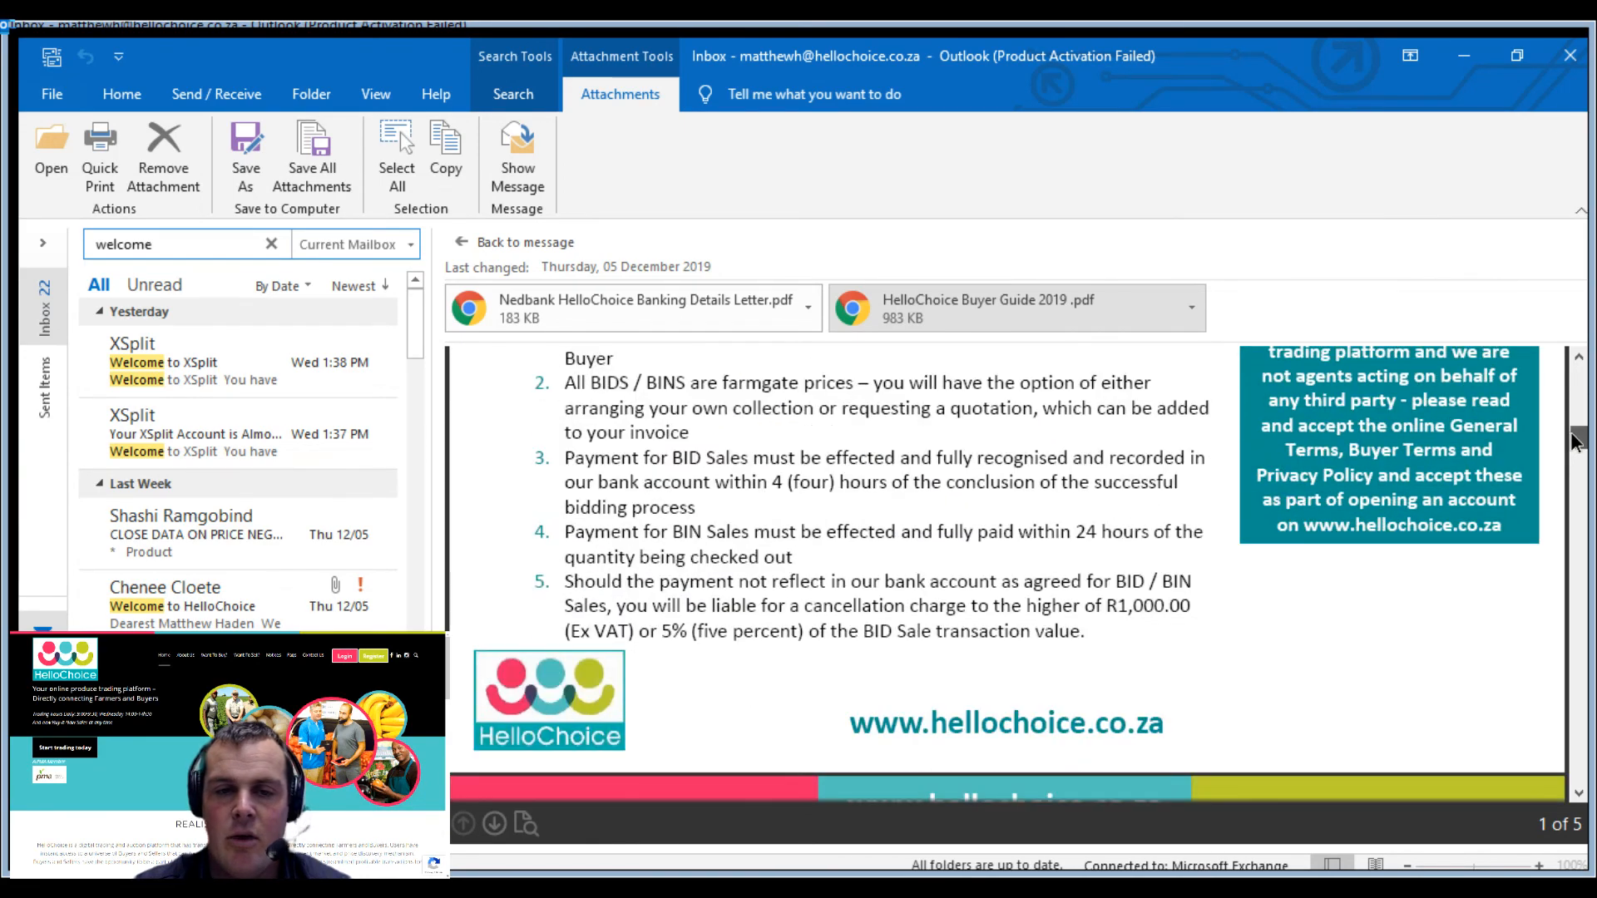
pyautogui.scroll(-3)
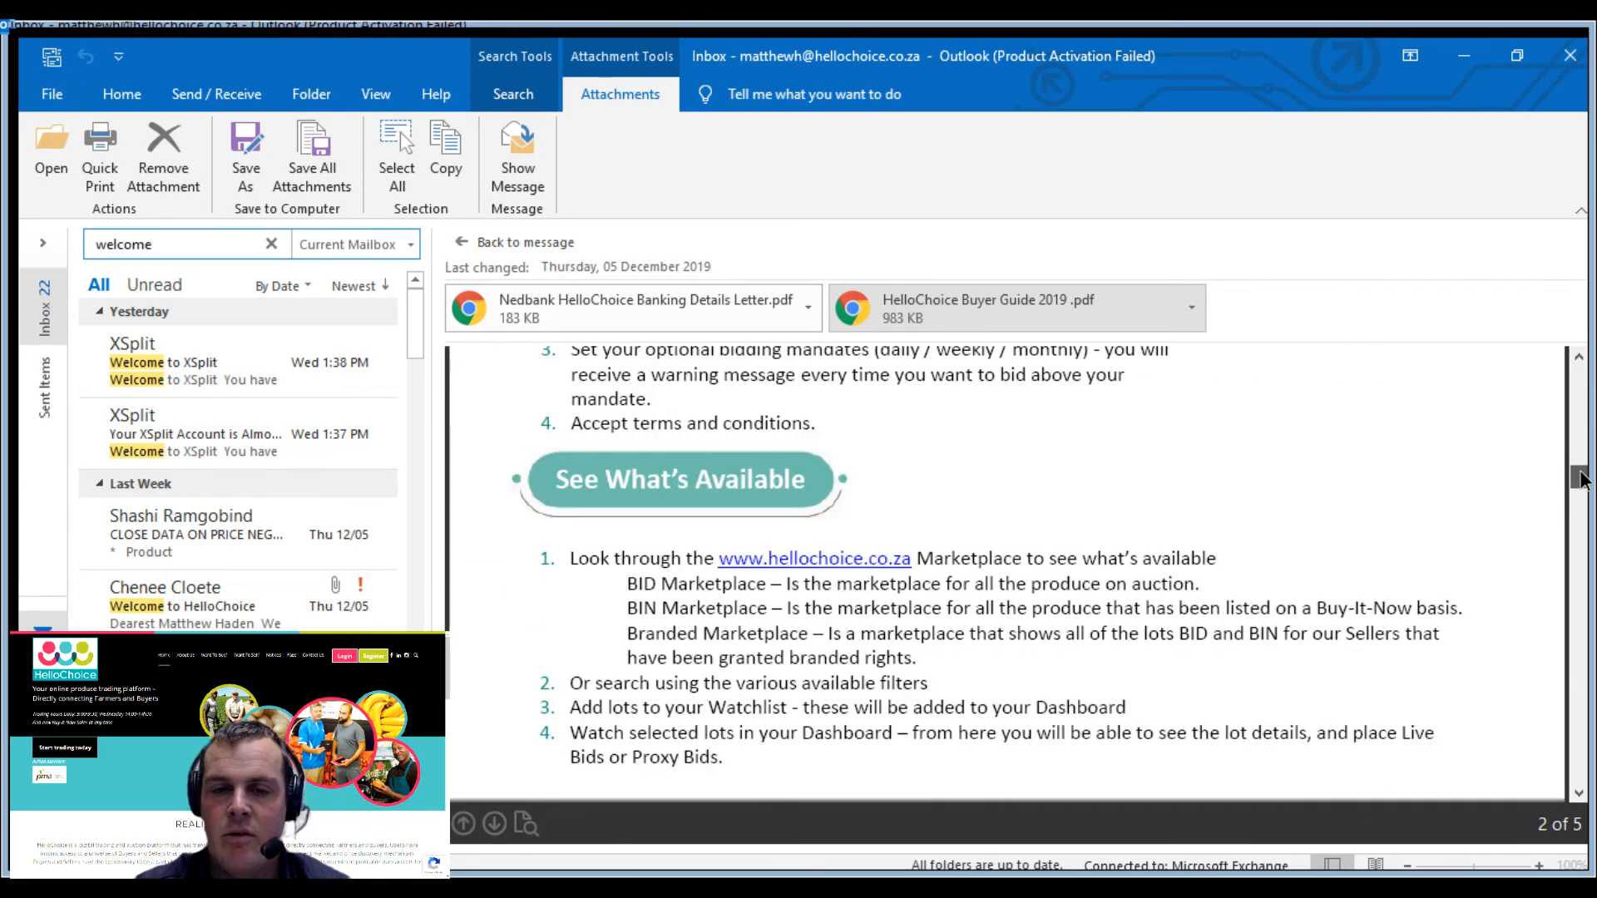
pyautogui.scroll(-3)
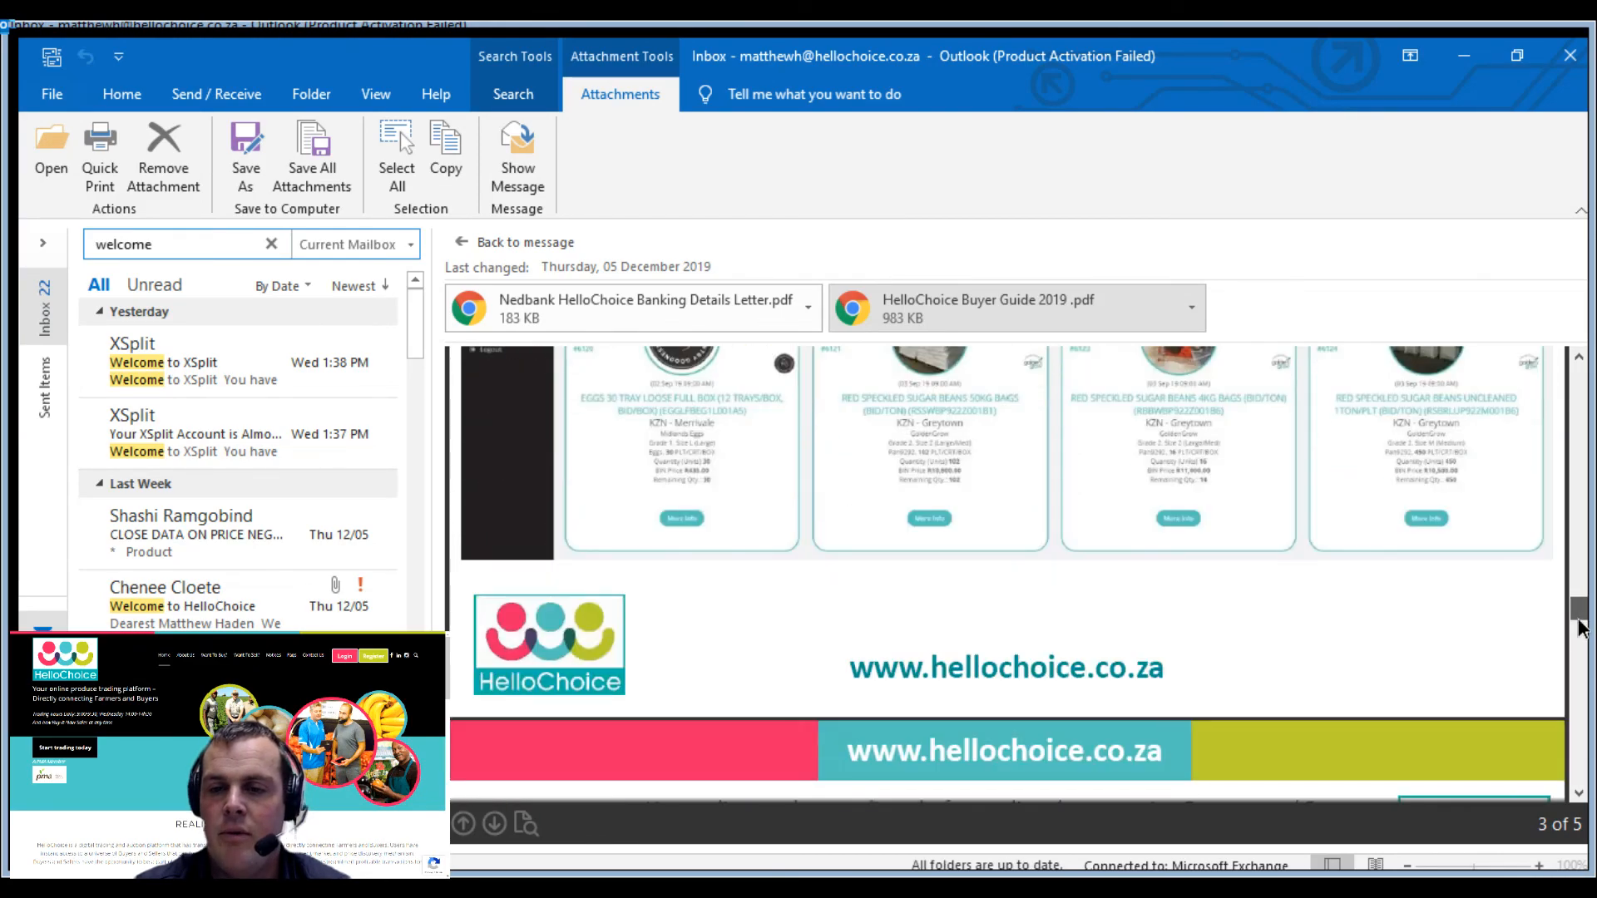
pyautogui.scroll(3)
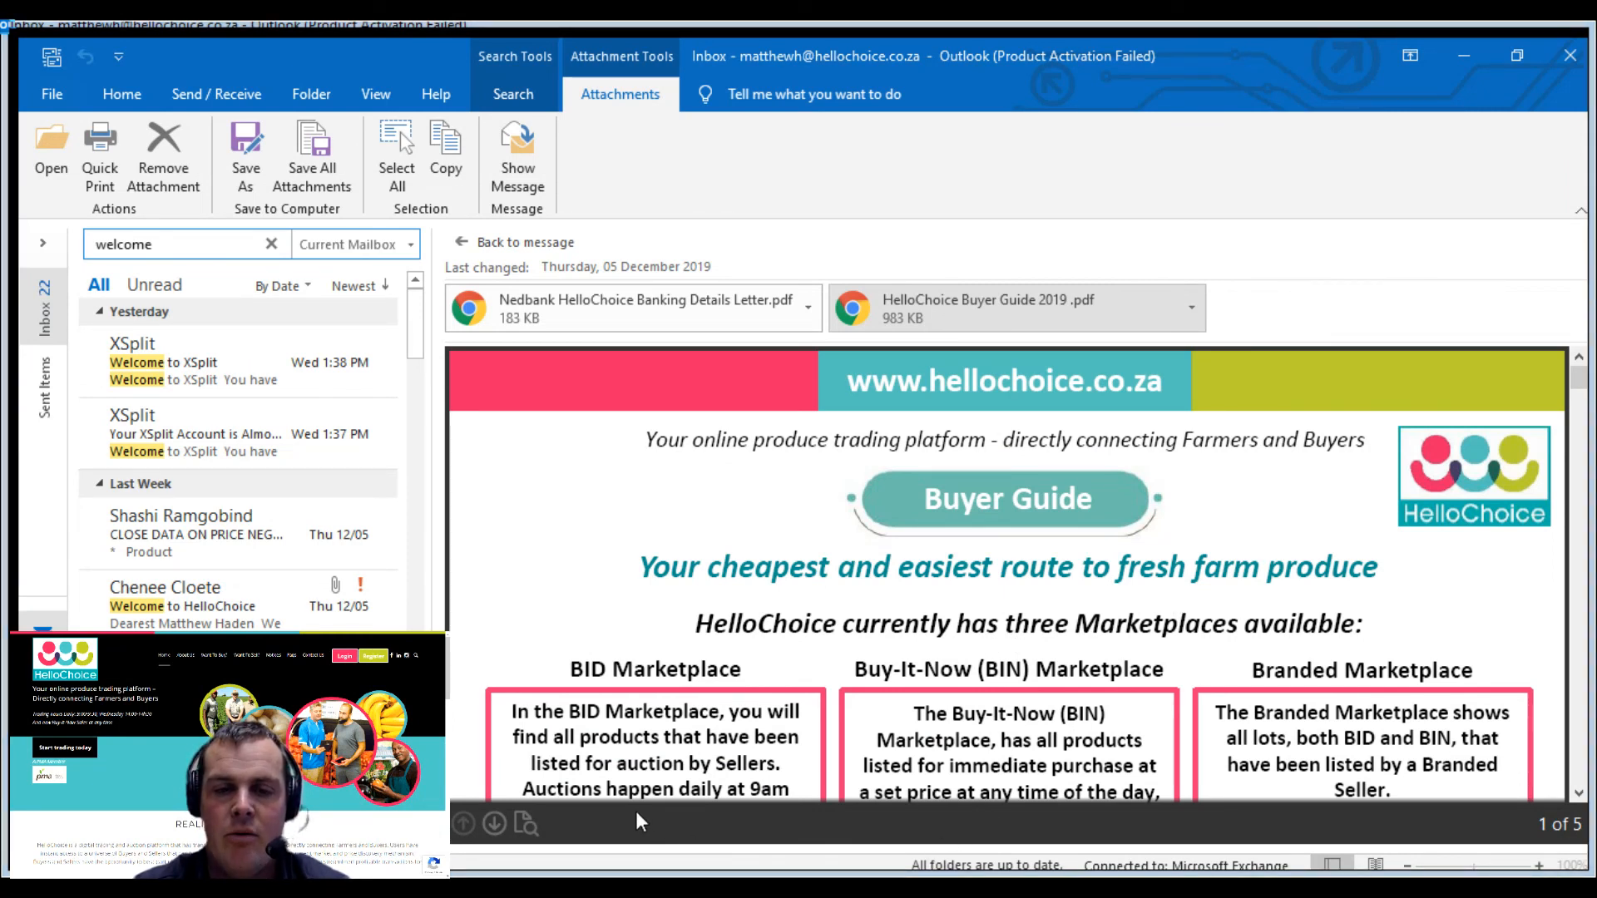
pyautogui.moveTo(968, 693)
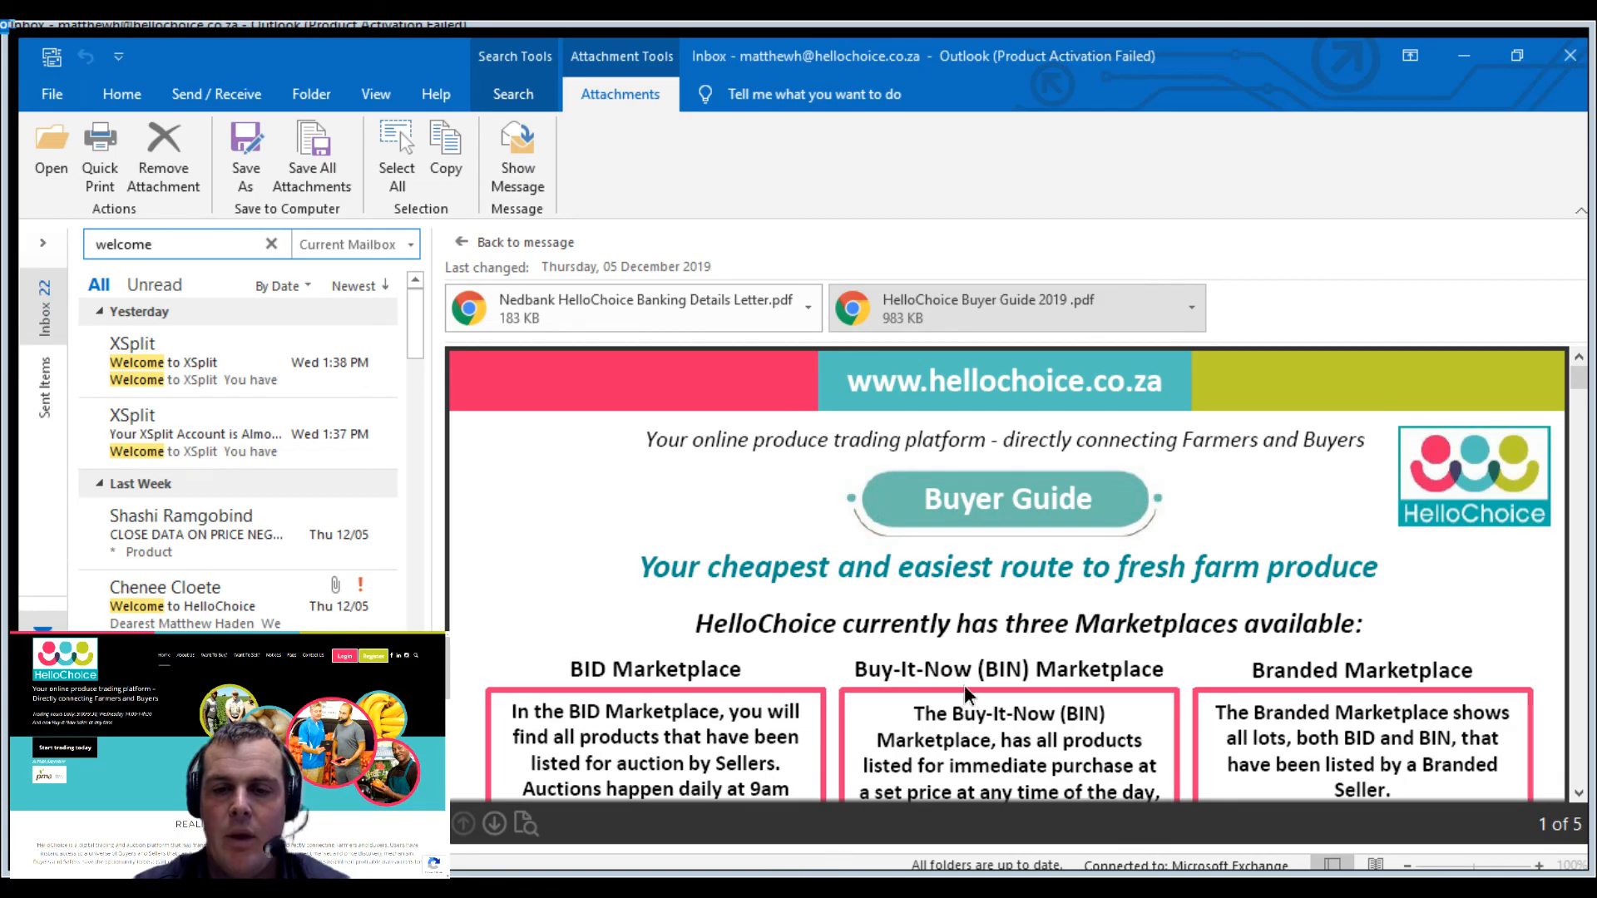